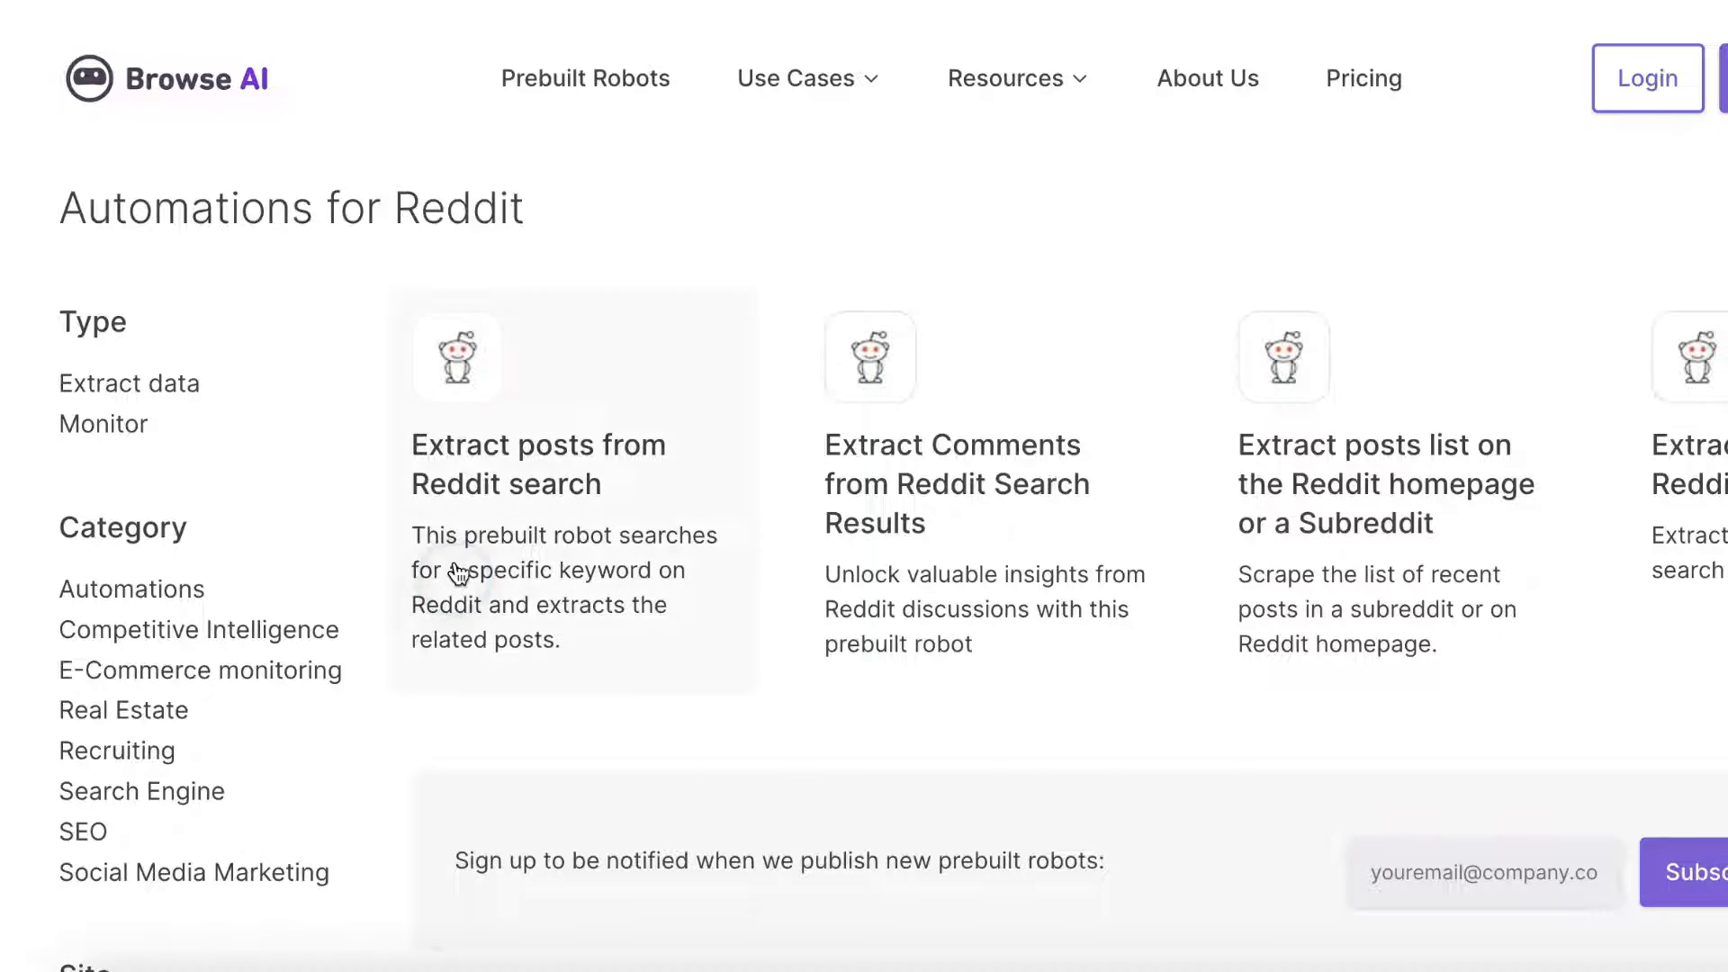
# Step: View the details and description of the 'Extract posts from Reddit search' robot card
pyautogui.click(571, 463)
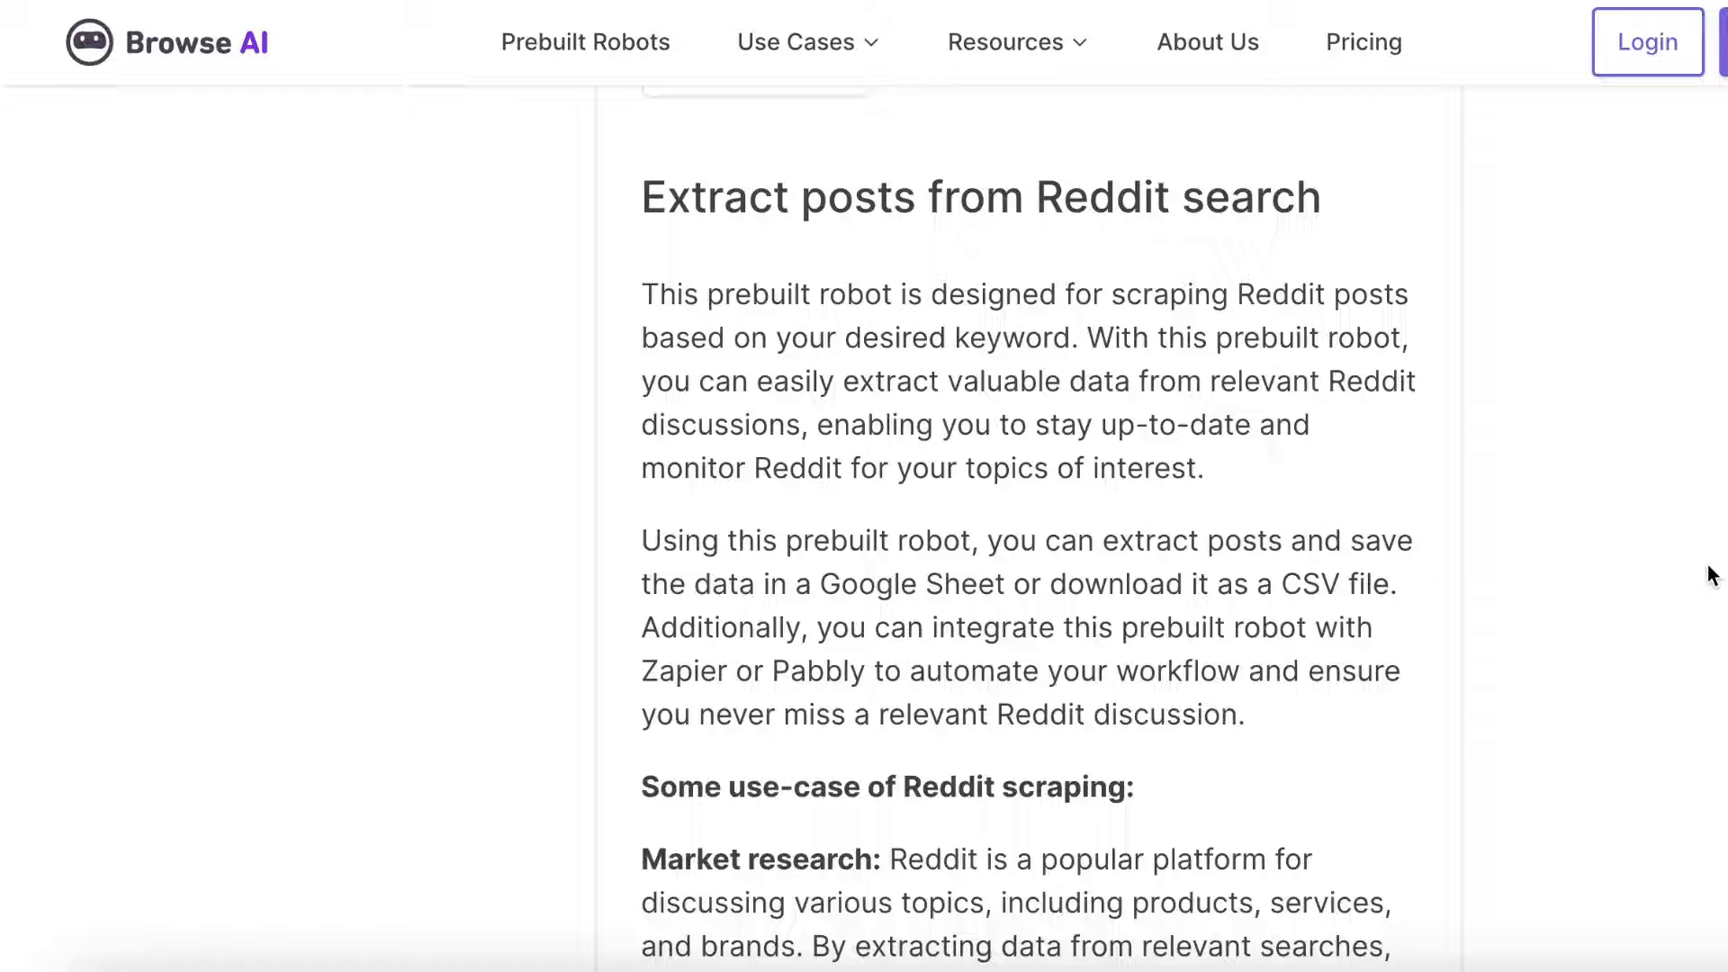
pyautogui.scroll(-3)
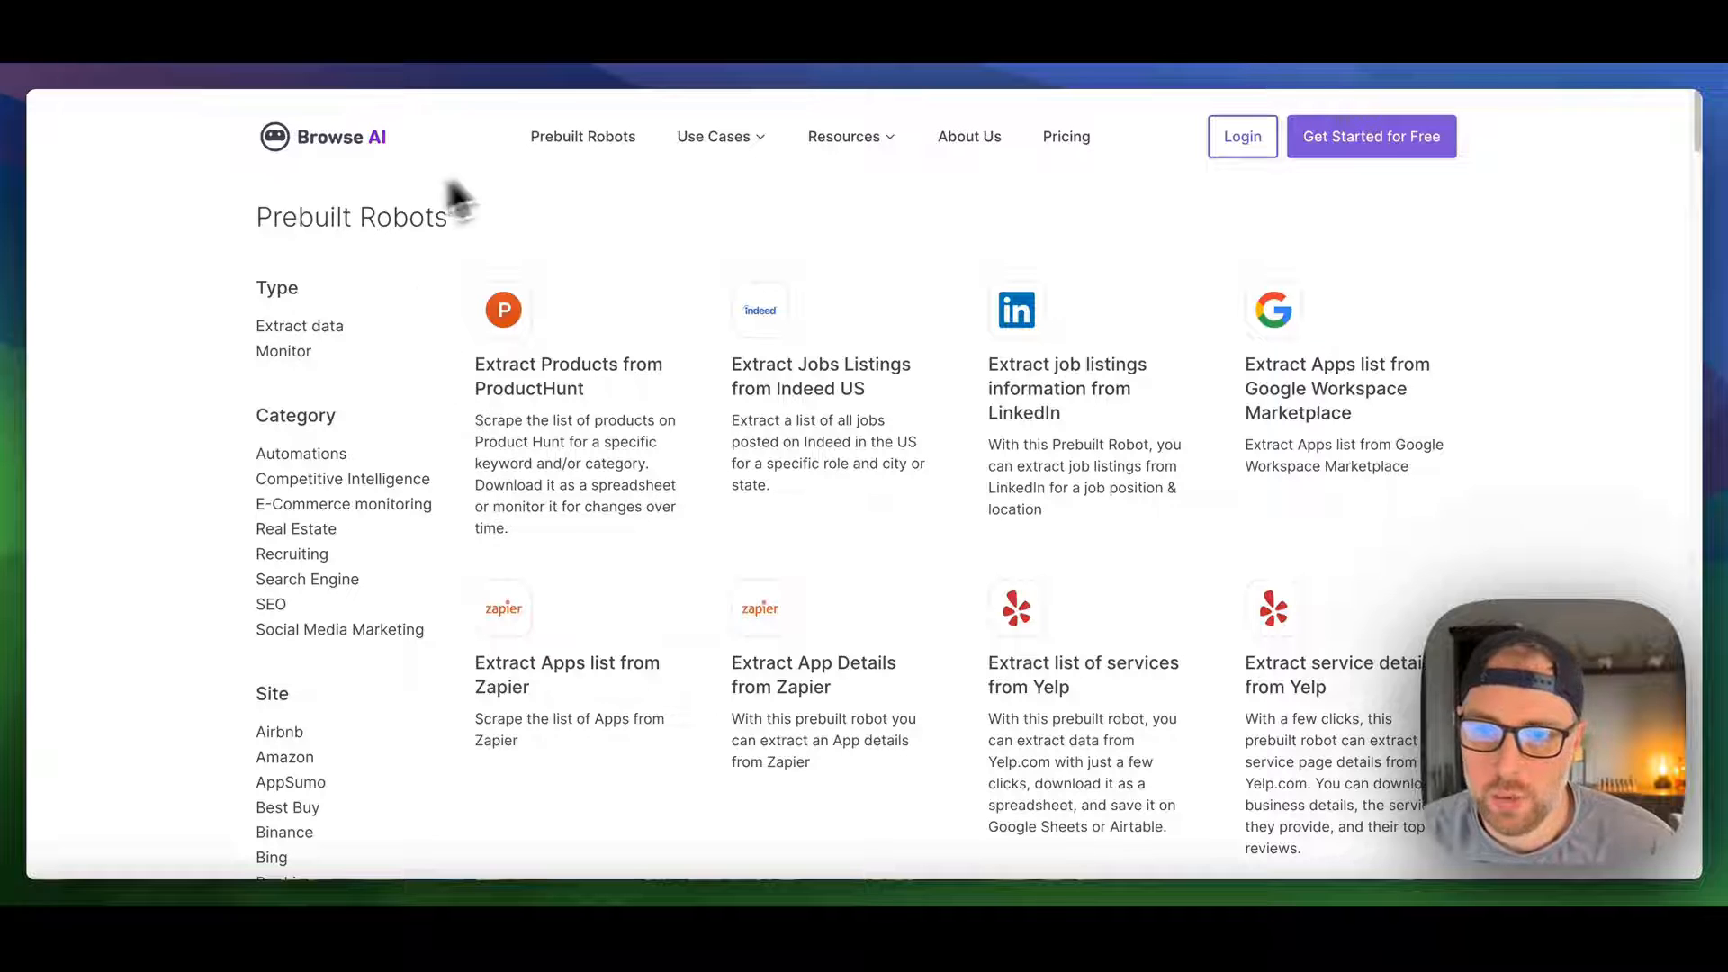
pyautogui.moveTo(335, 174)
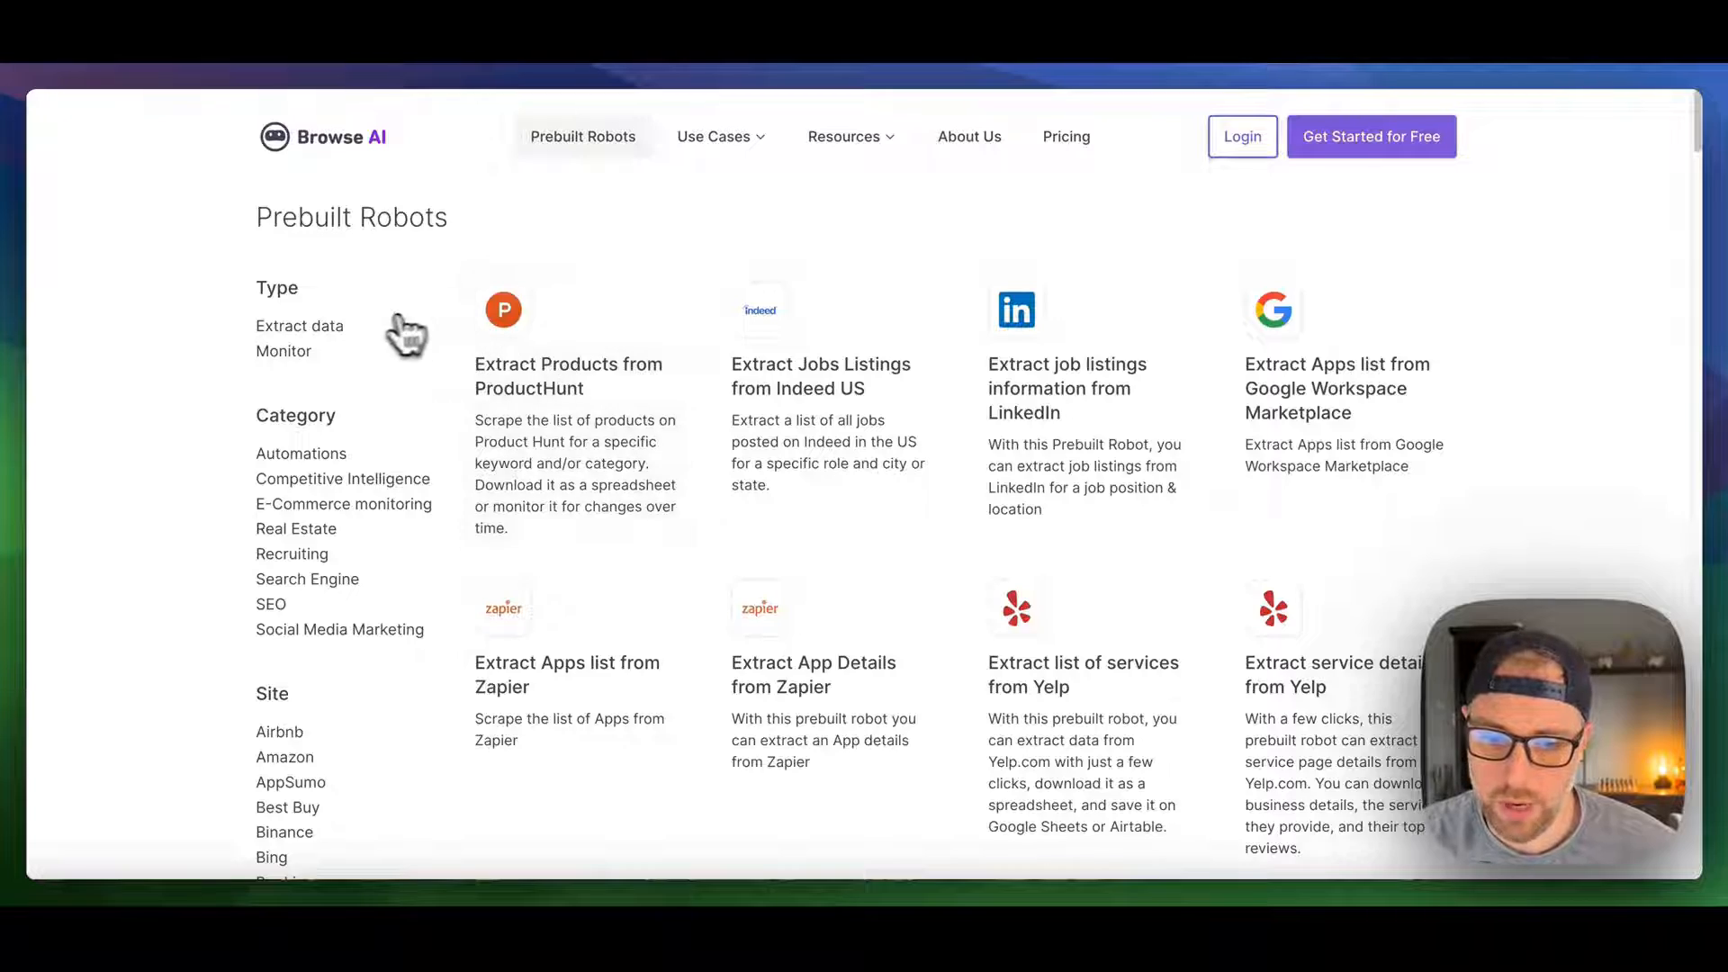
# Step: Filter the catalogue by the Reddit site, leaving the four Reddit robots
pyautogui.scroll(-3)
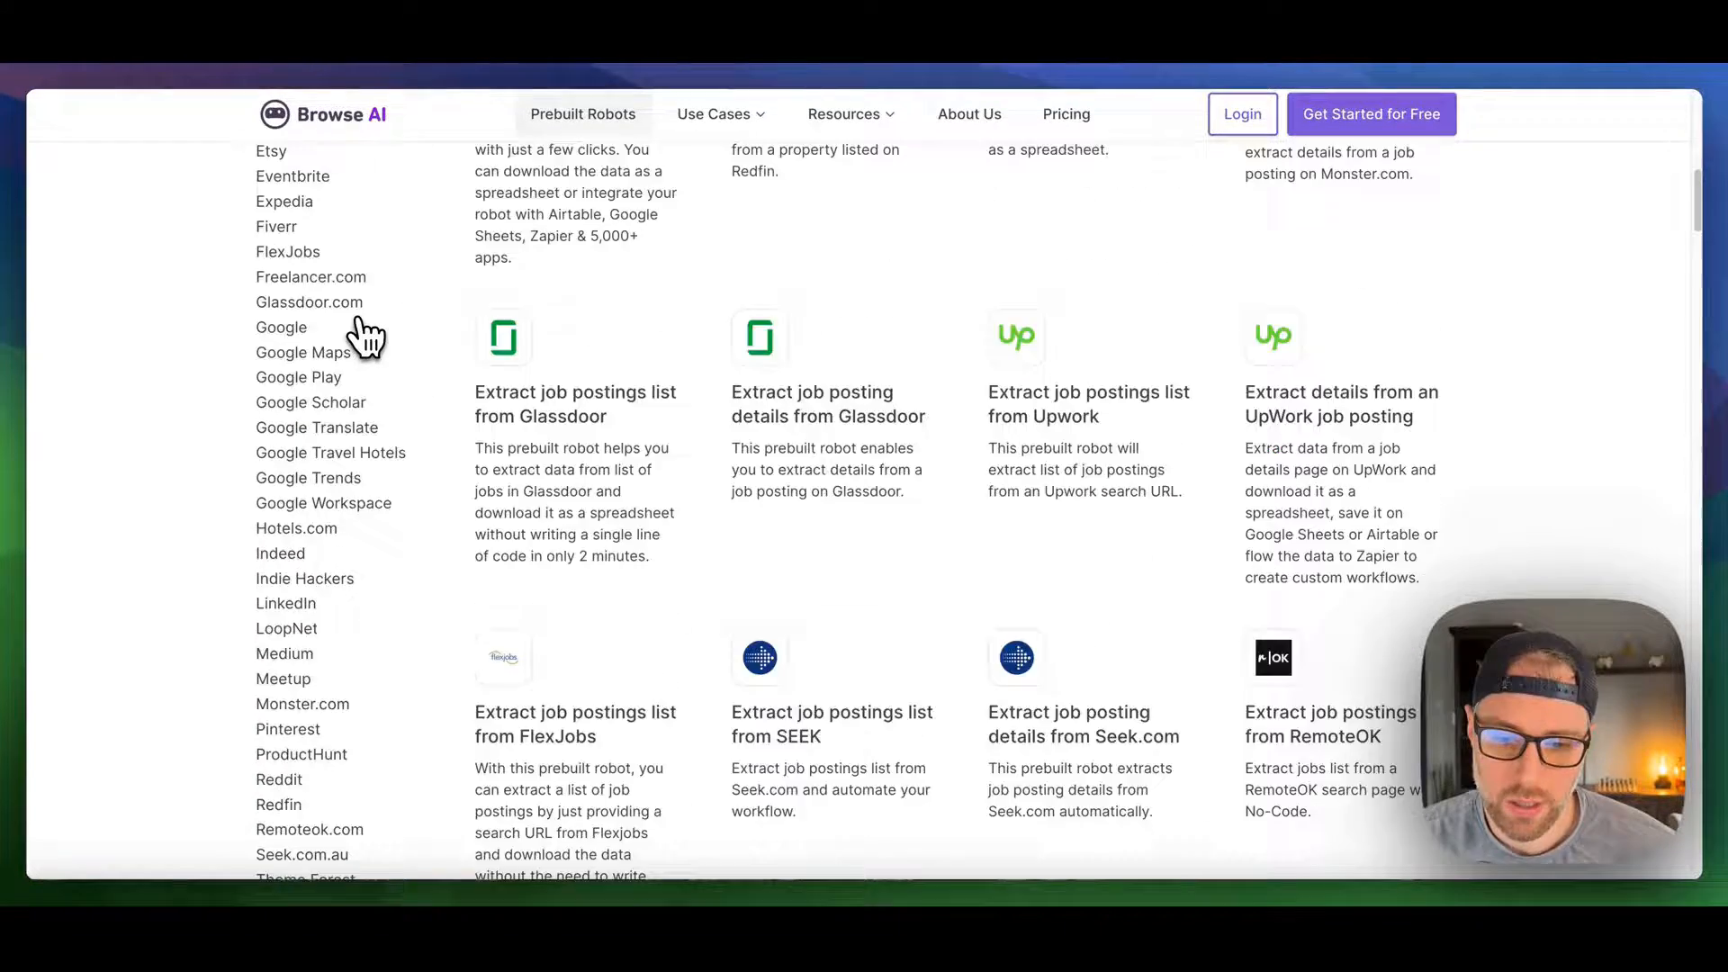
pyautogui.scroll(-3)
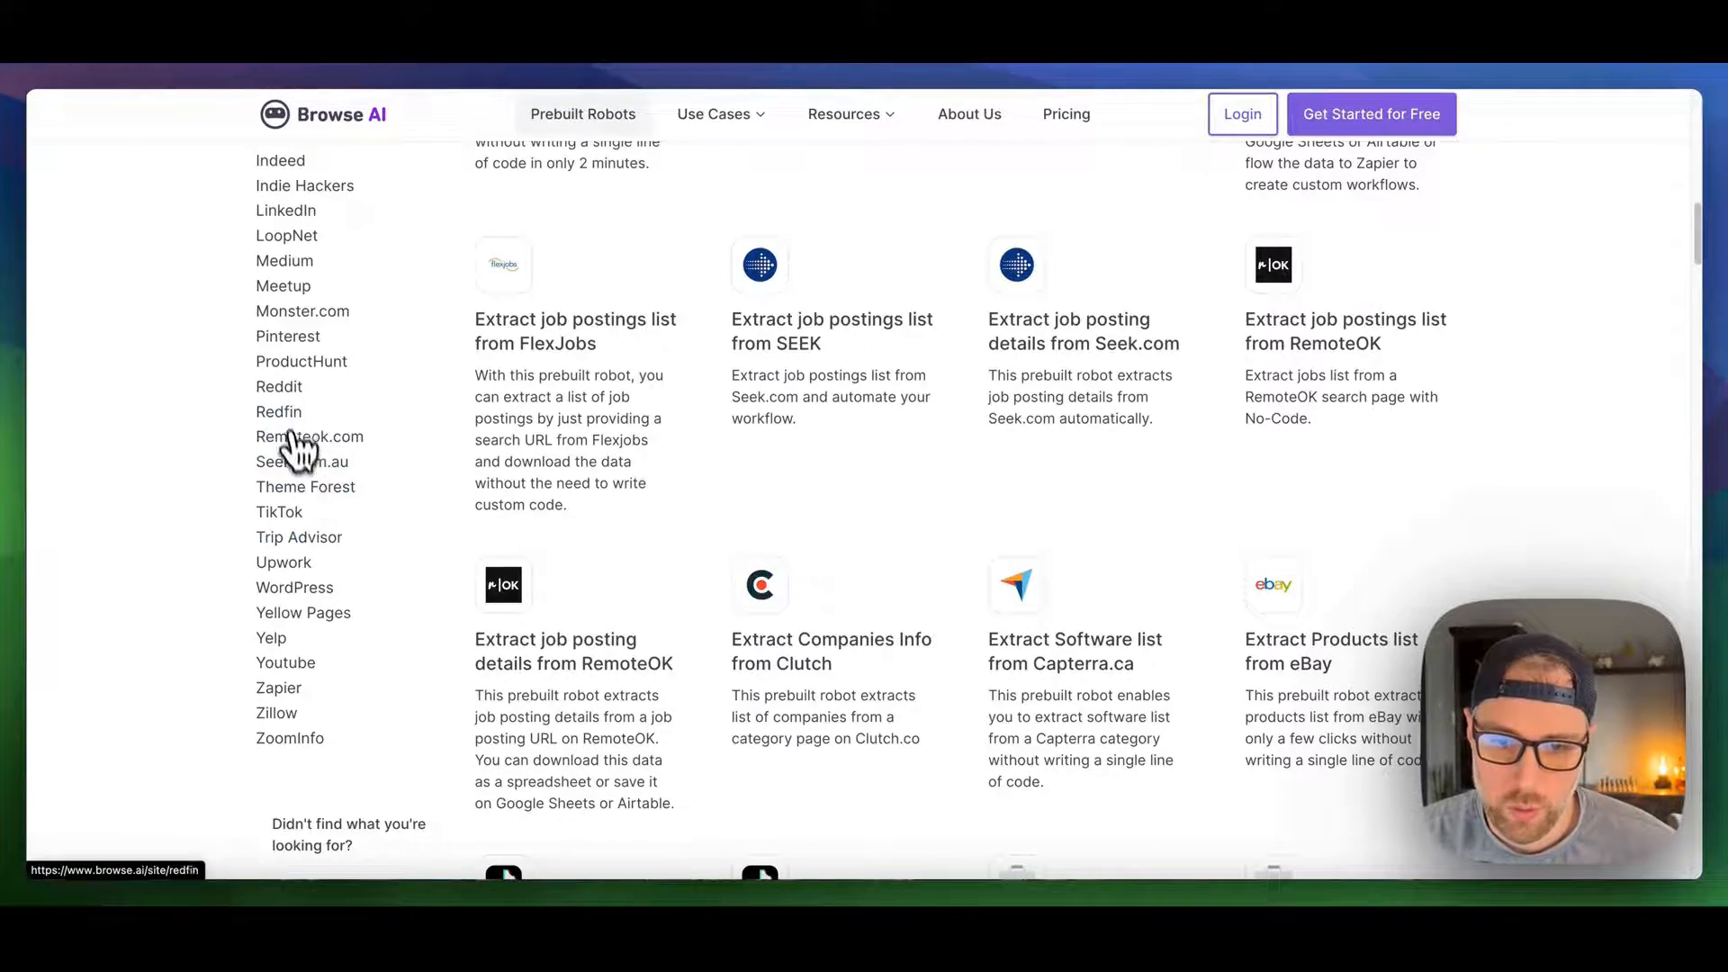
pyautogui.click(279, 385)
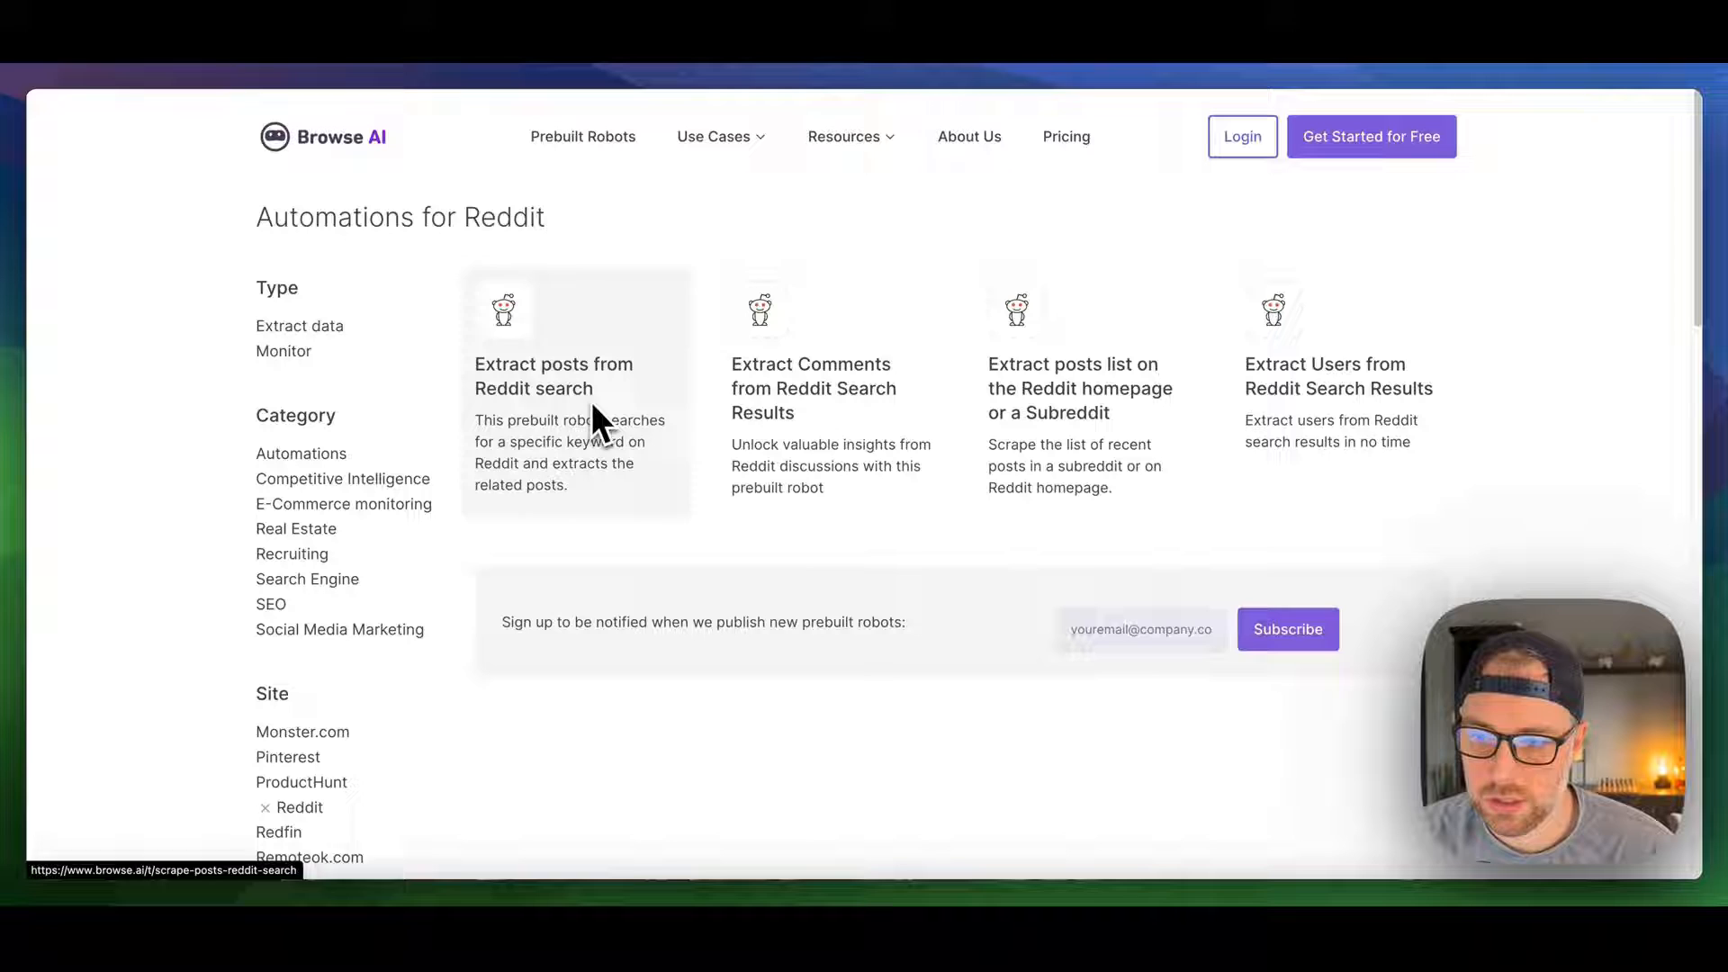
pyautogui.moveTo(842, 446)
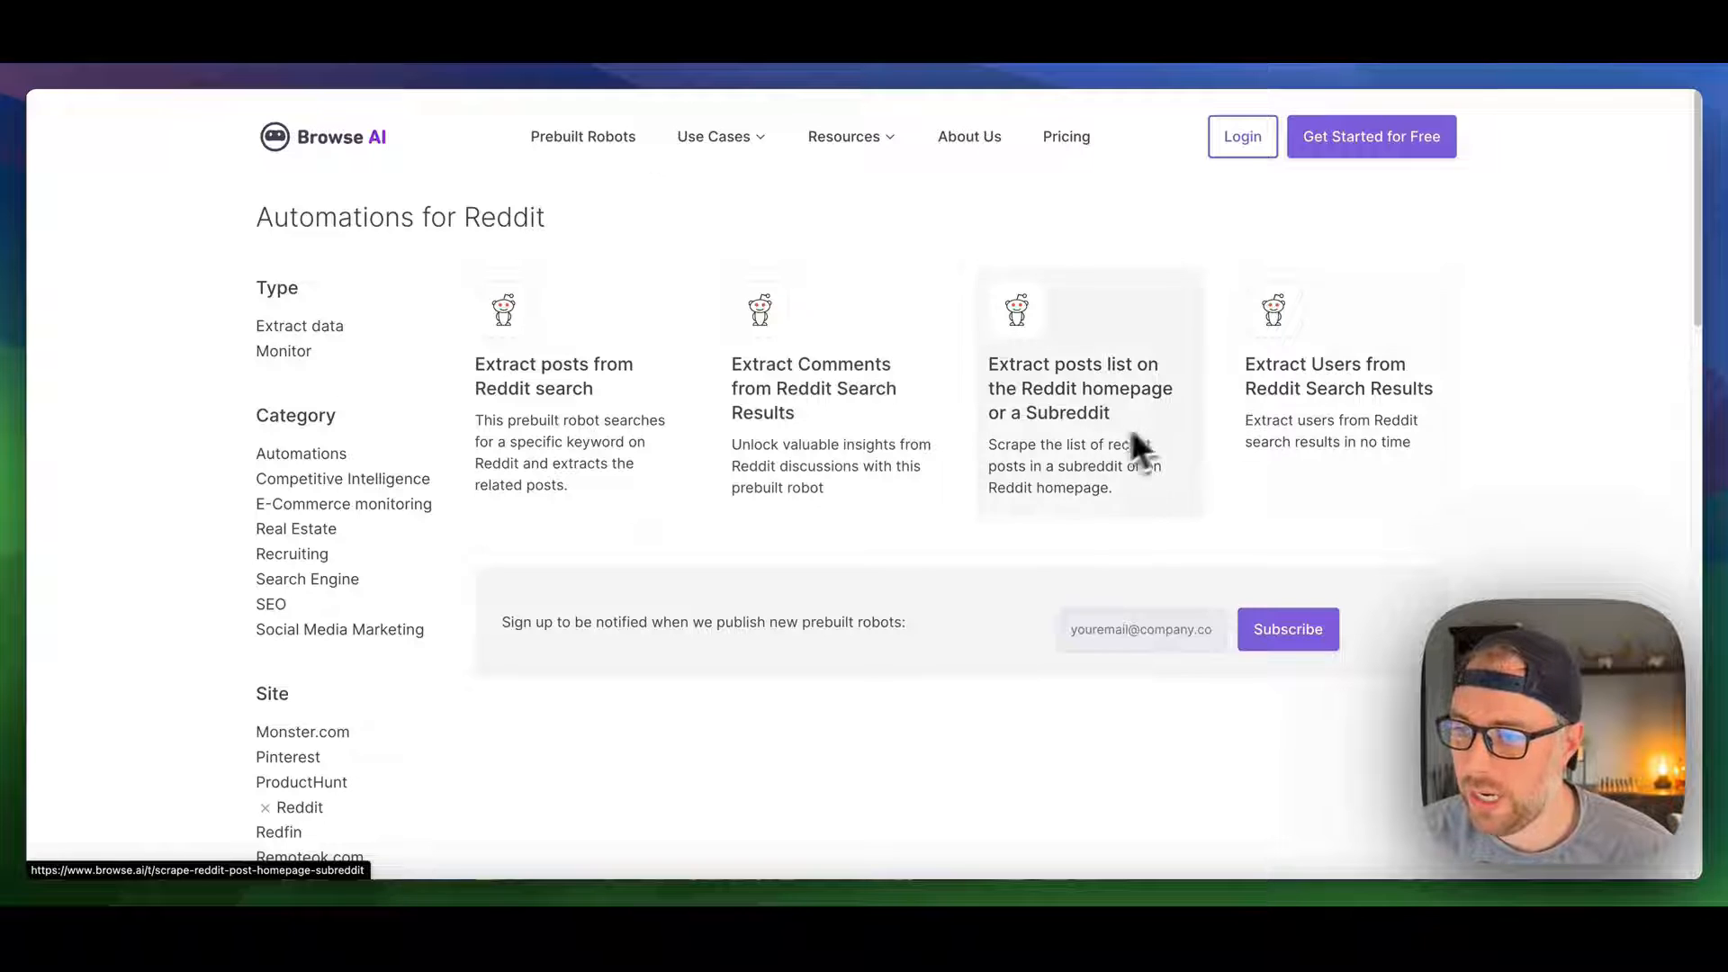
pyautogui.moveTo(1368, 429)
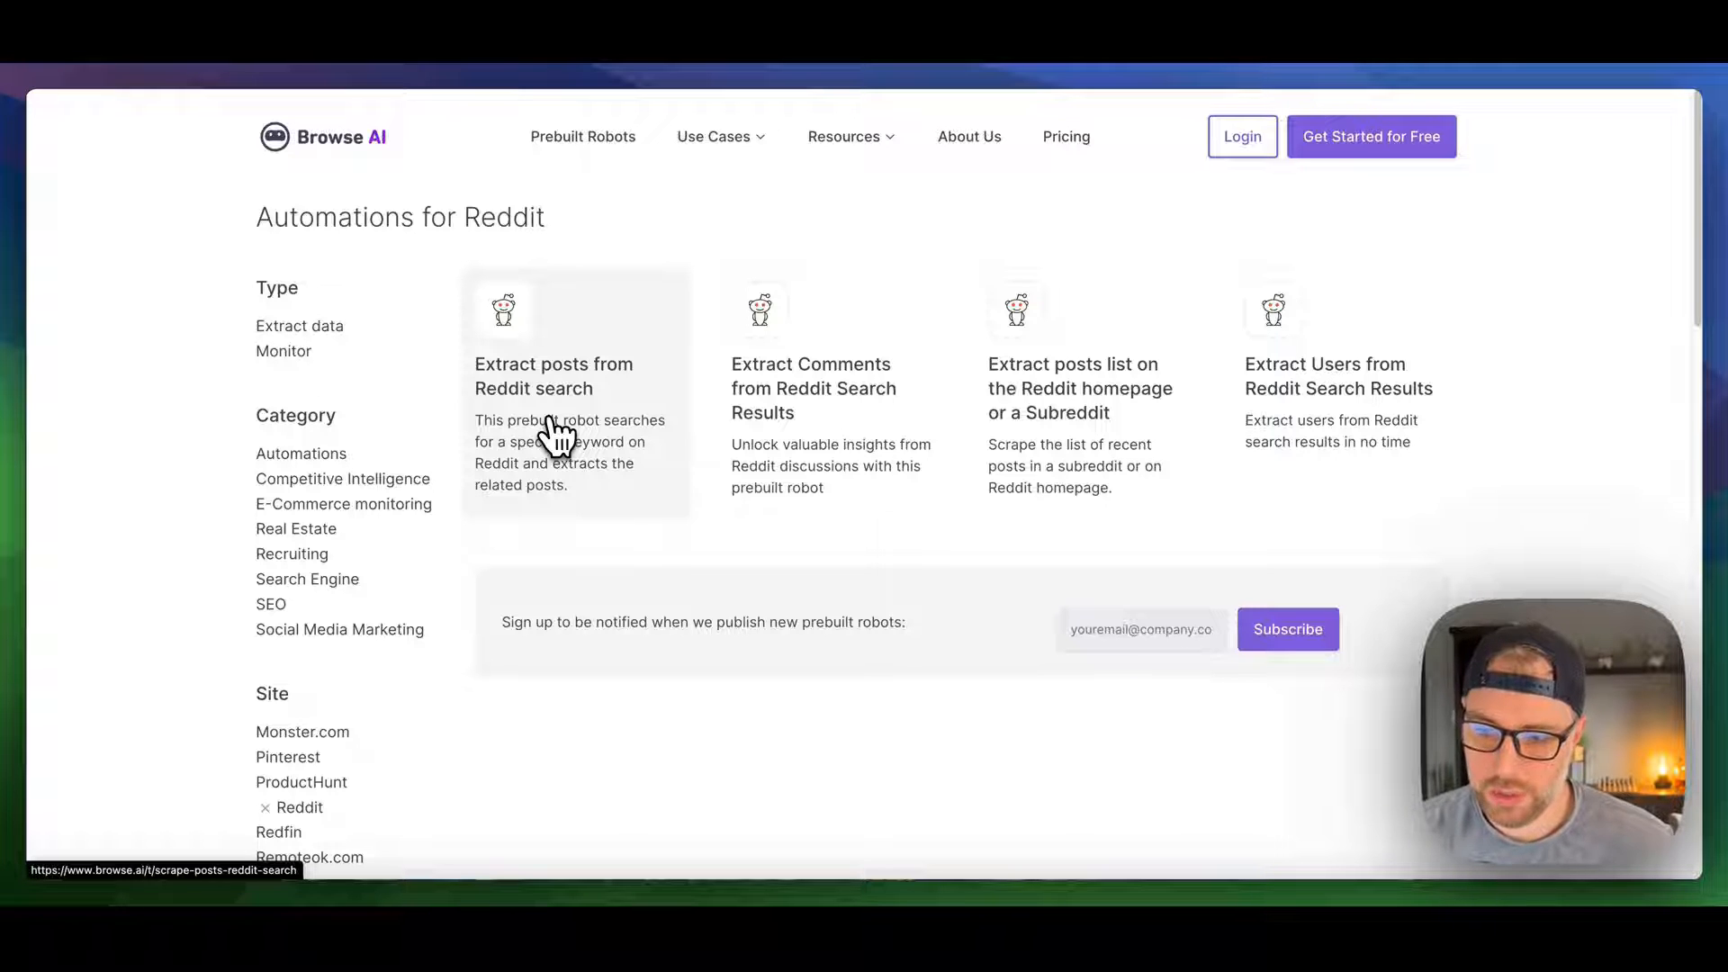
# Step: Choose 'Use this automation' on the Extract posts from Reddit search robot
pyautogui.click(553, 375)
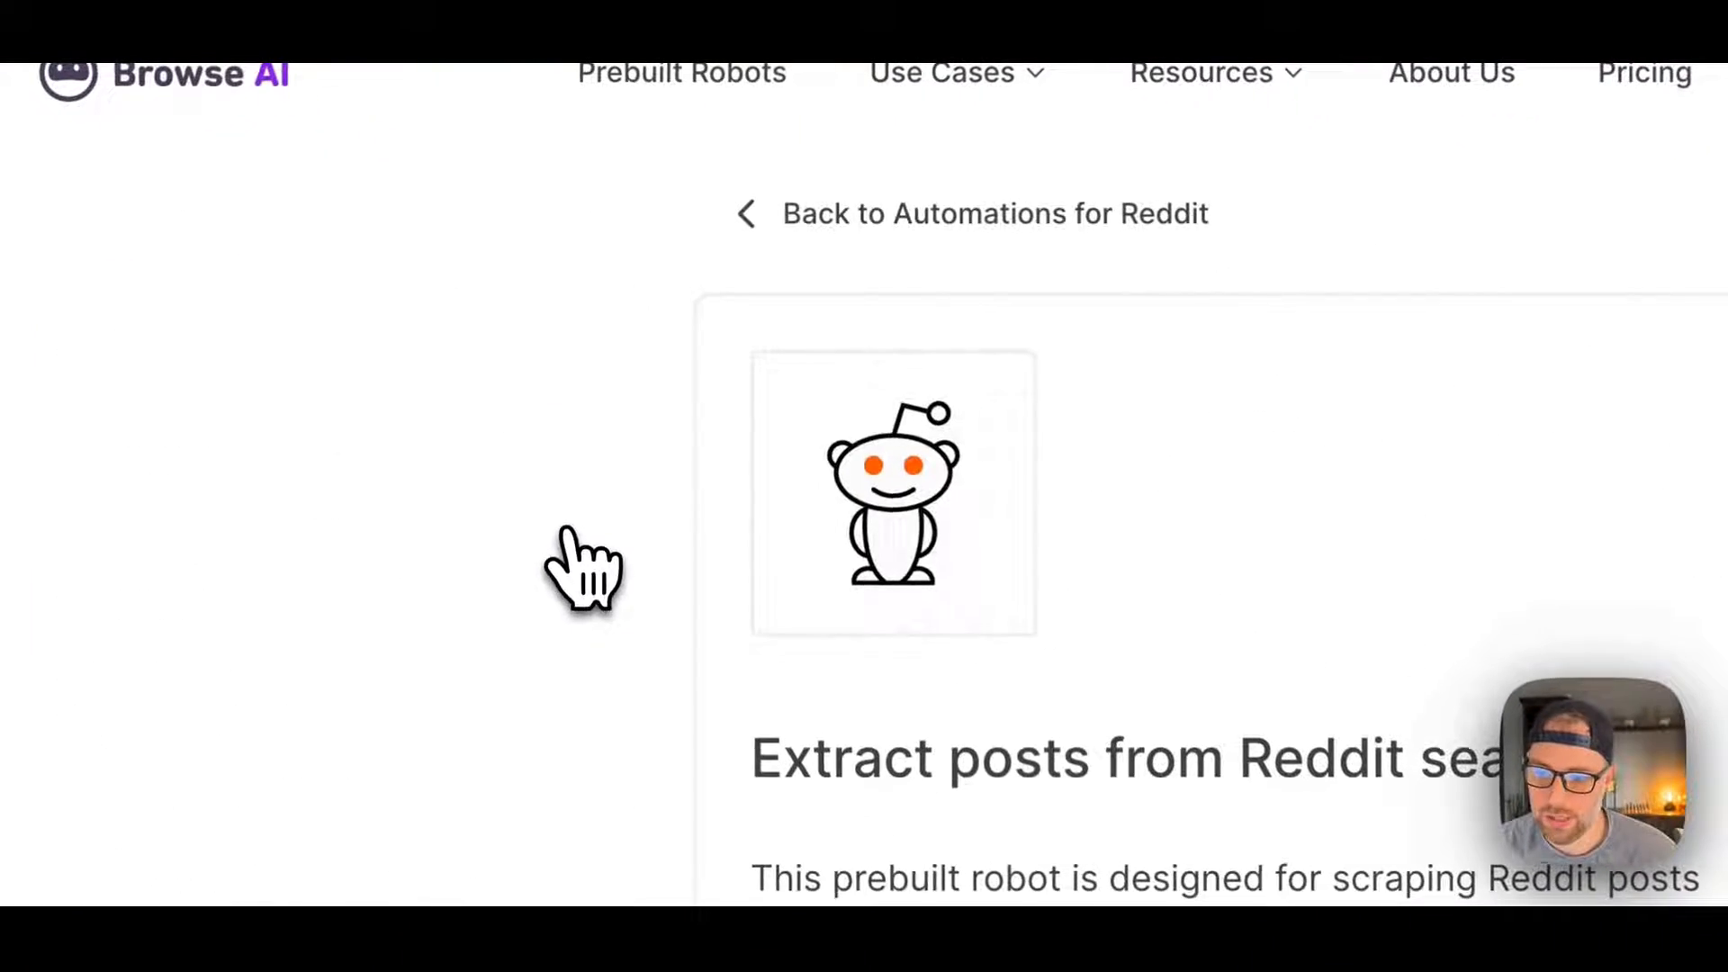
pyautogui.scroll(-3)
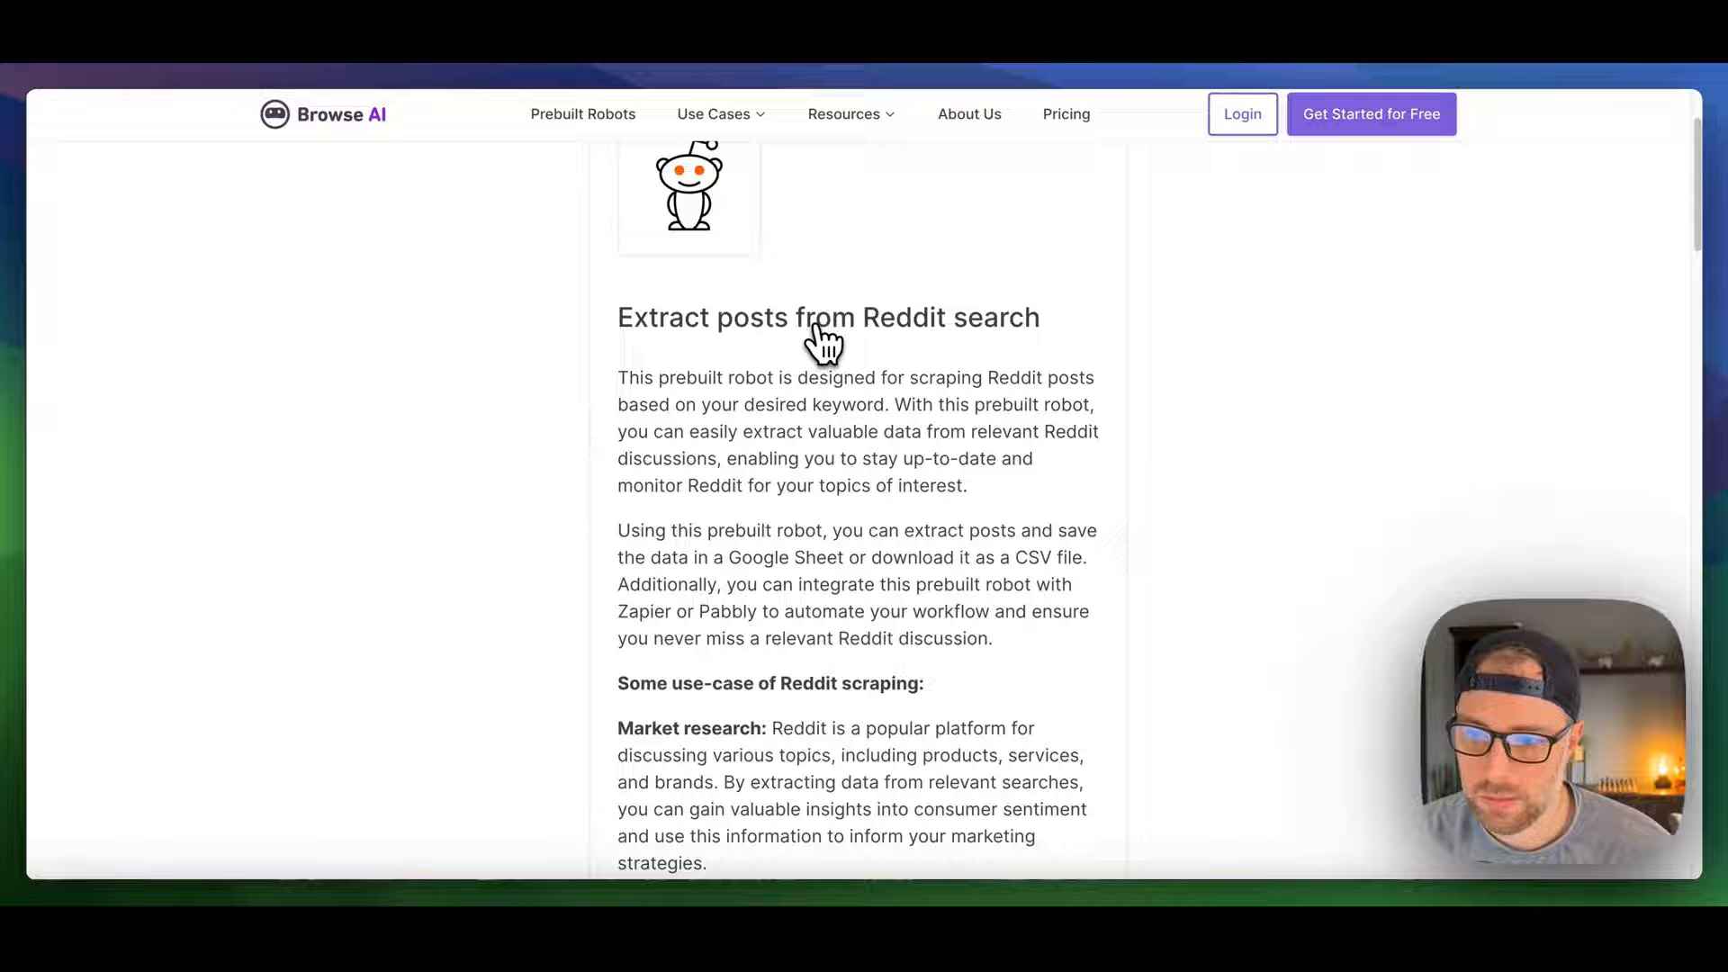
pyautogui.scroll(-3)
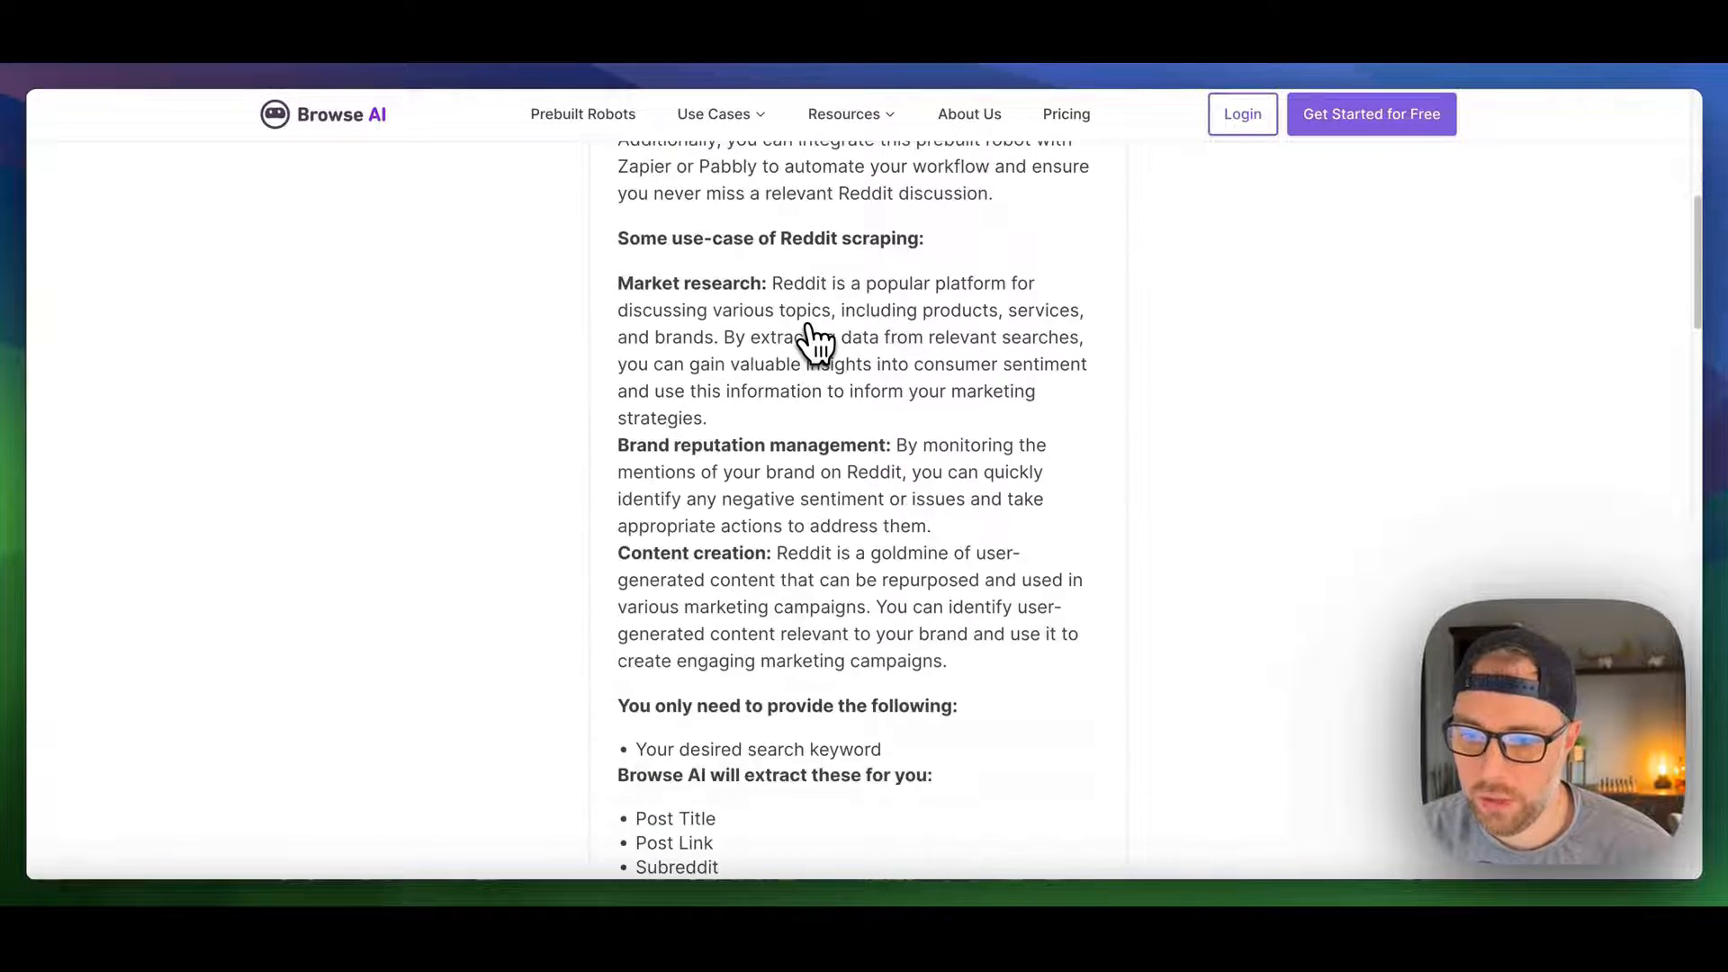
pyautogui.scroll(-3)
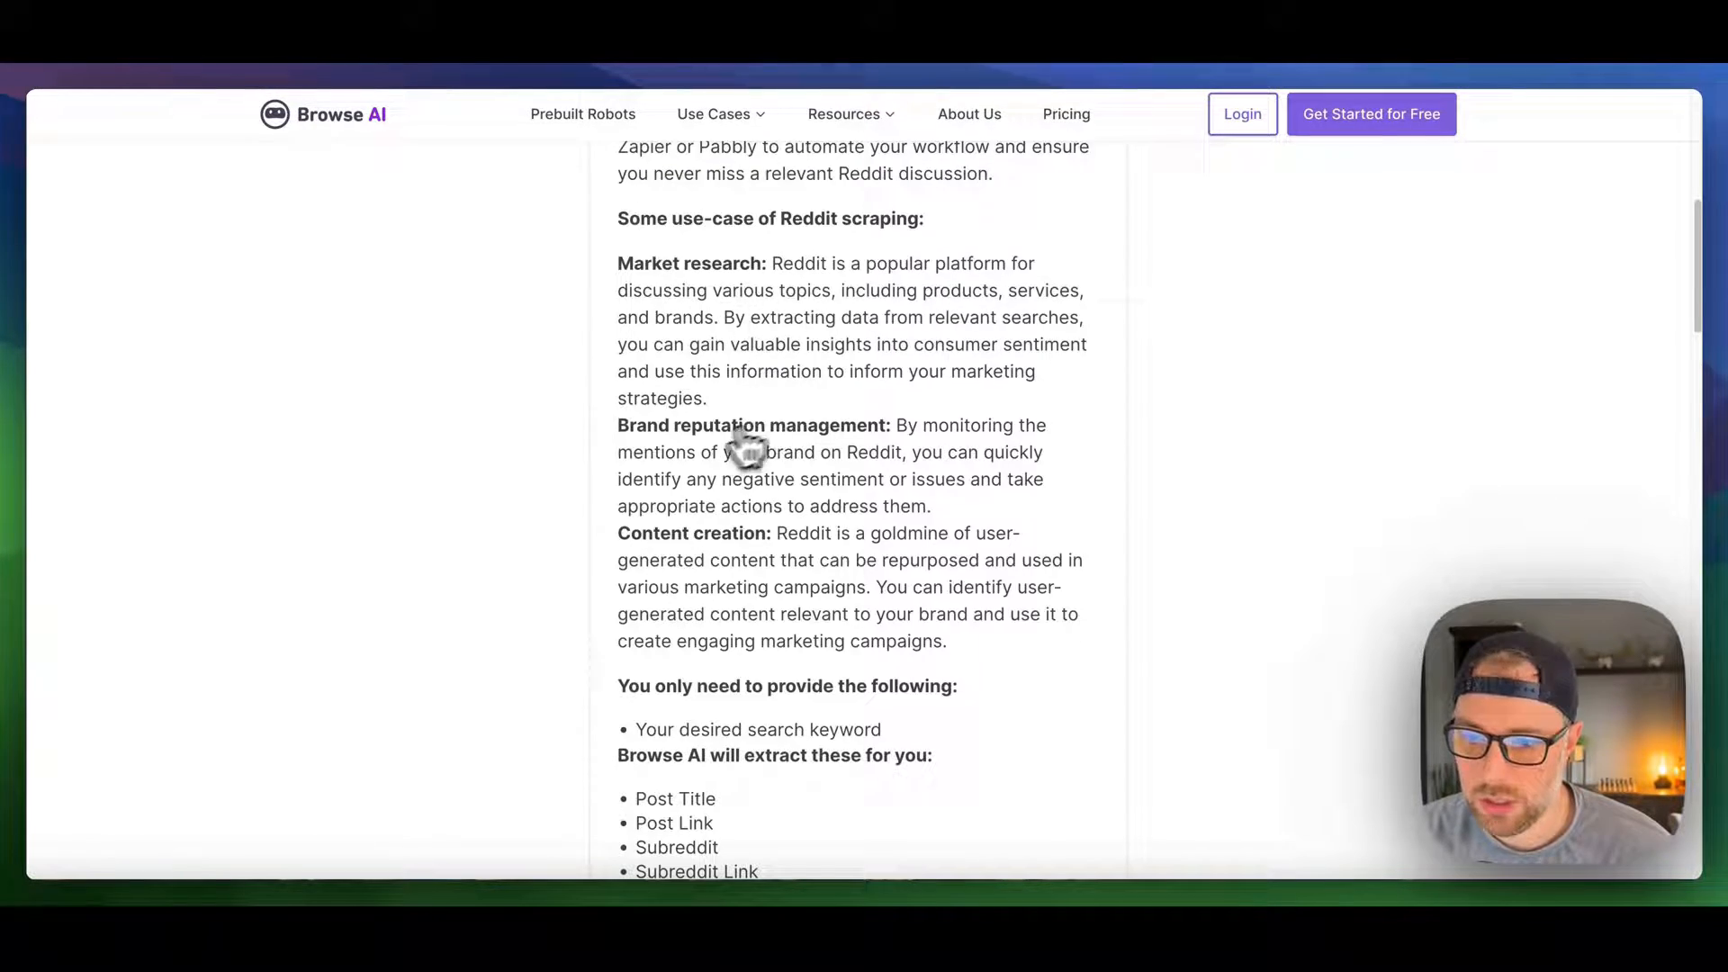
pyautogui.moveTo(721, 518)
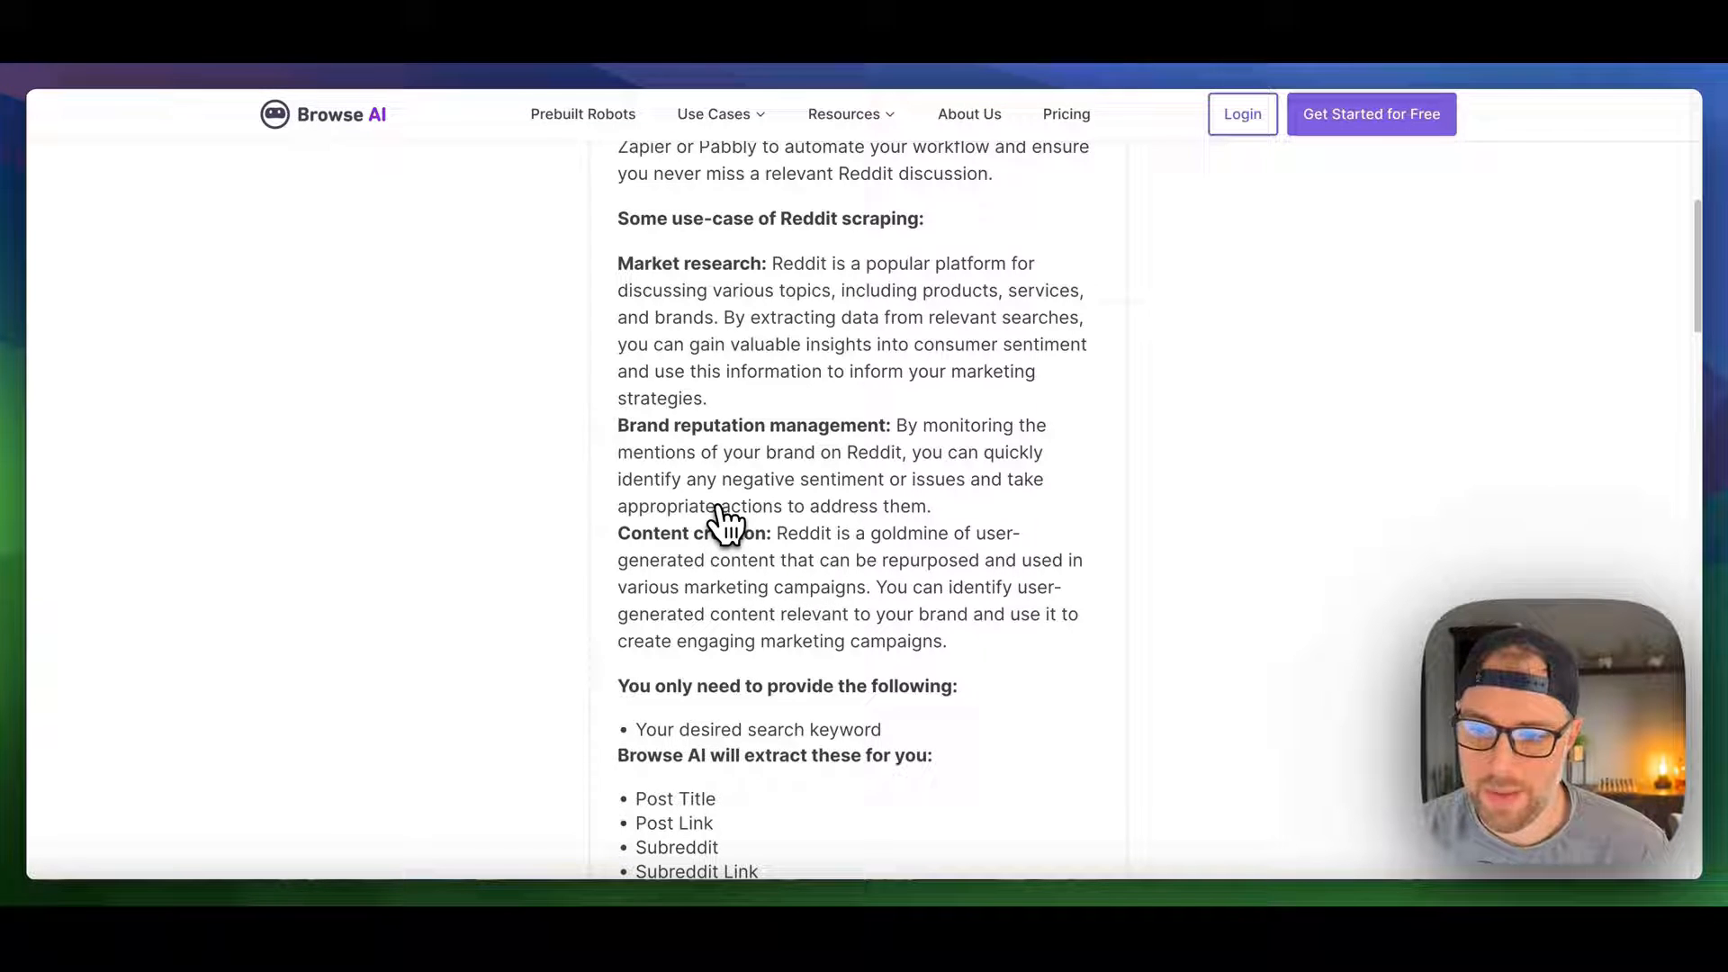
pyautogui.scroll(-3)
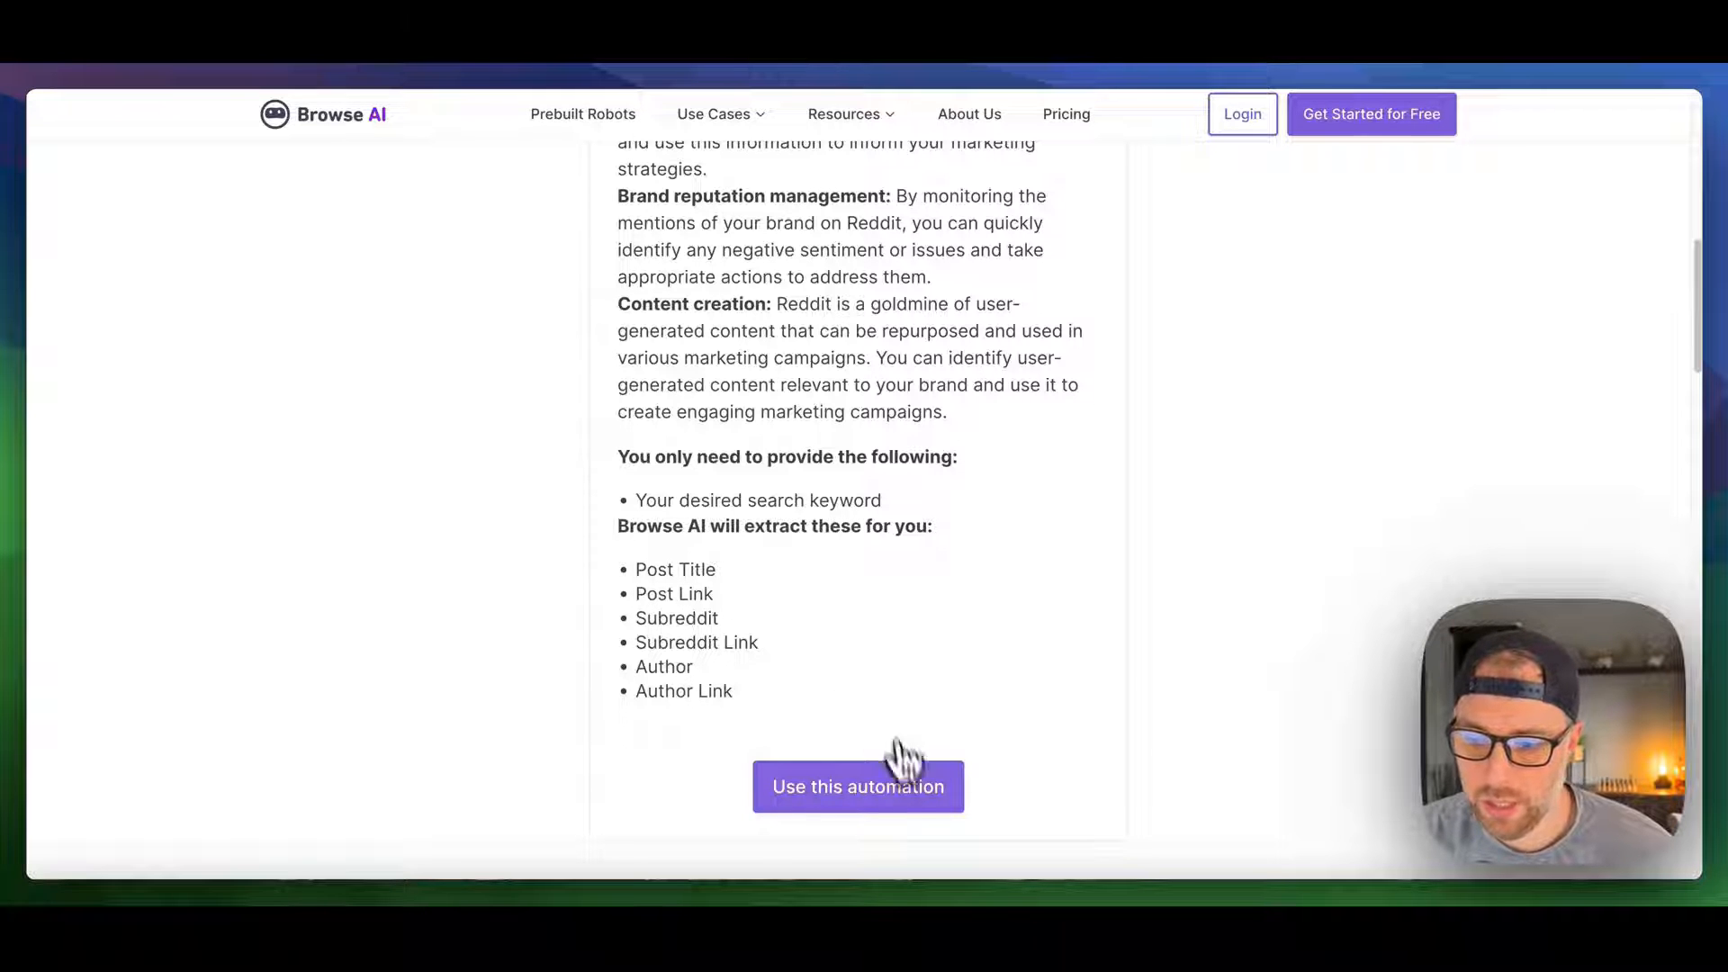
pyautogui.click(857, 786)
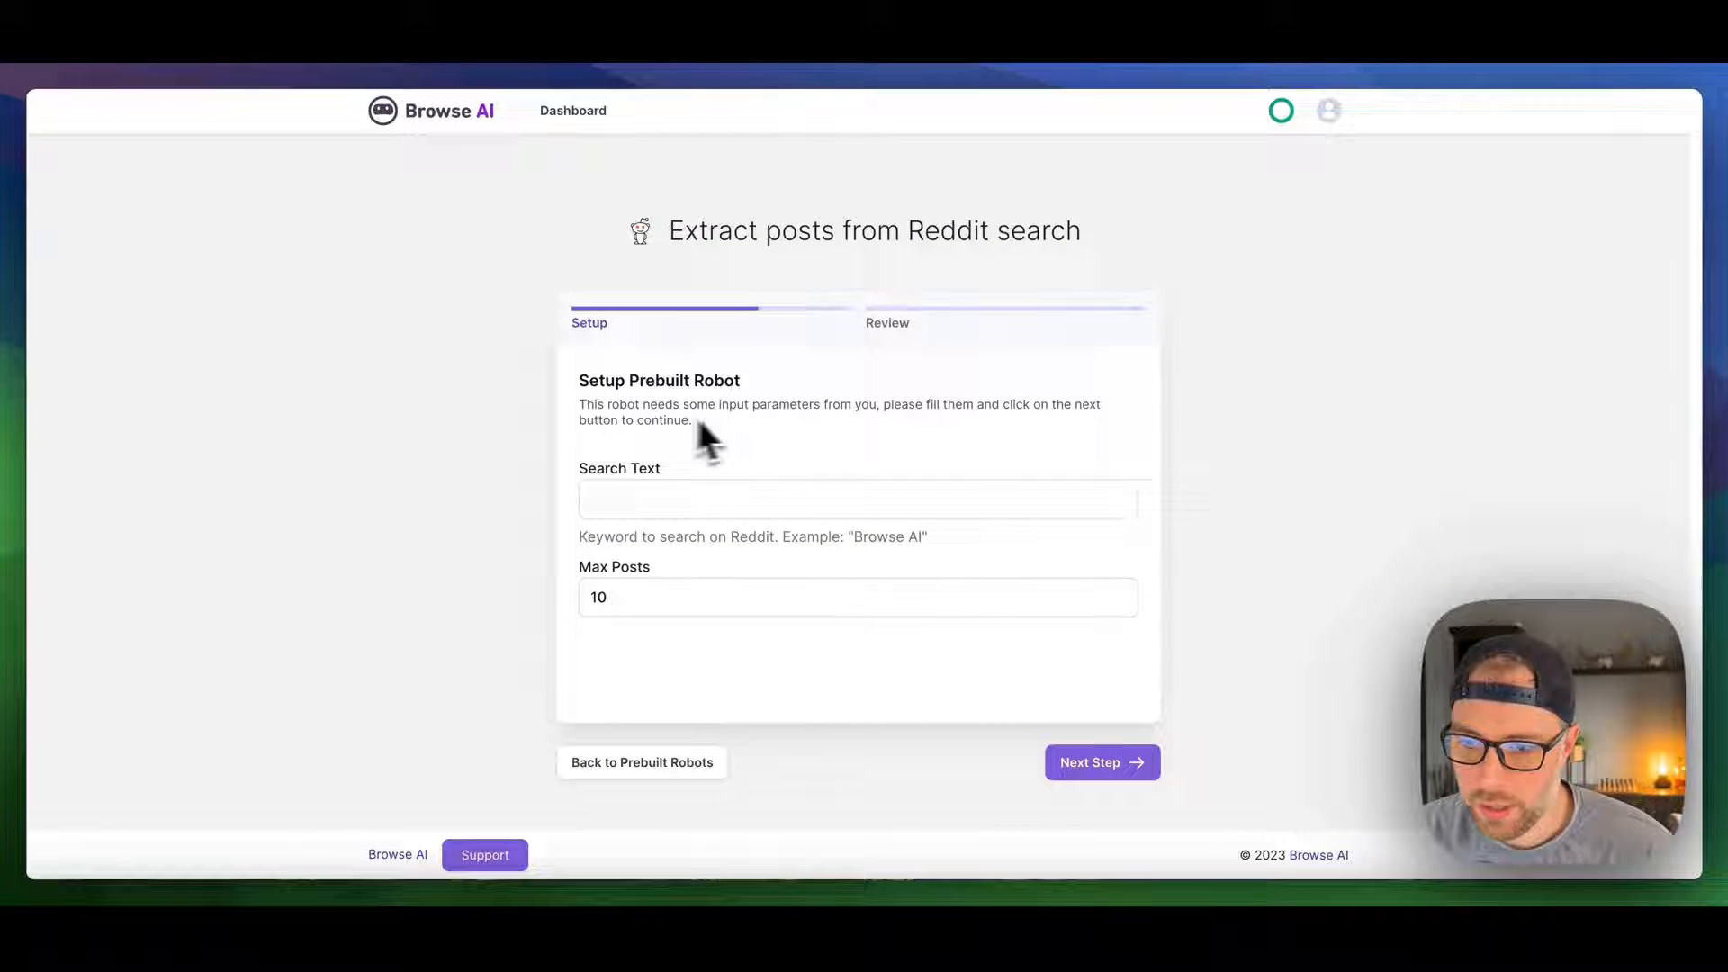
pyautogui.moveTo(1112, 435)
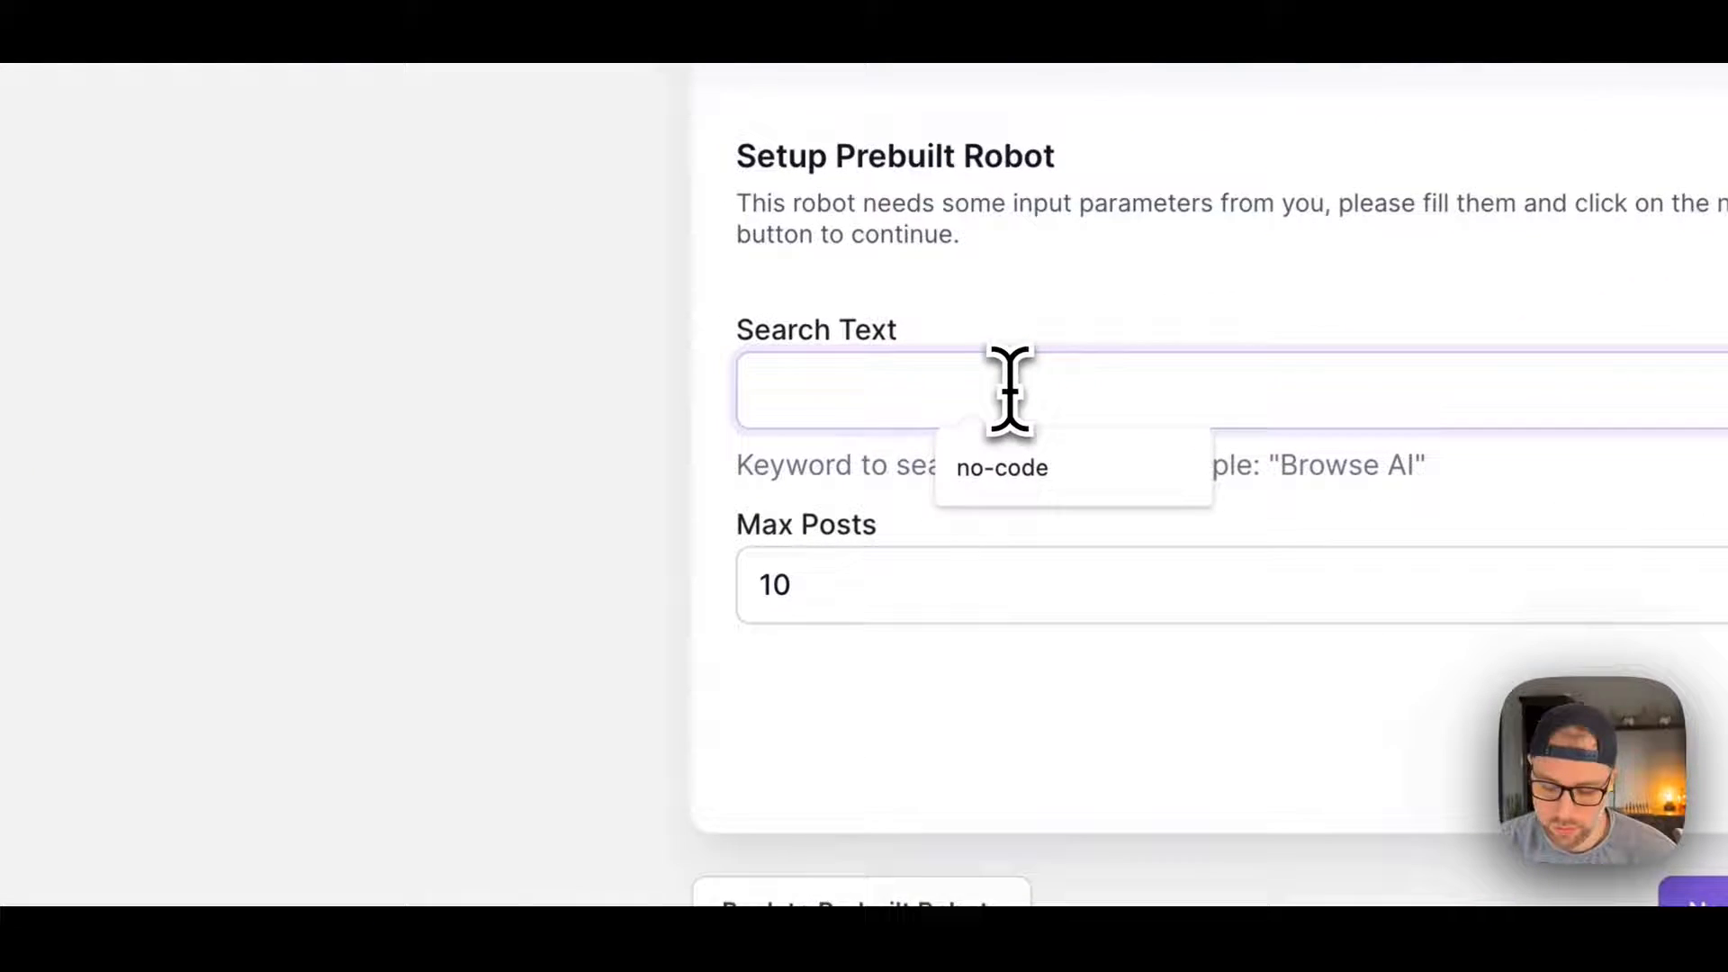
# Step: Enter search text 'no-code' with max posts 30, review the settings and start extracting
pyautogui.write('no-code')
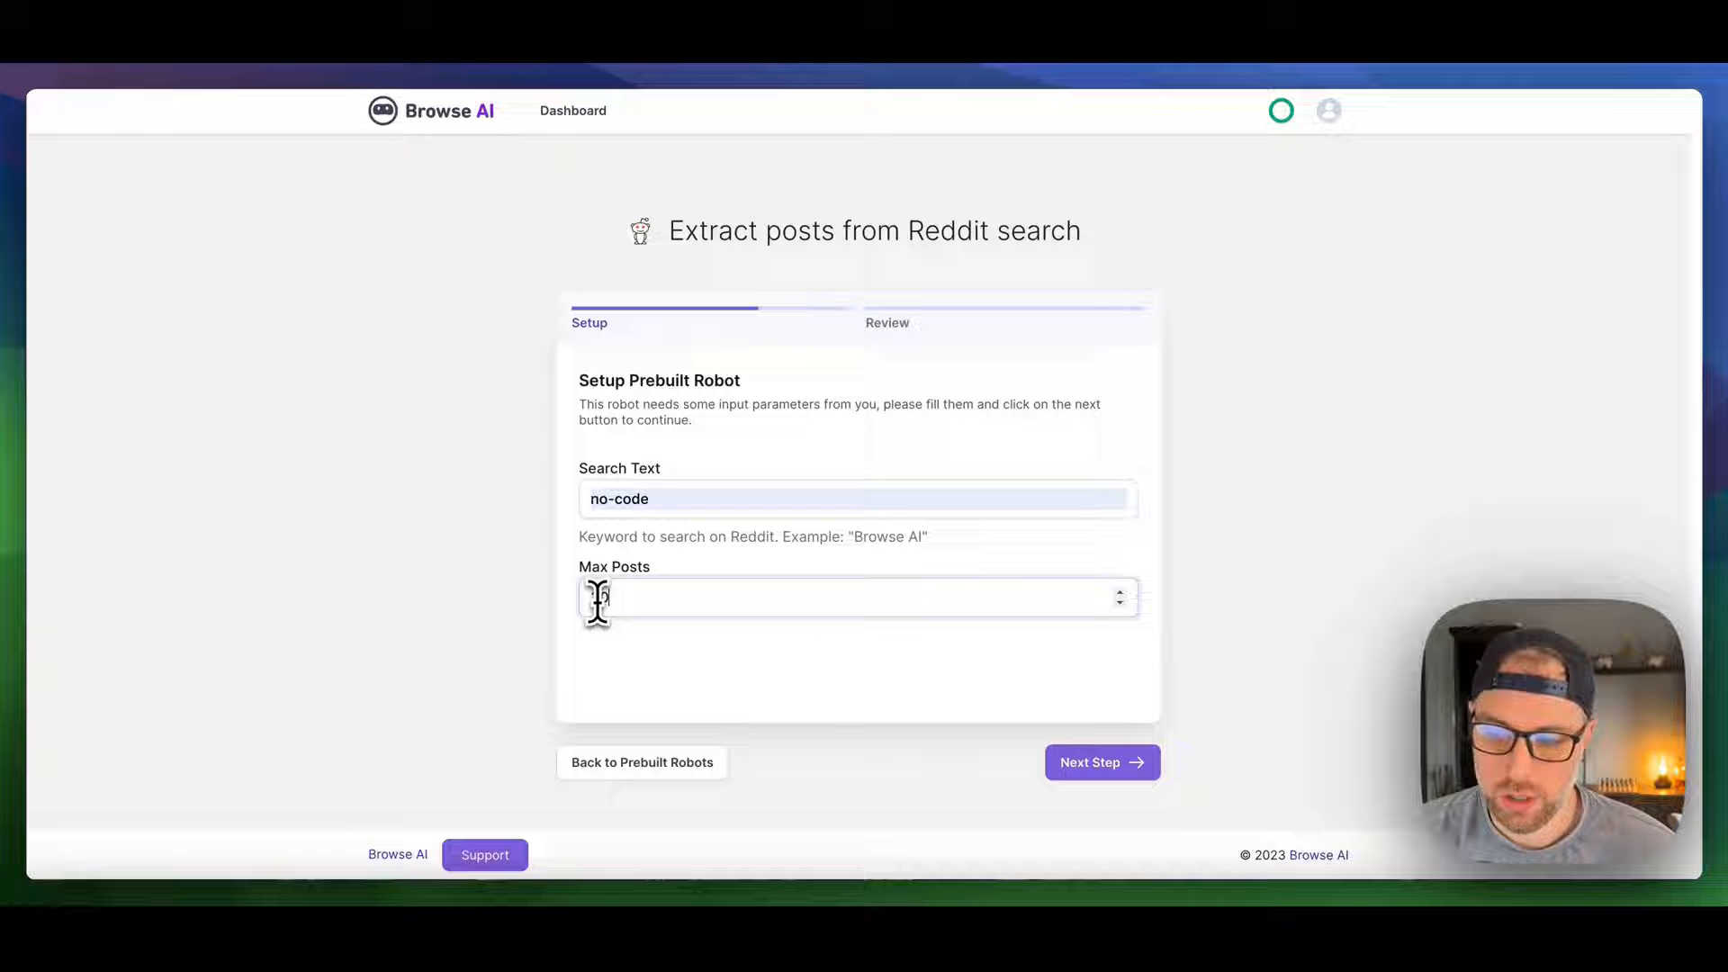
pyautogui.write('30')
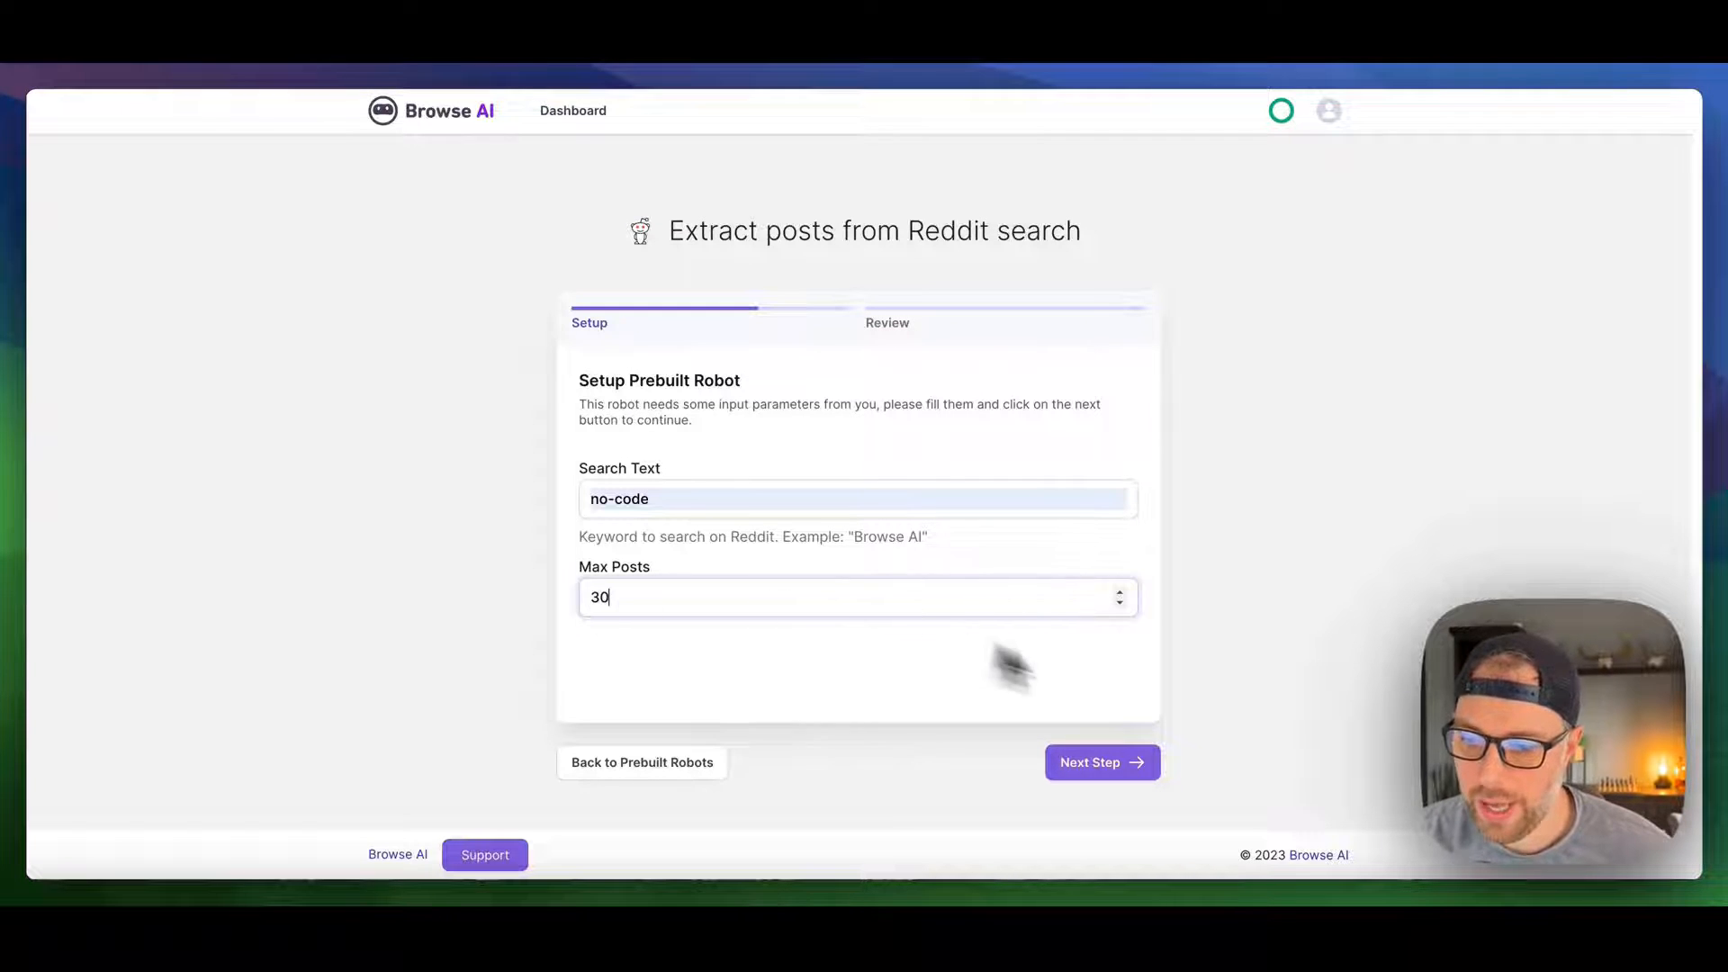
pyautogui.click(1100, 761)
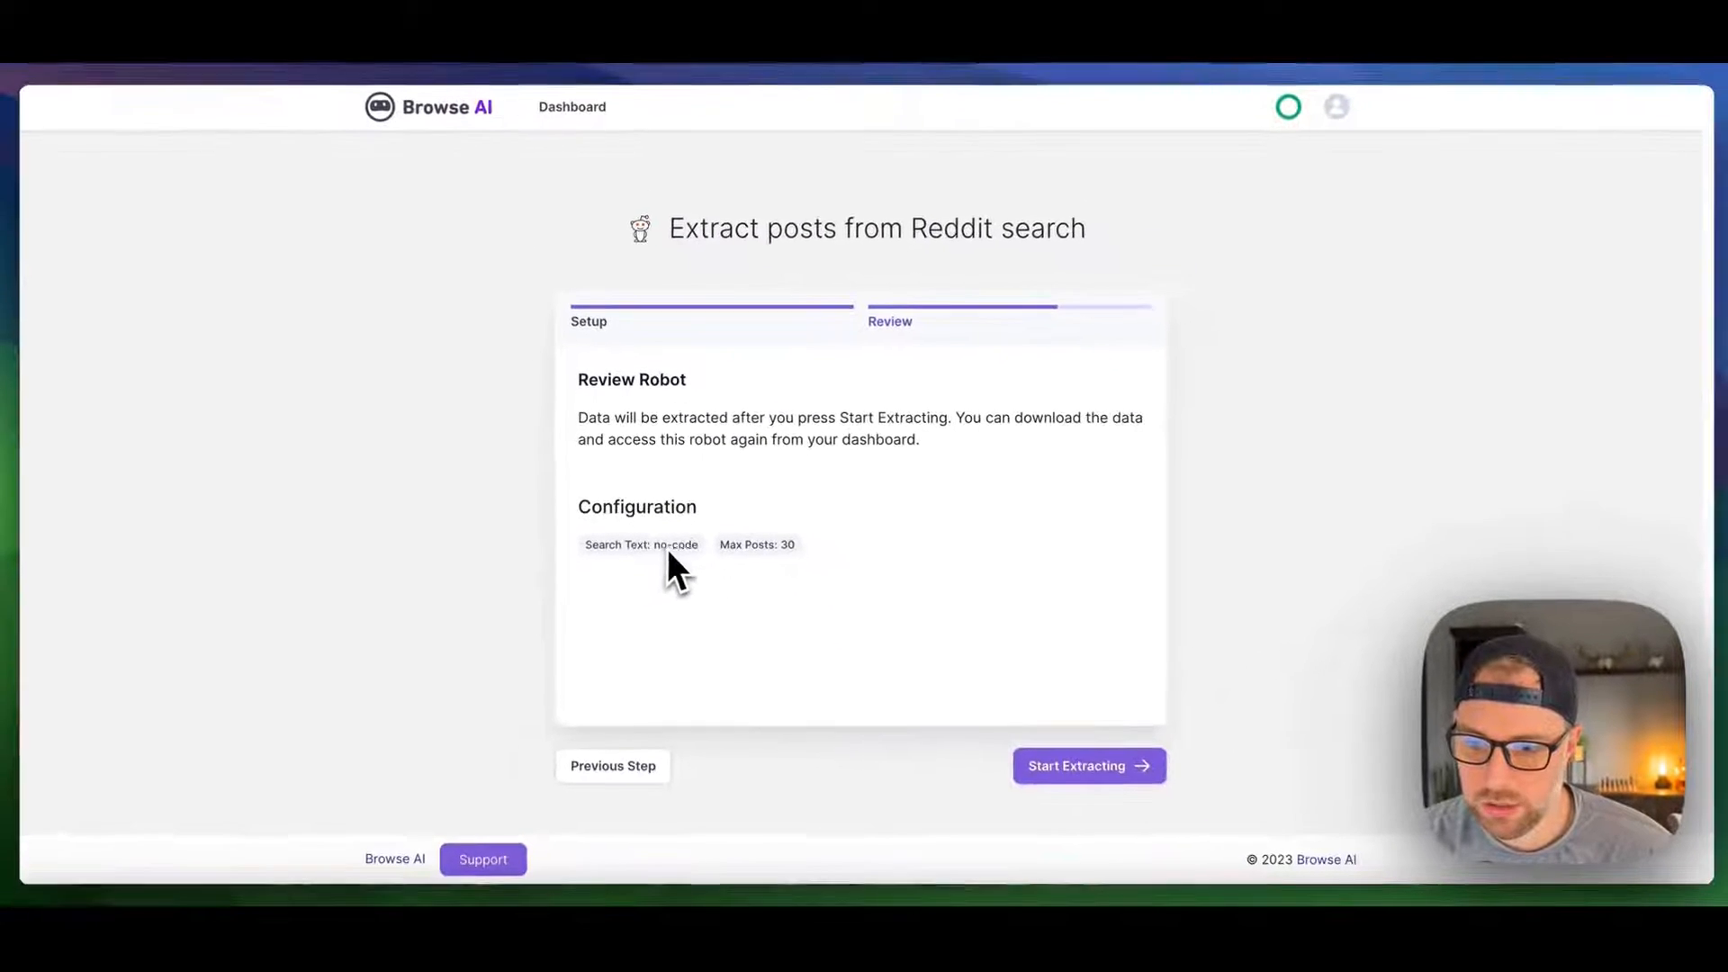
pyautogui.click(1087, 765)
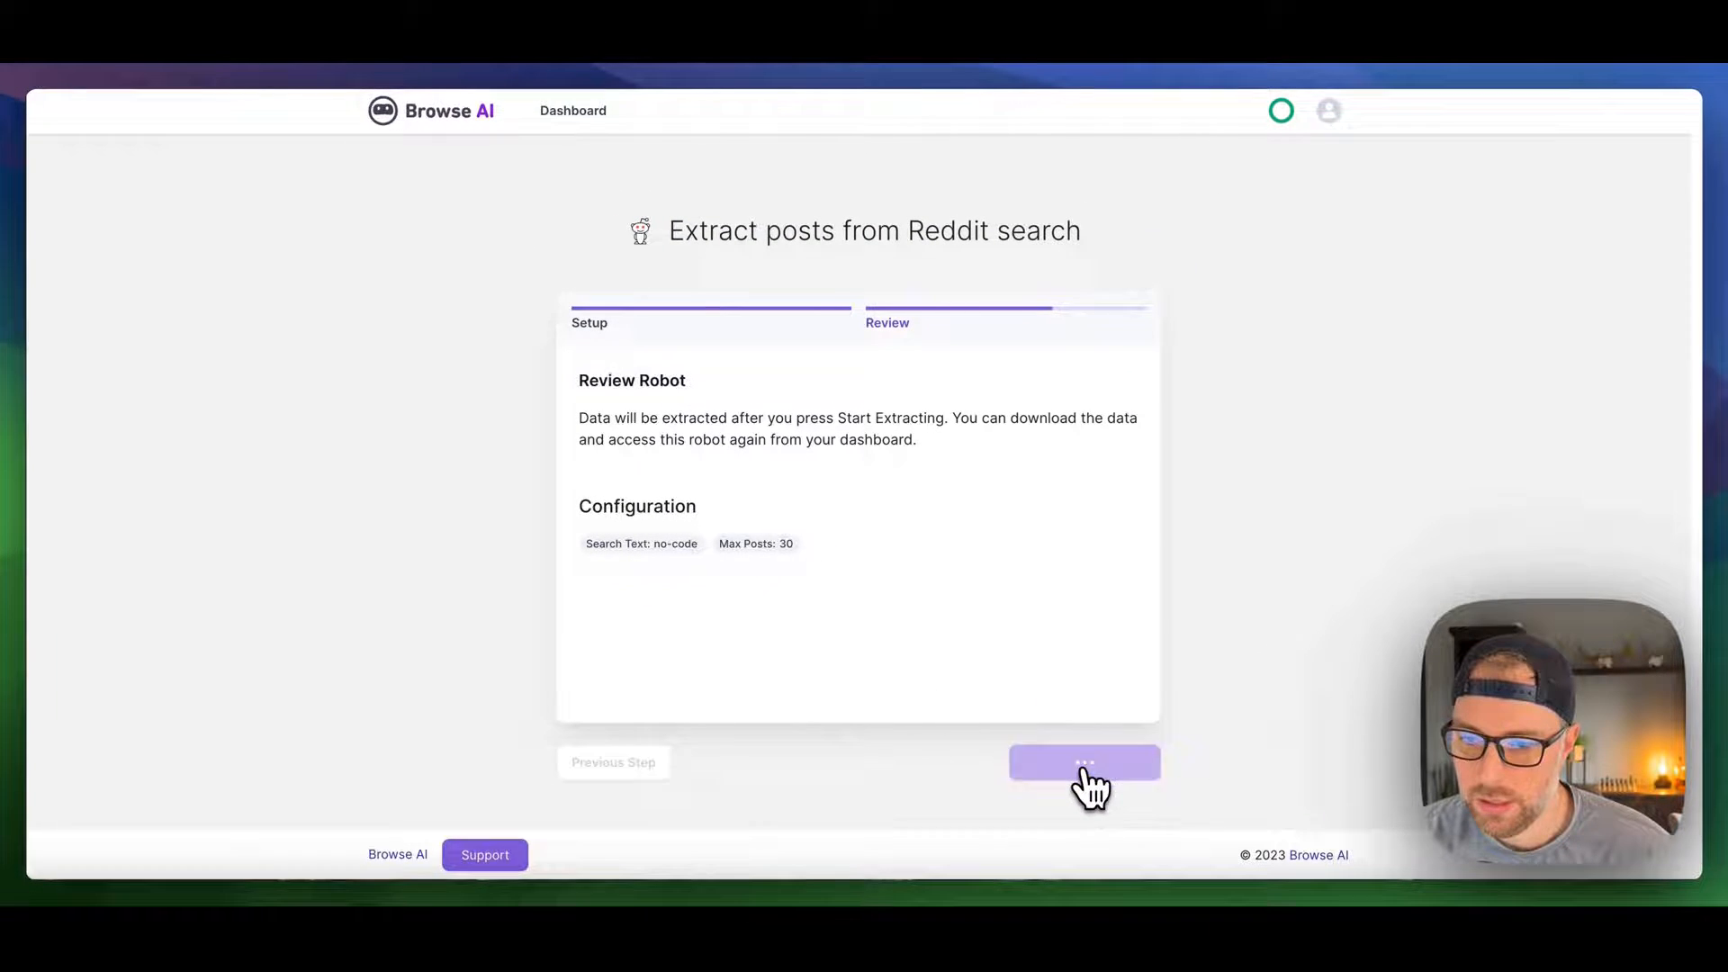
# Step: Confirm the queued task and go to the robot's Monitor section, which has no monitors yet
pyautogui.click(1083, 761)
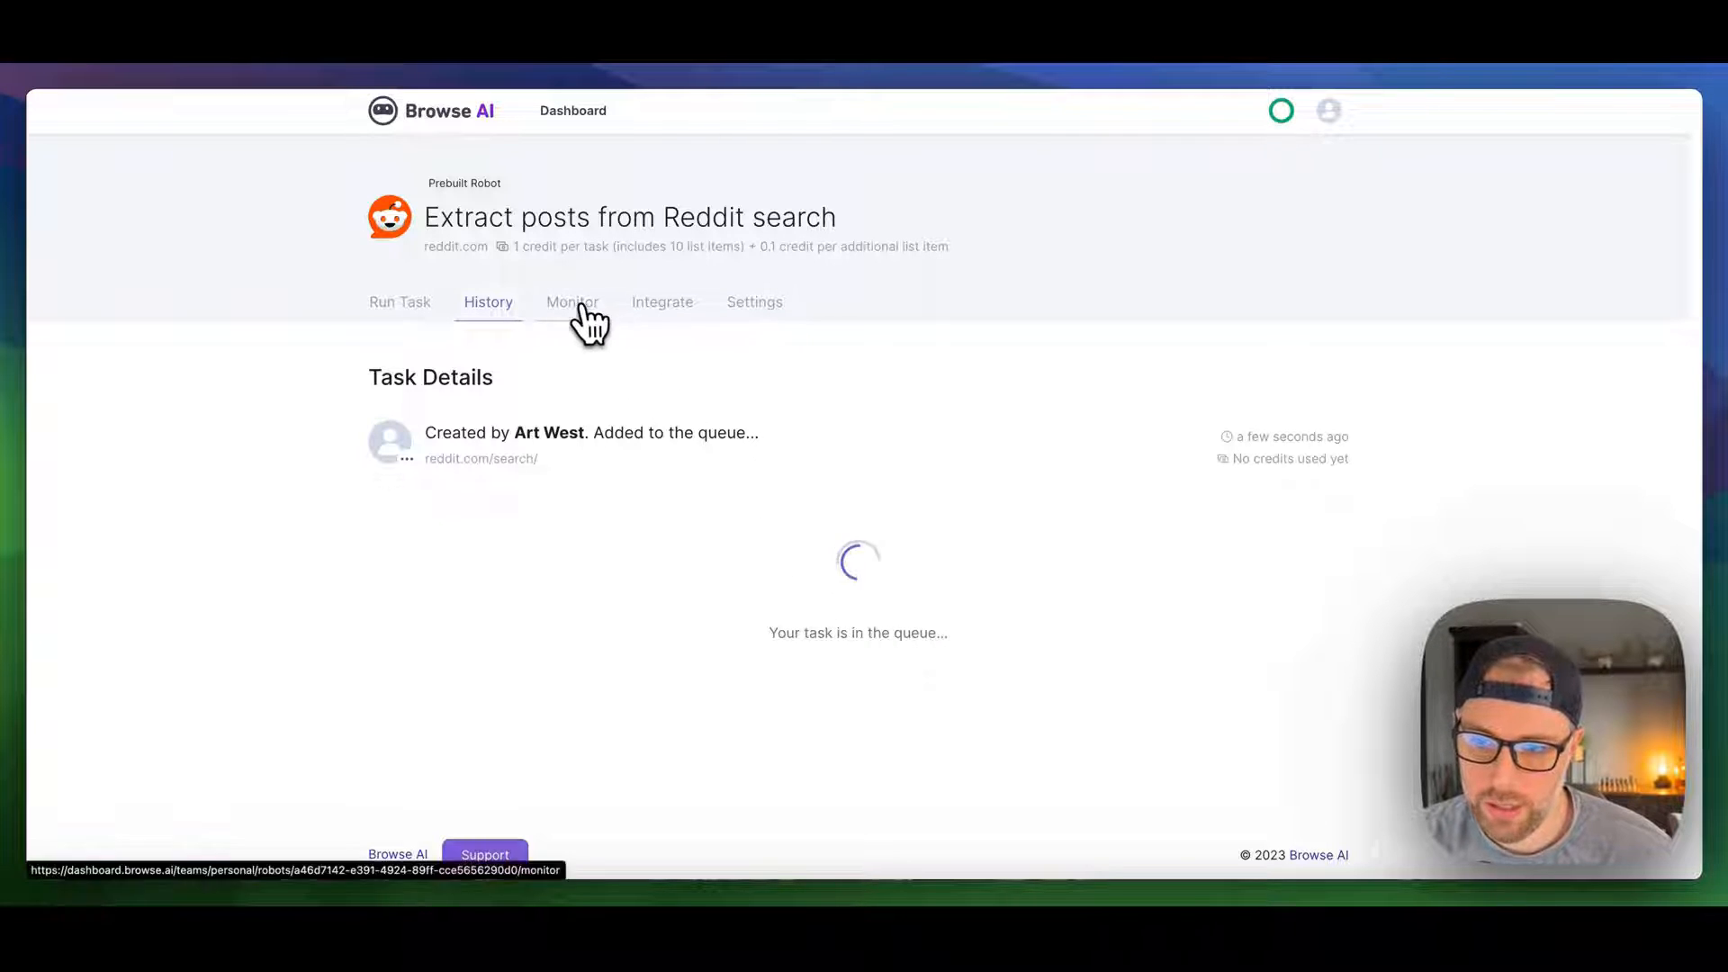
pyautogui.click(572, 303)
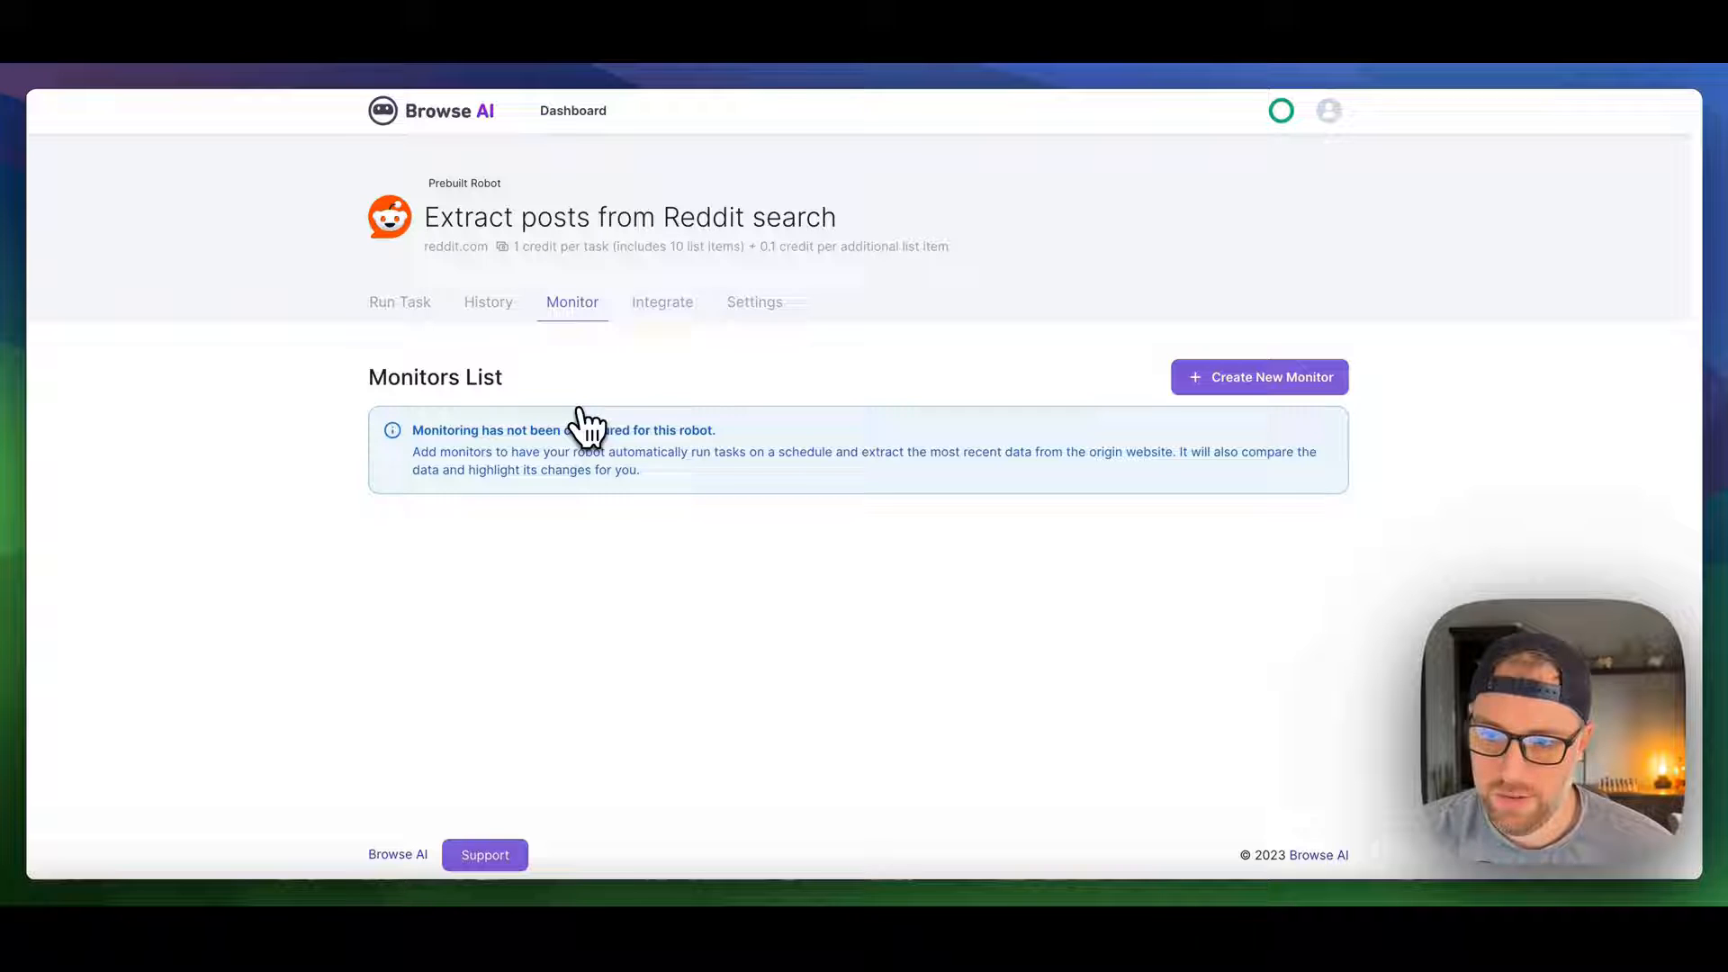
pyautogui.moveTo(1112, 396)
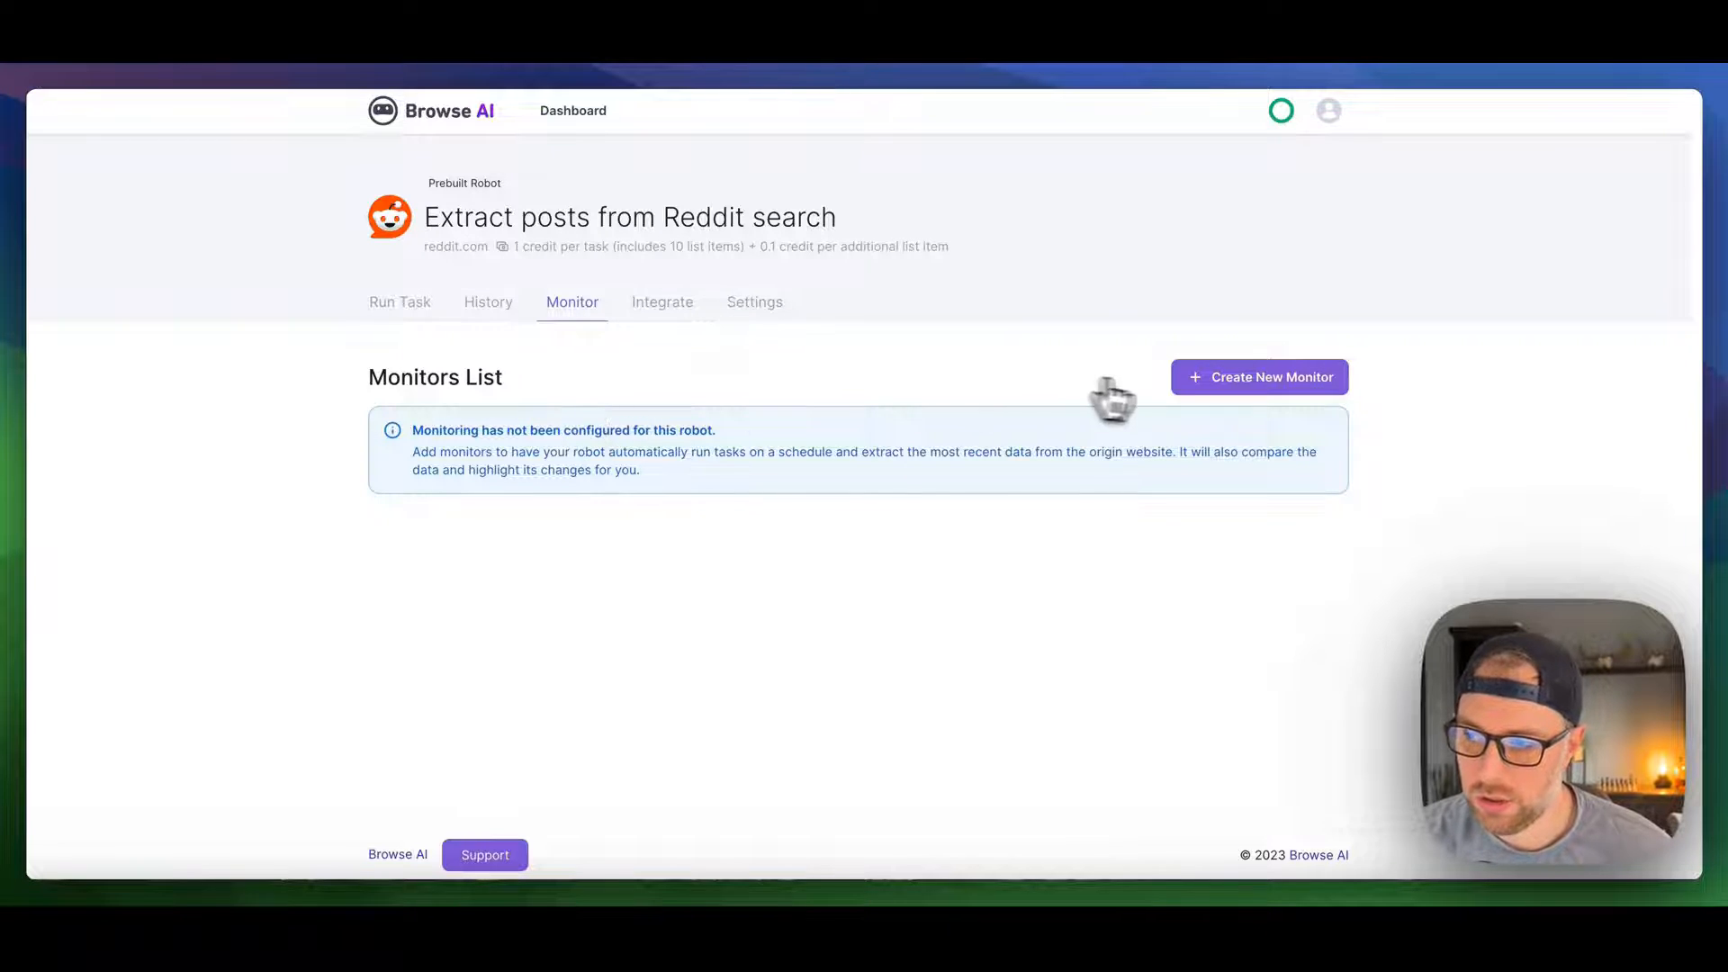
# Step: Create a new daily monitor searching 'no-code' with max posts 30
pyautogui.click(1260, 376)
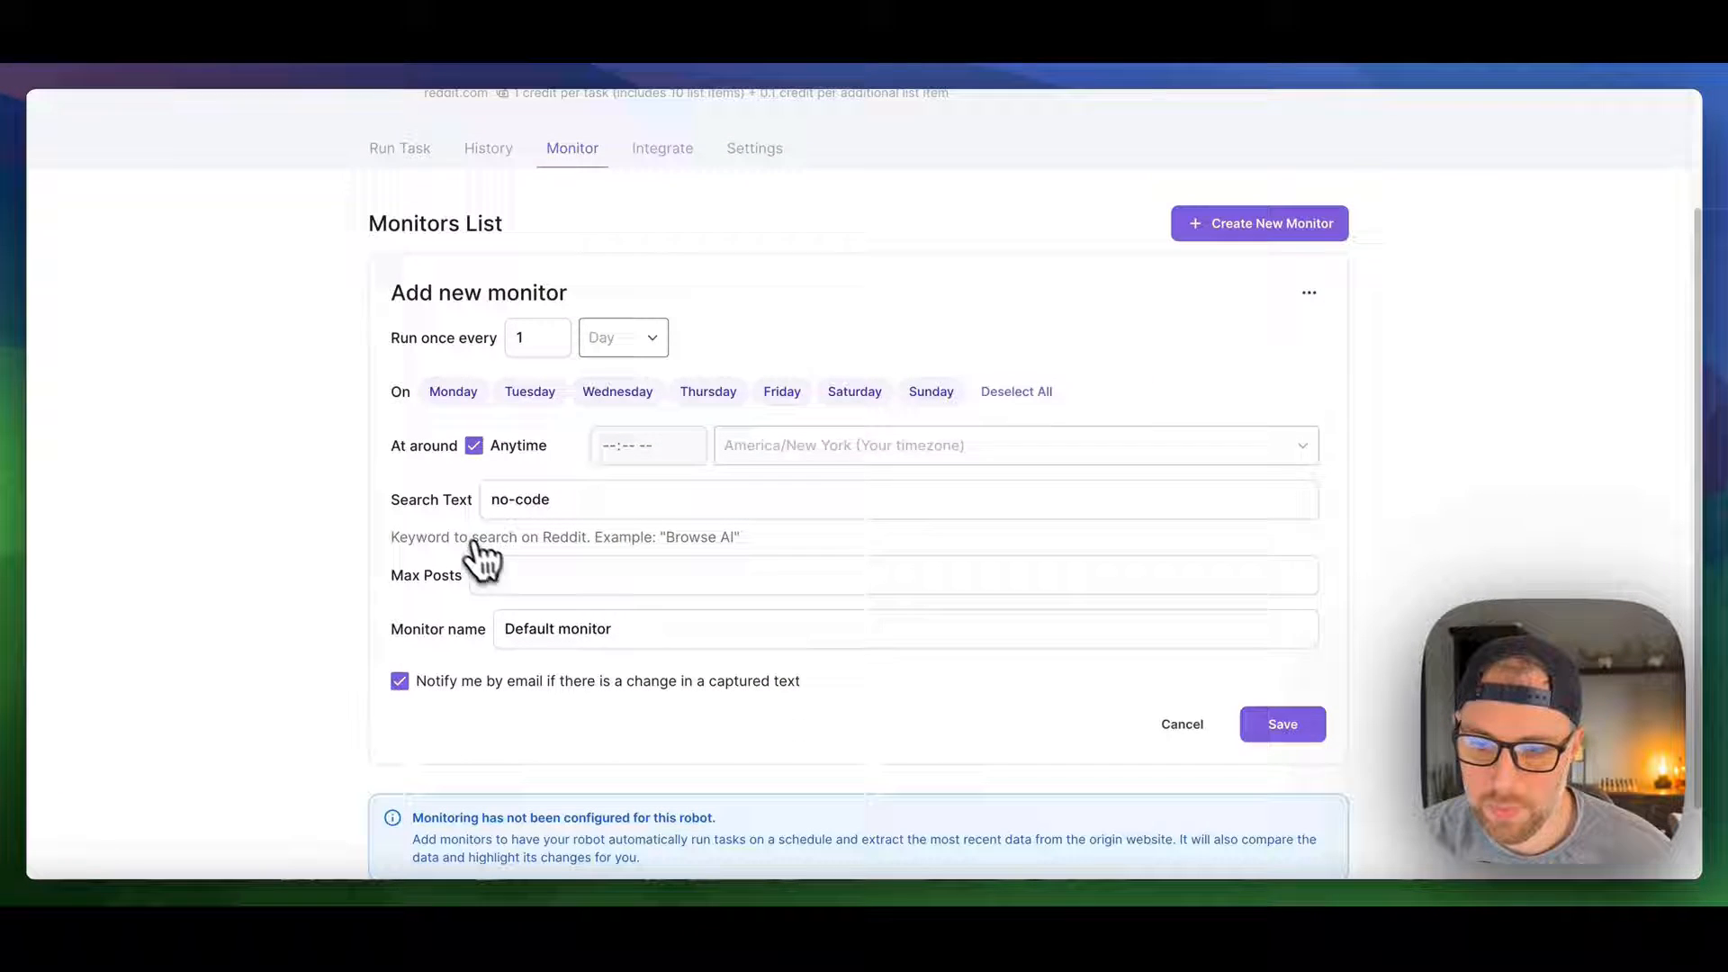
pyautogui.write('30')
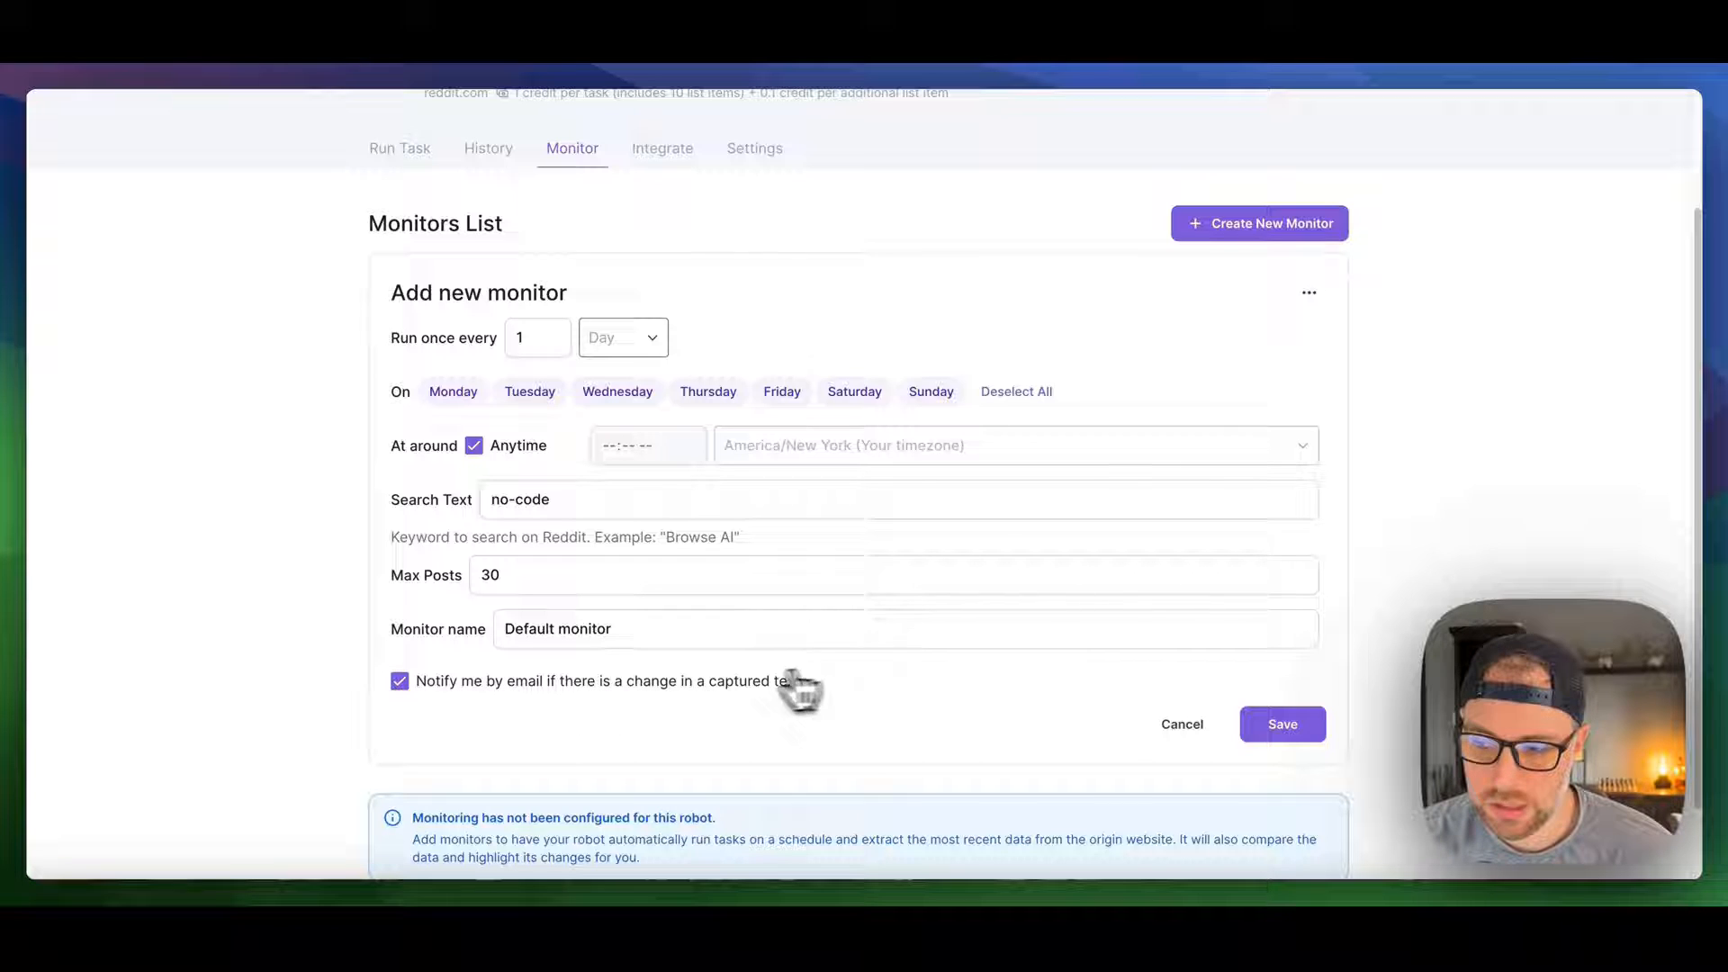
pyautogui.moveTo(1210, 715)
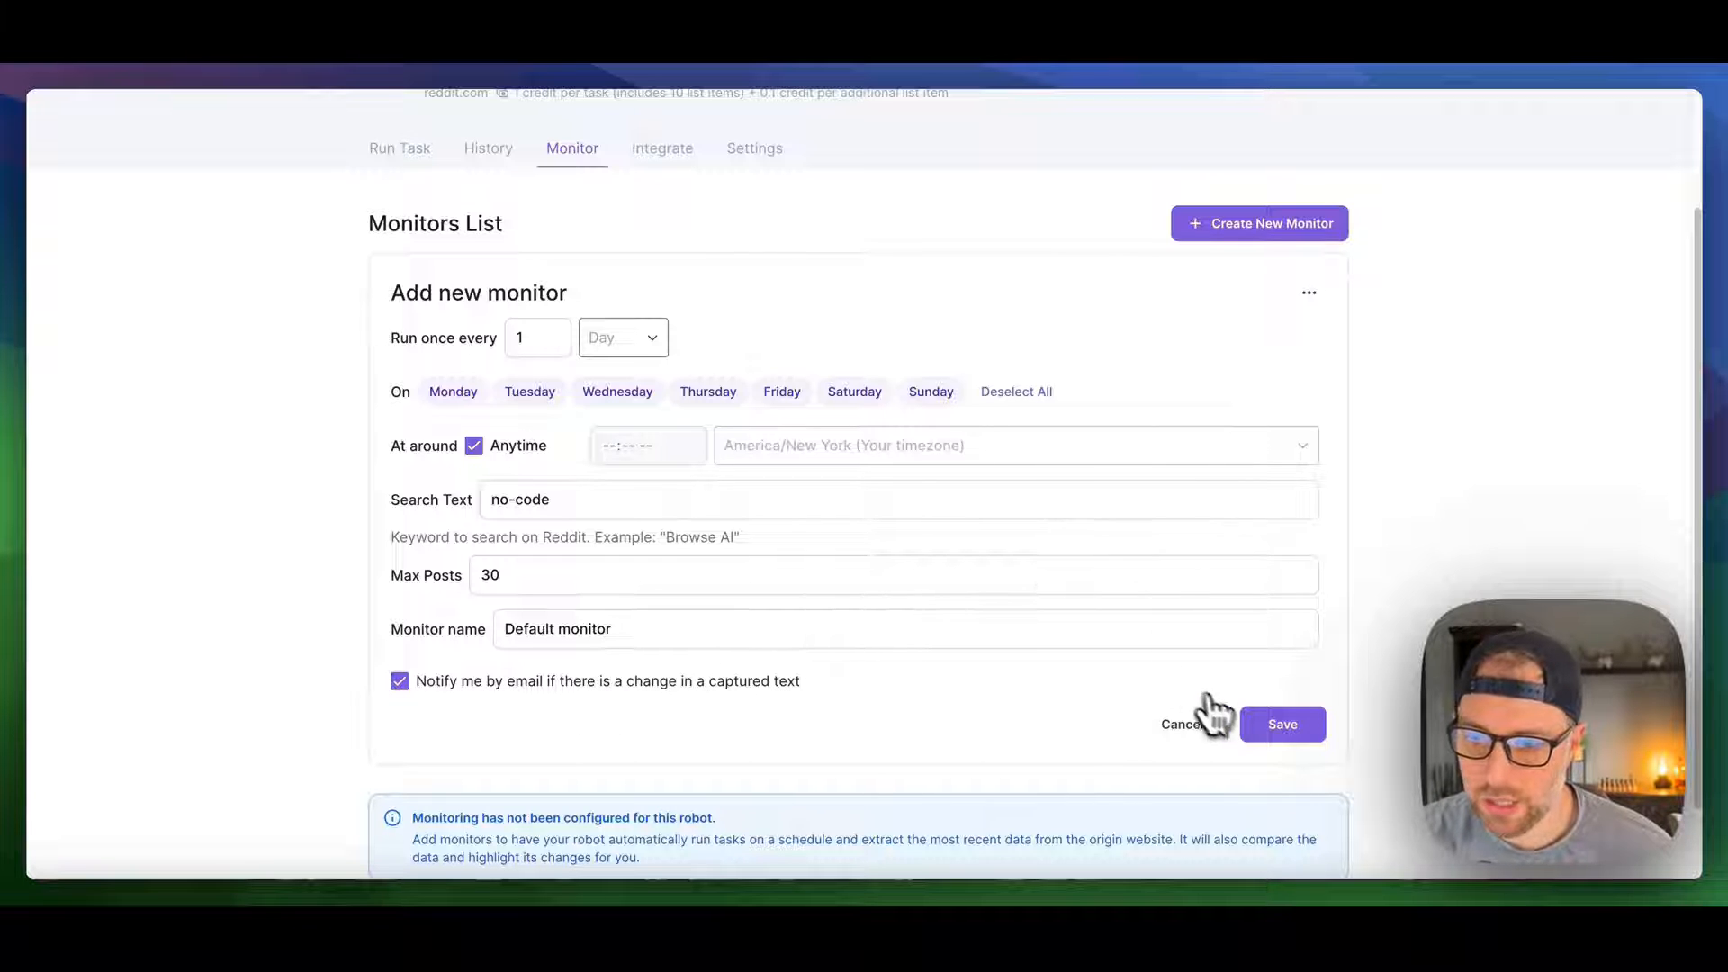
pyautogui.moveTo(581, 457)
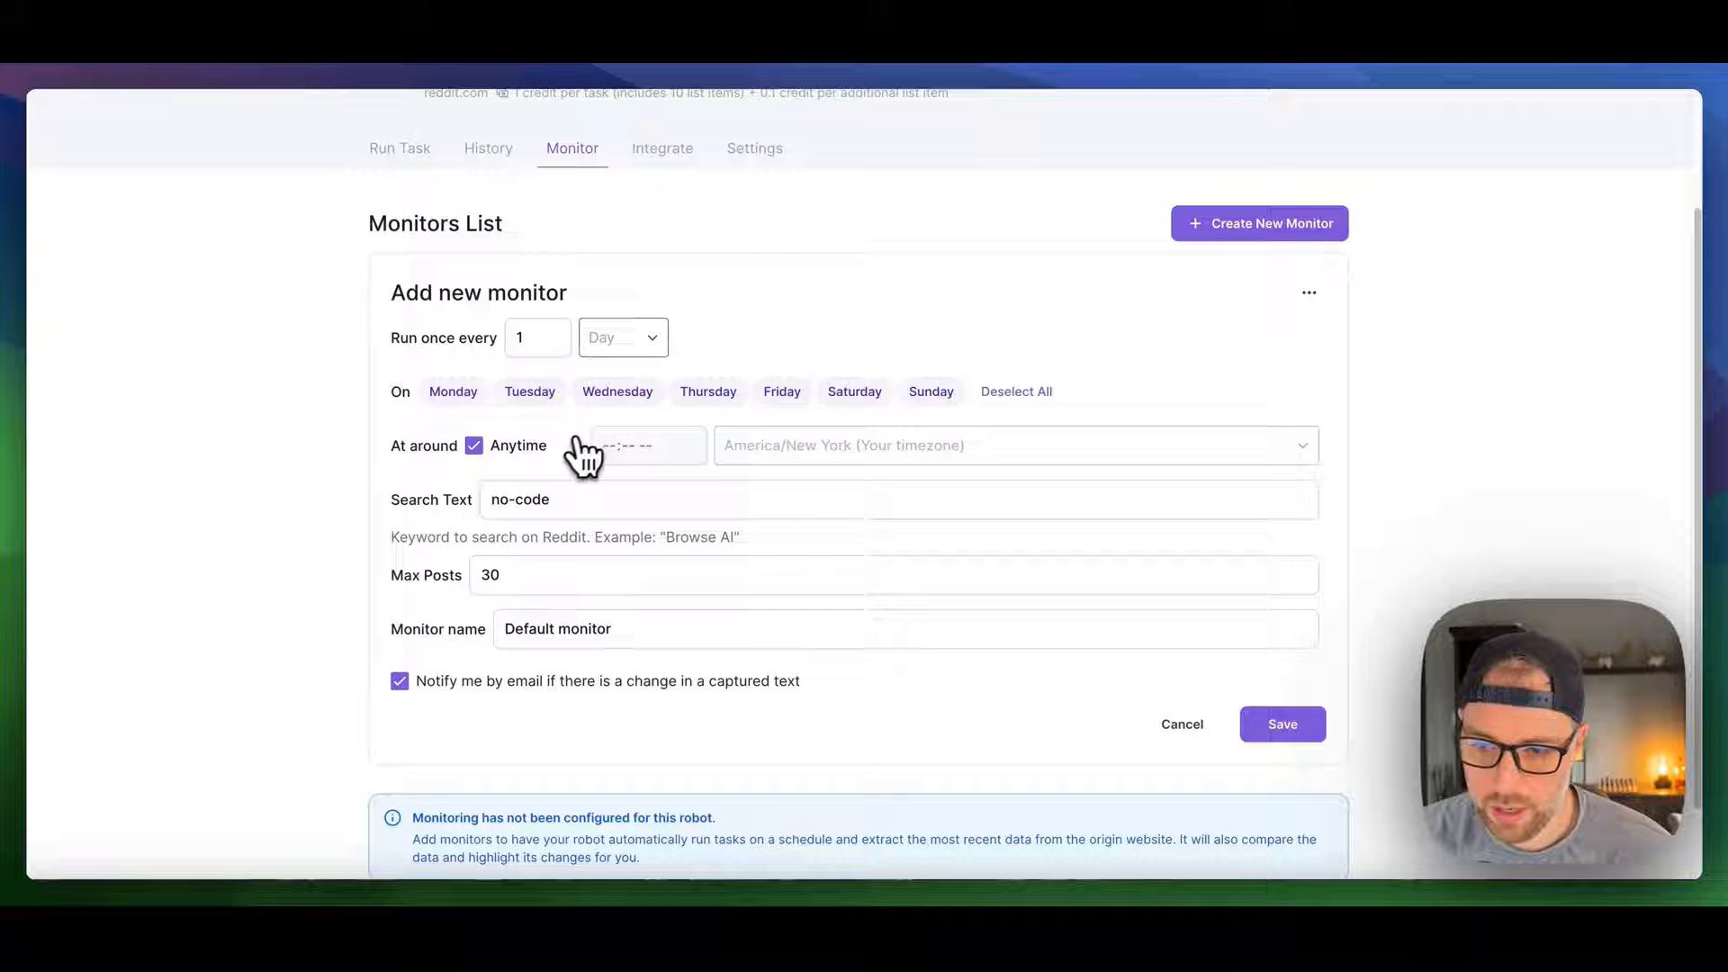
pyautogui.moveTo(596, 369)
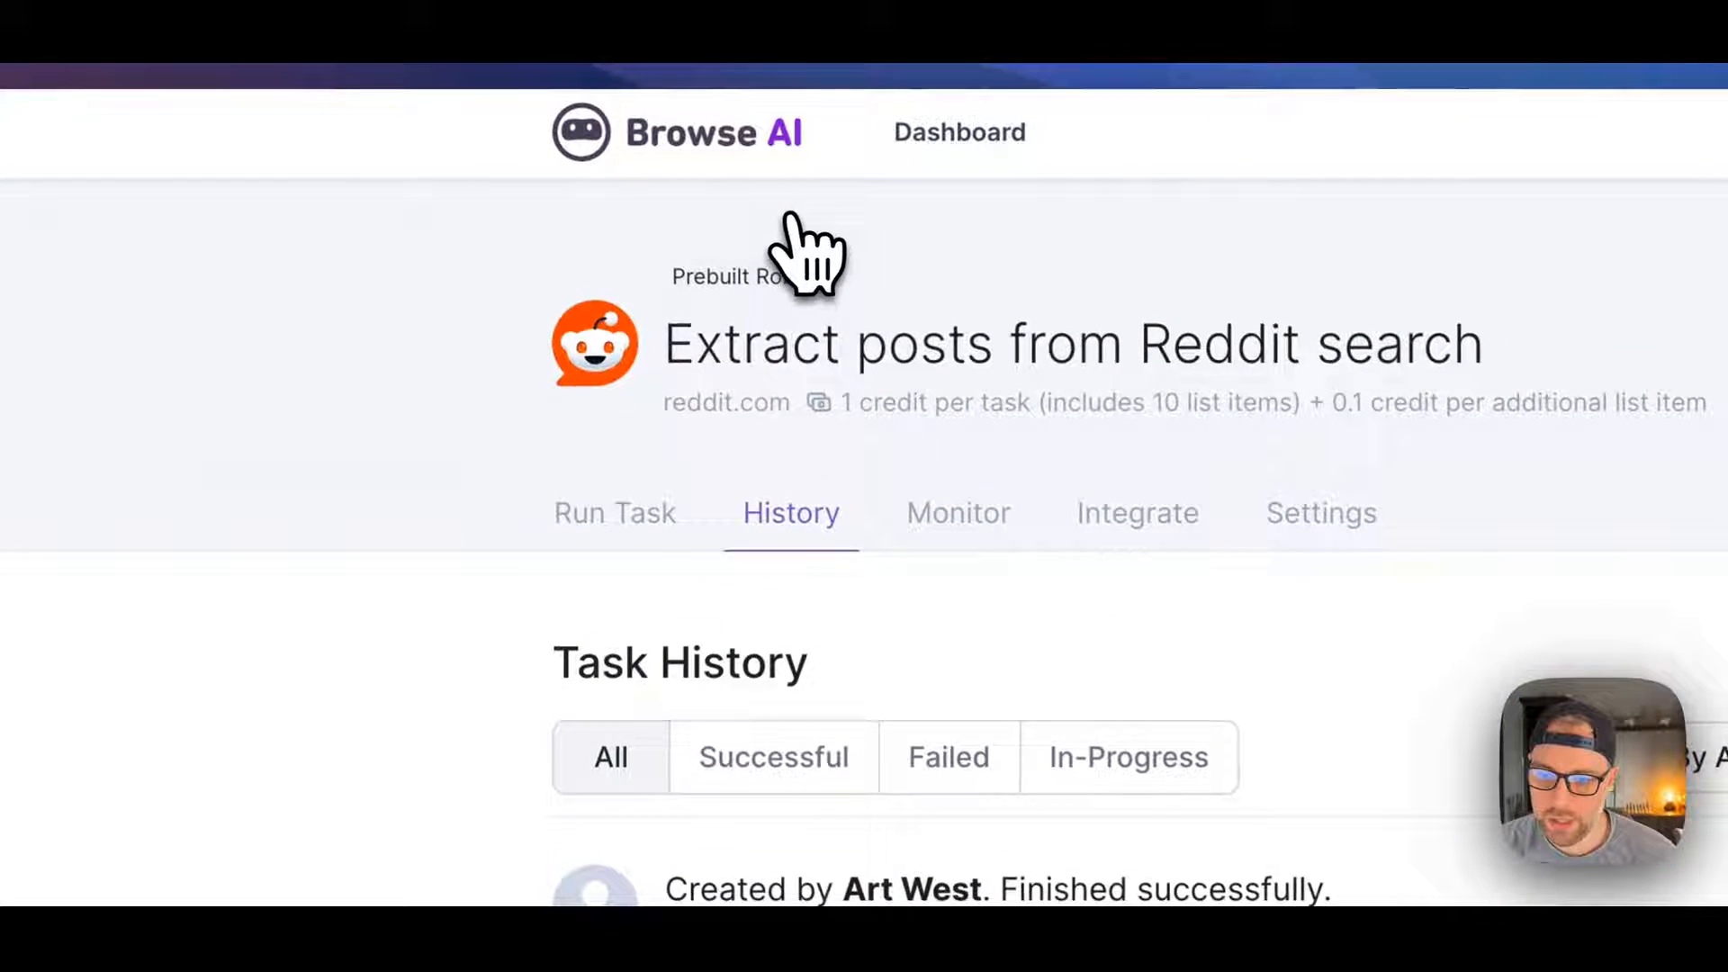
pyautogui.scroll(-3)
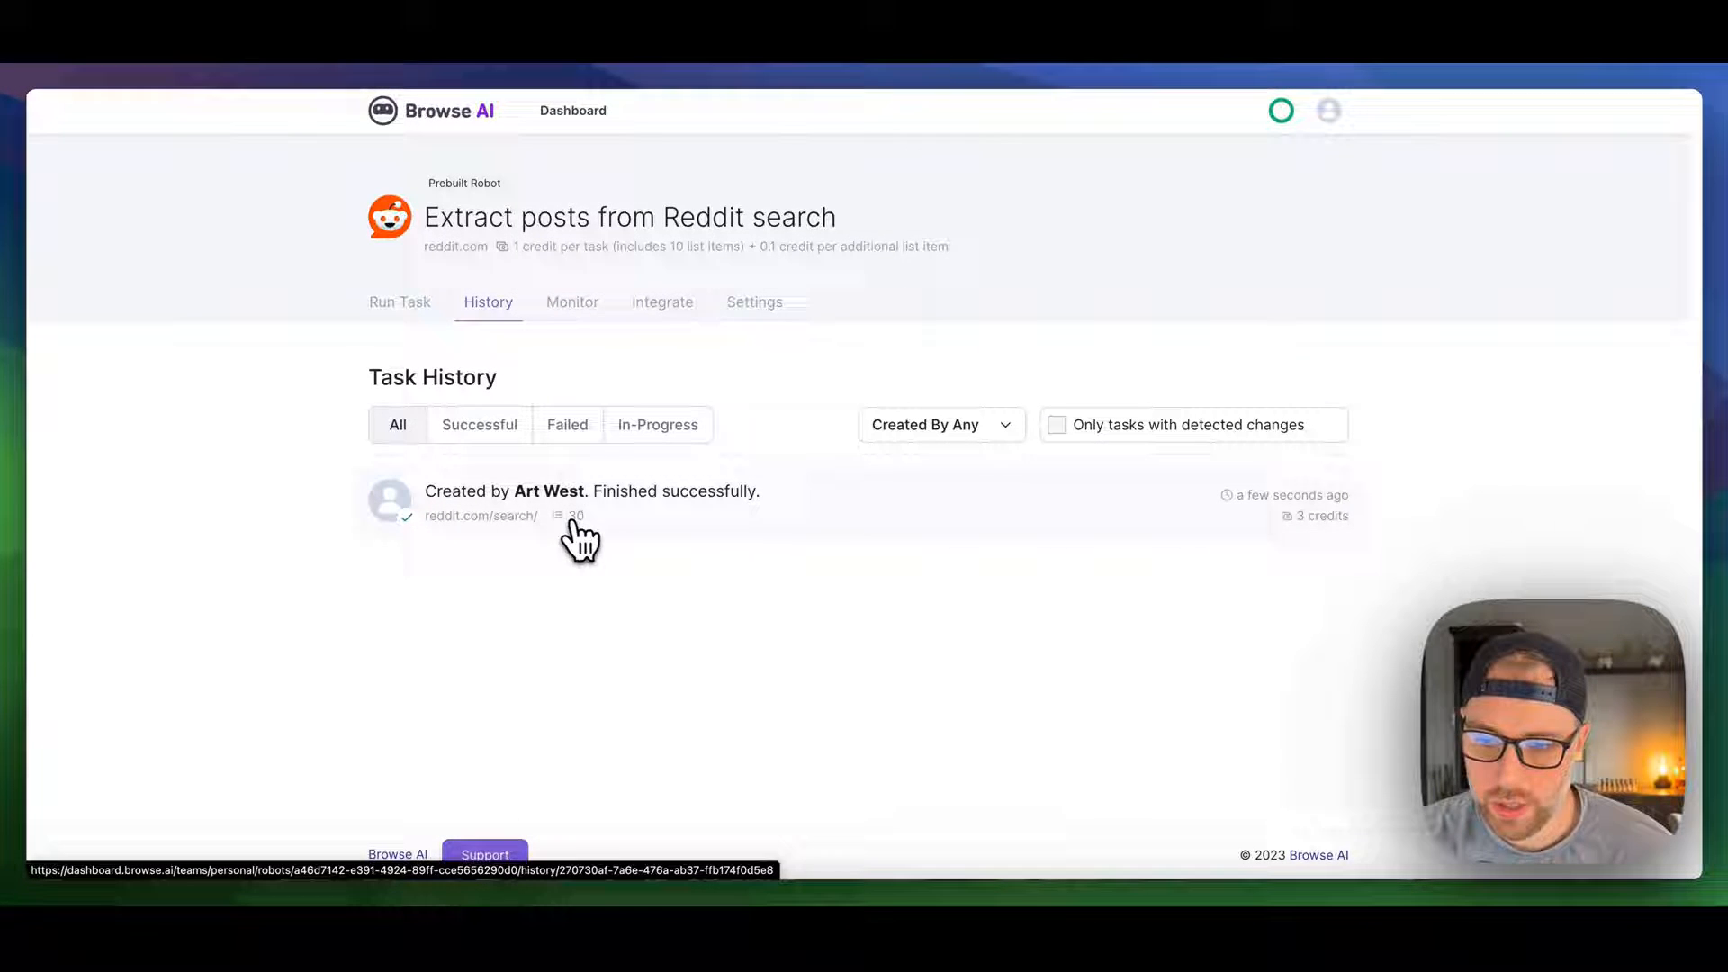
pyautogui.click(573, 502)
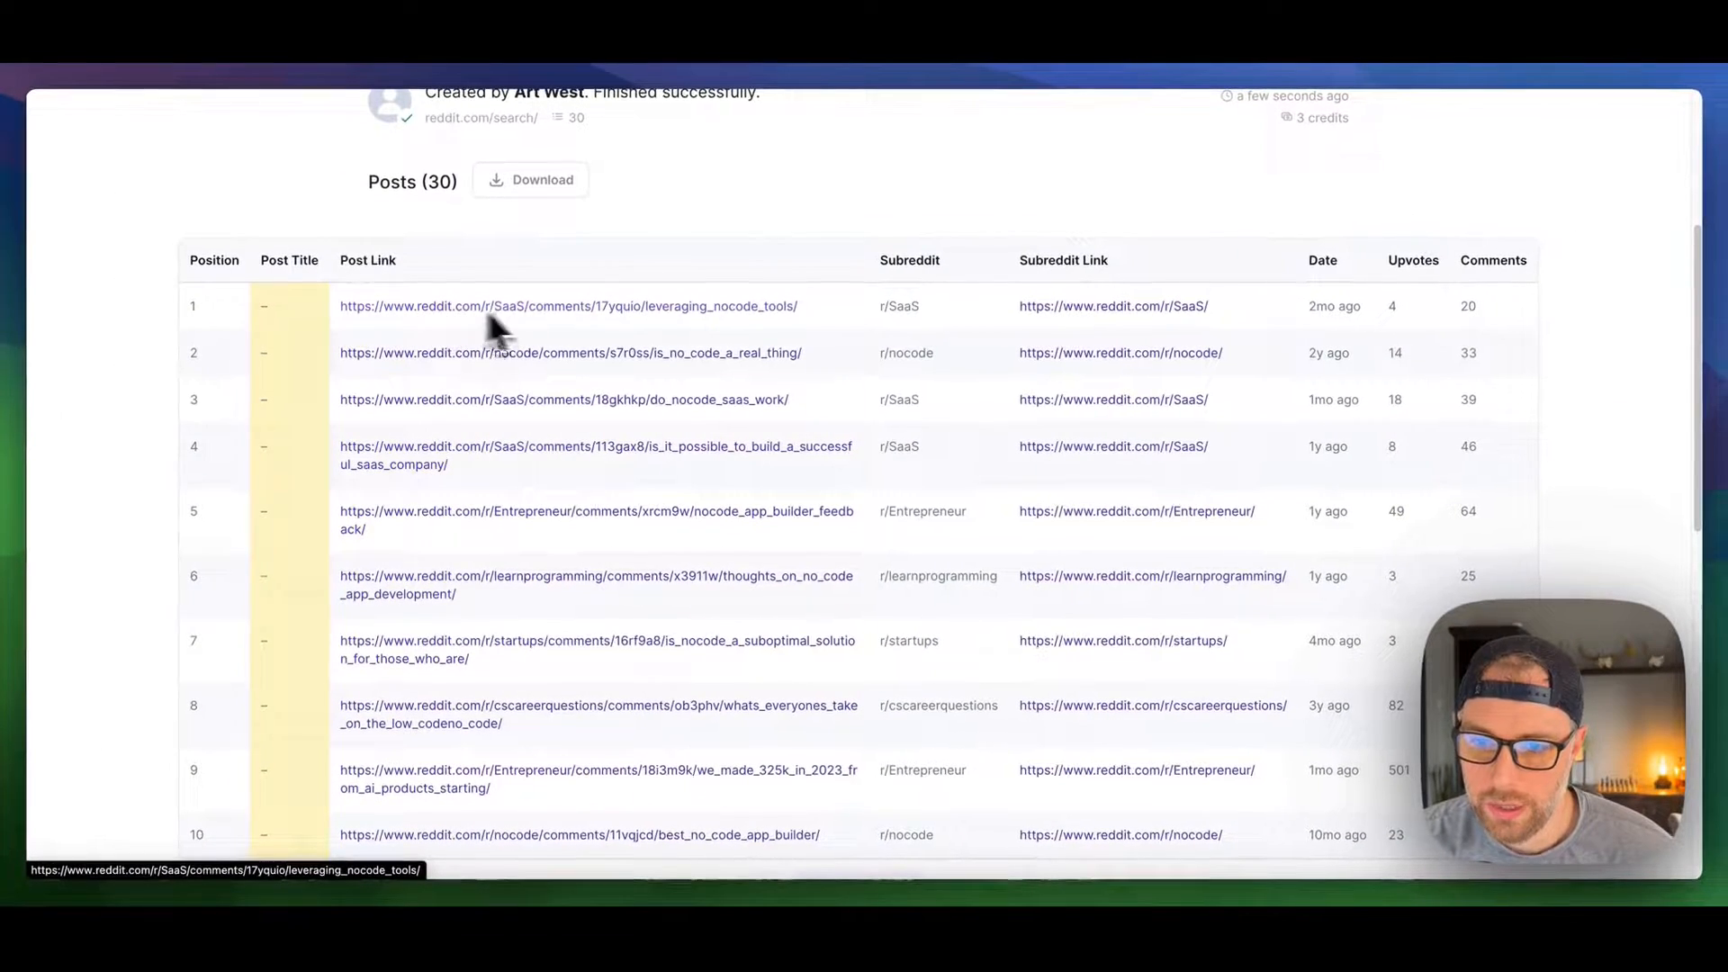
pyautogui.moveTo(507, 331)
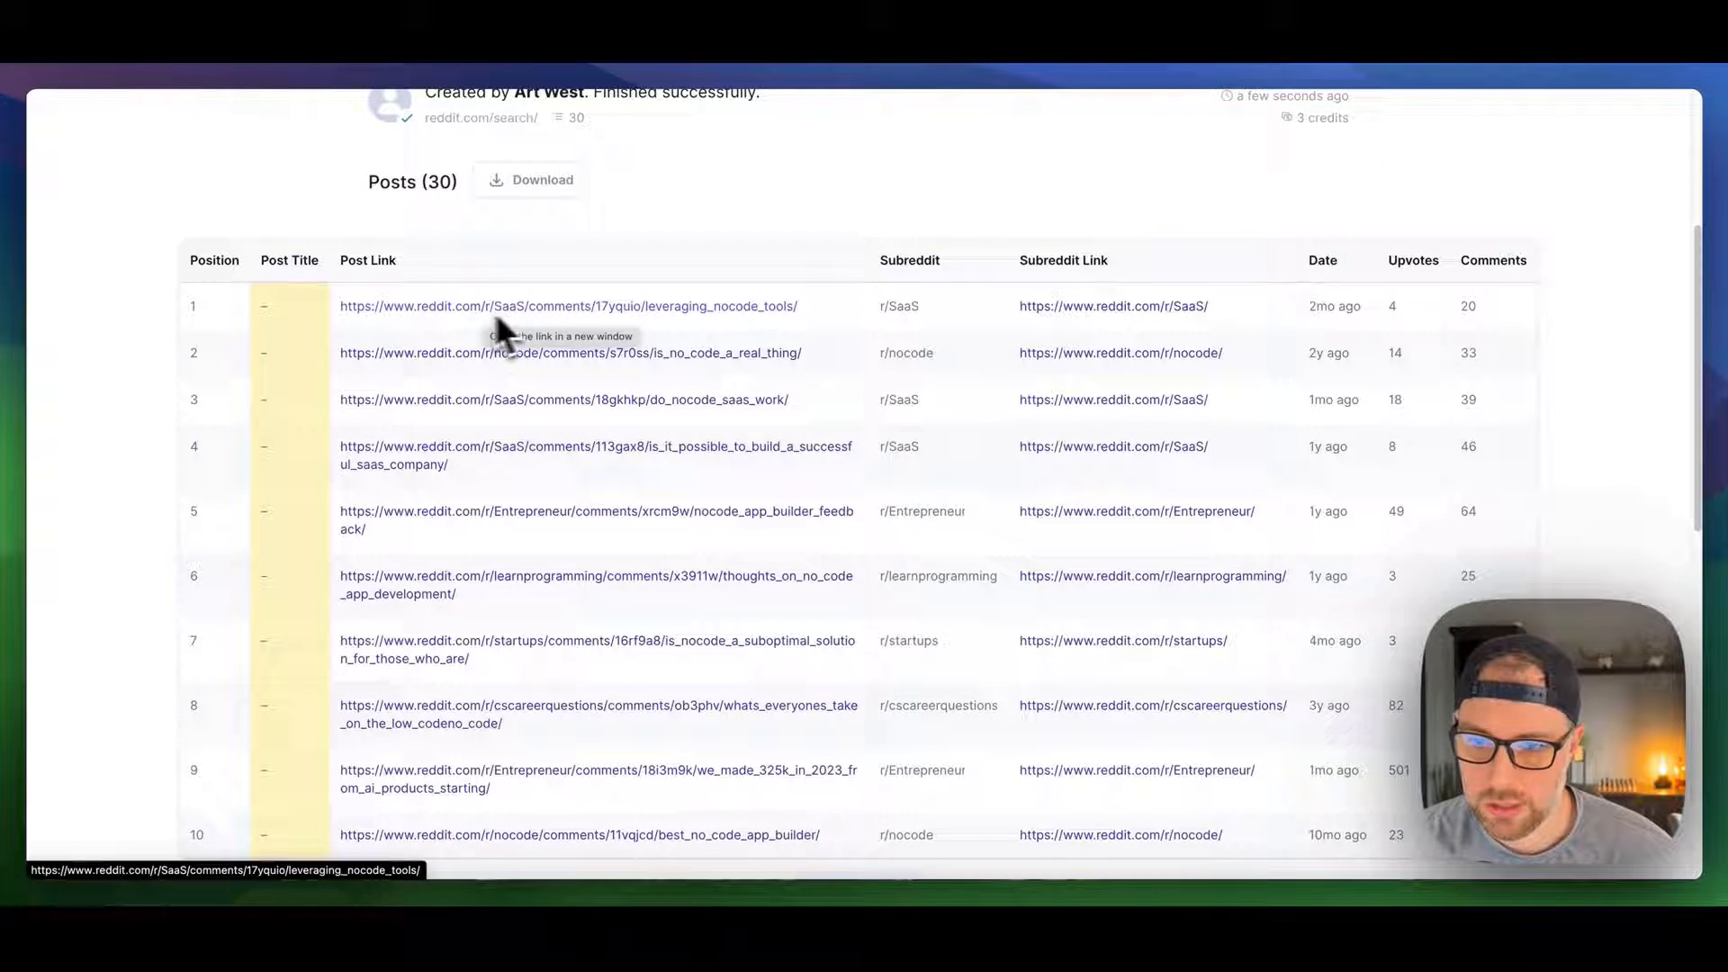
pyautogui.moveTo(1184, 331)
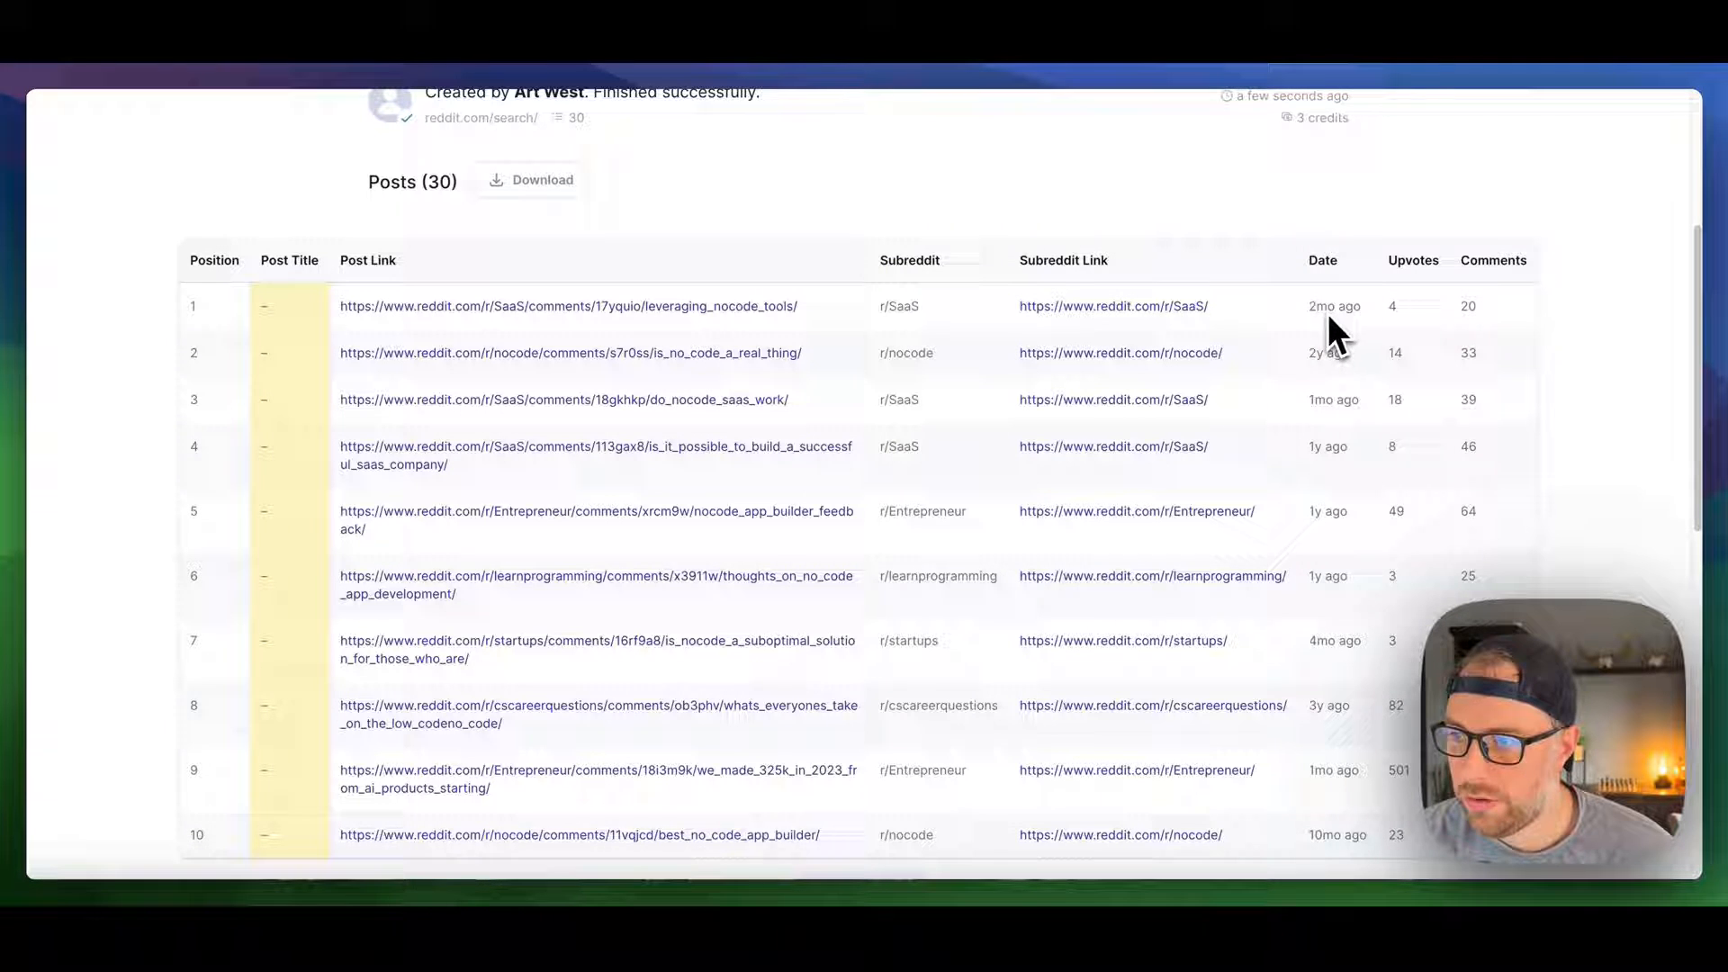
pyautogui.moveTo(1501, 337)
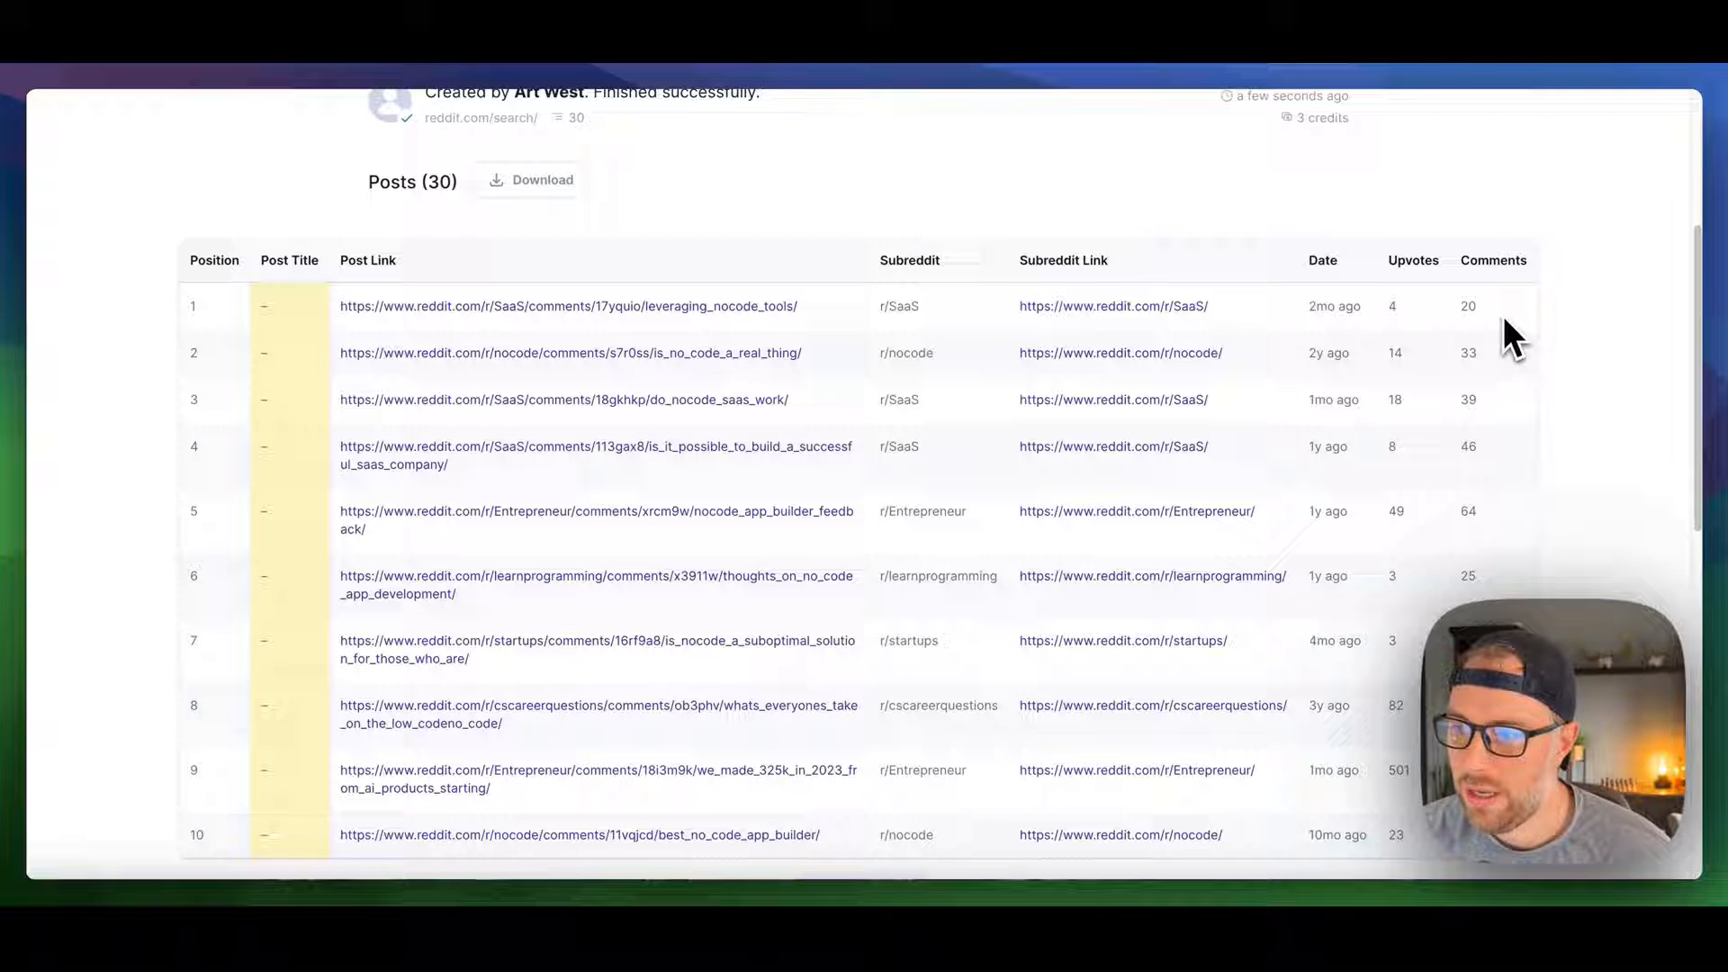
pyautogui.moveTo(1443, 337)
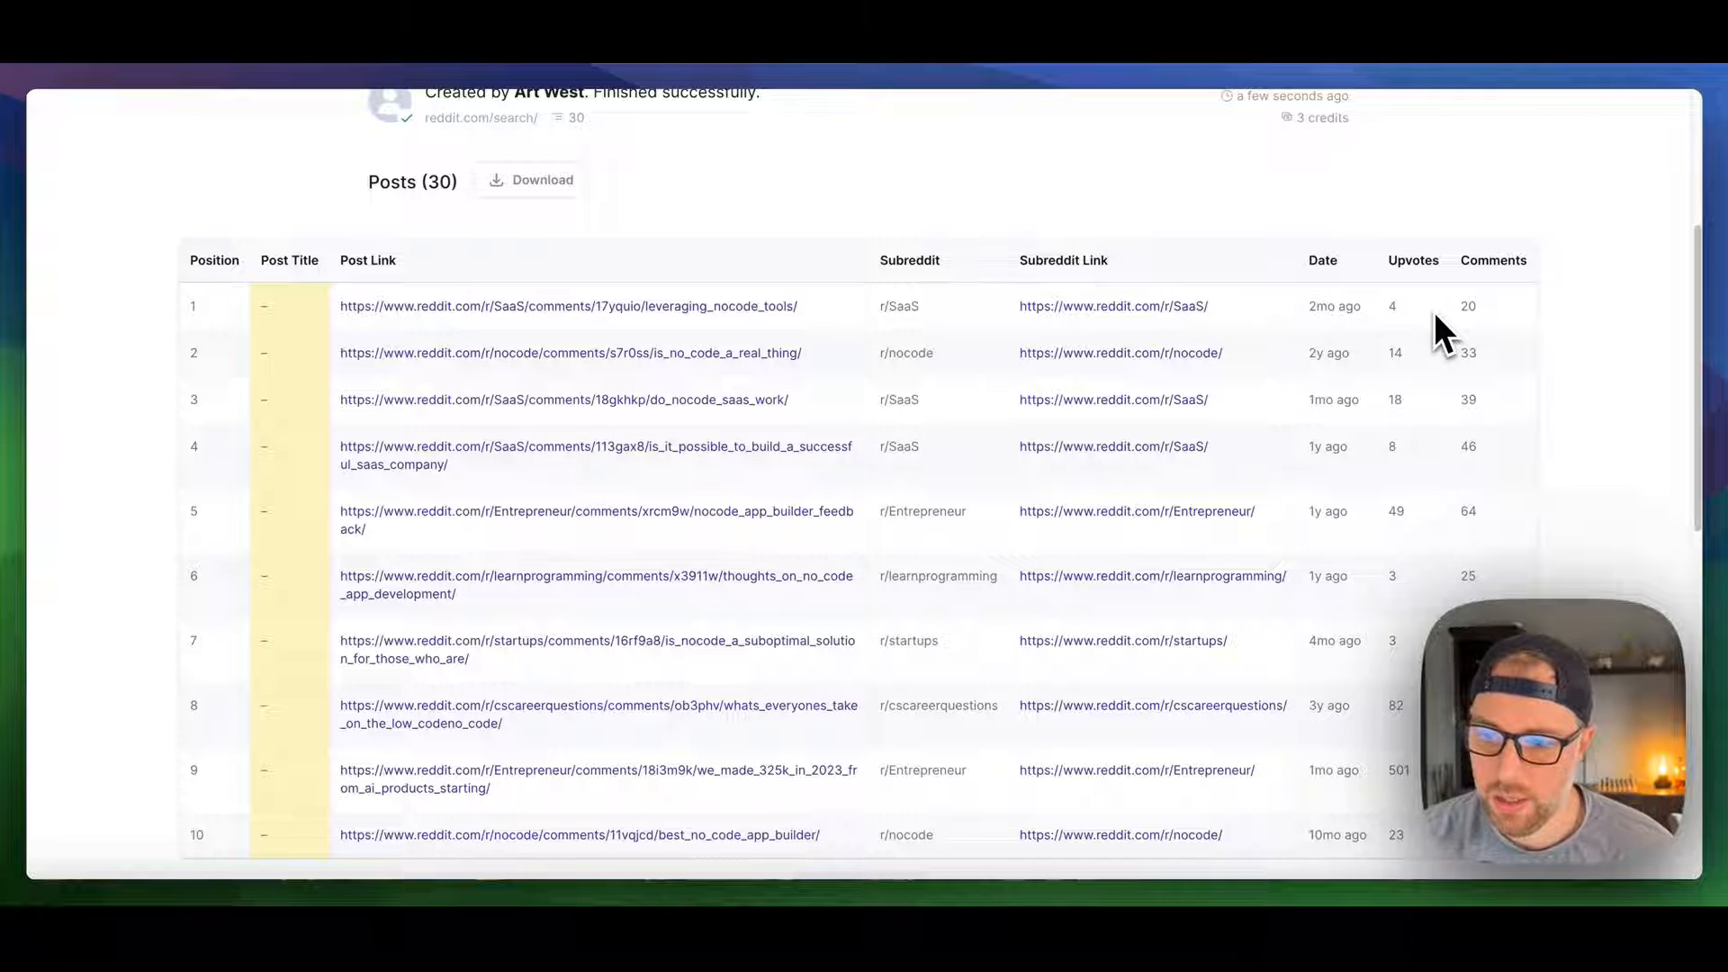
pyautogui.scroll(-3)
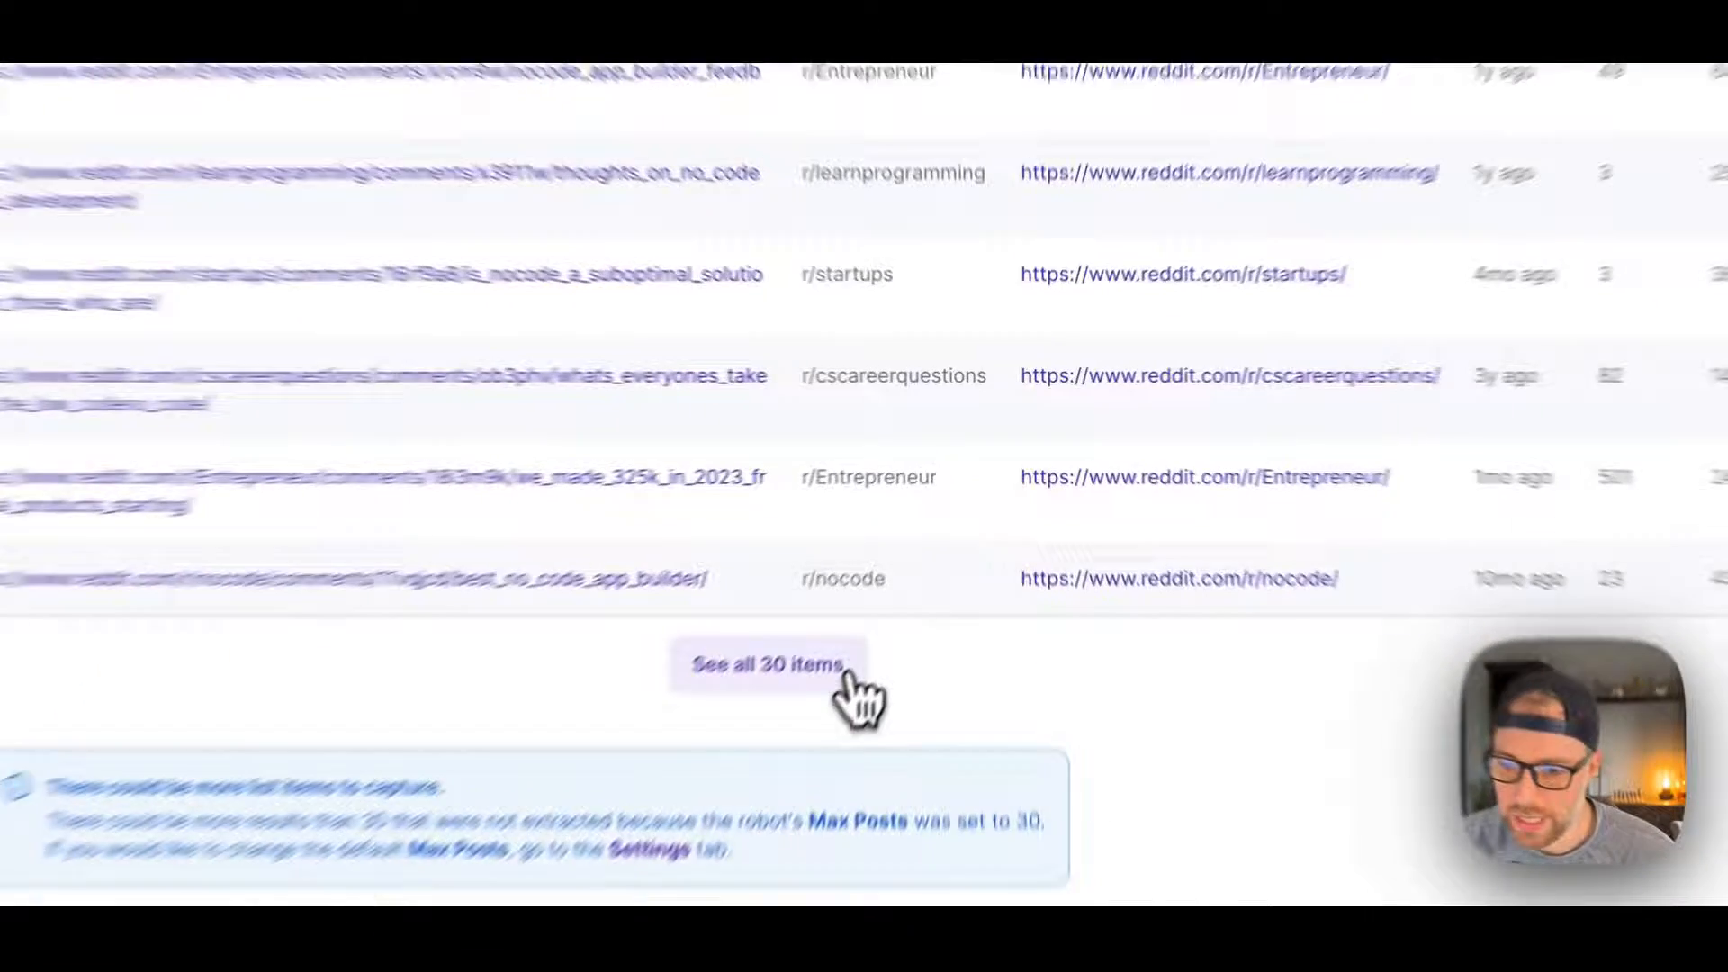
pyautogui.click(765, 664)
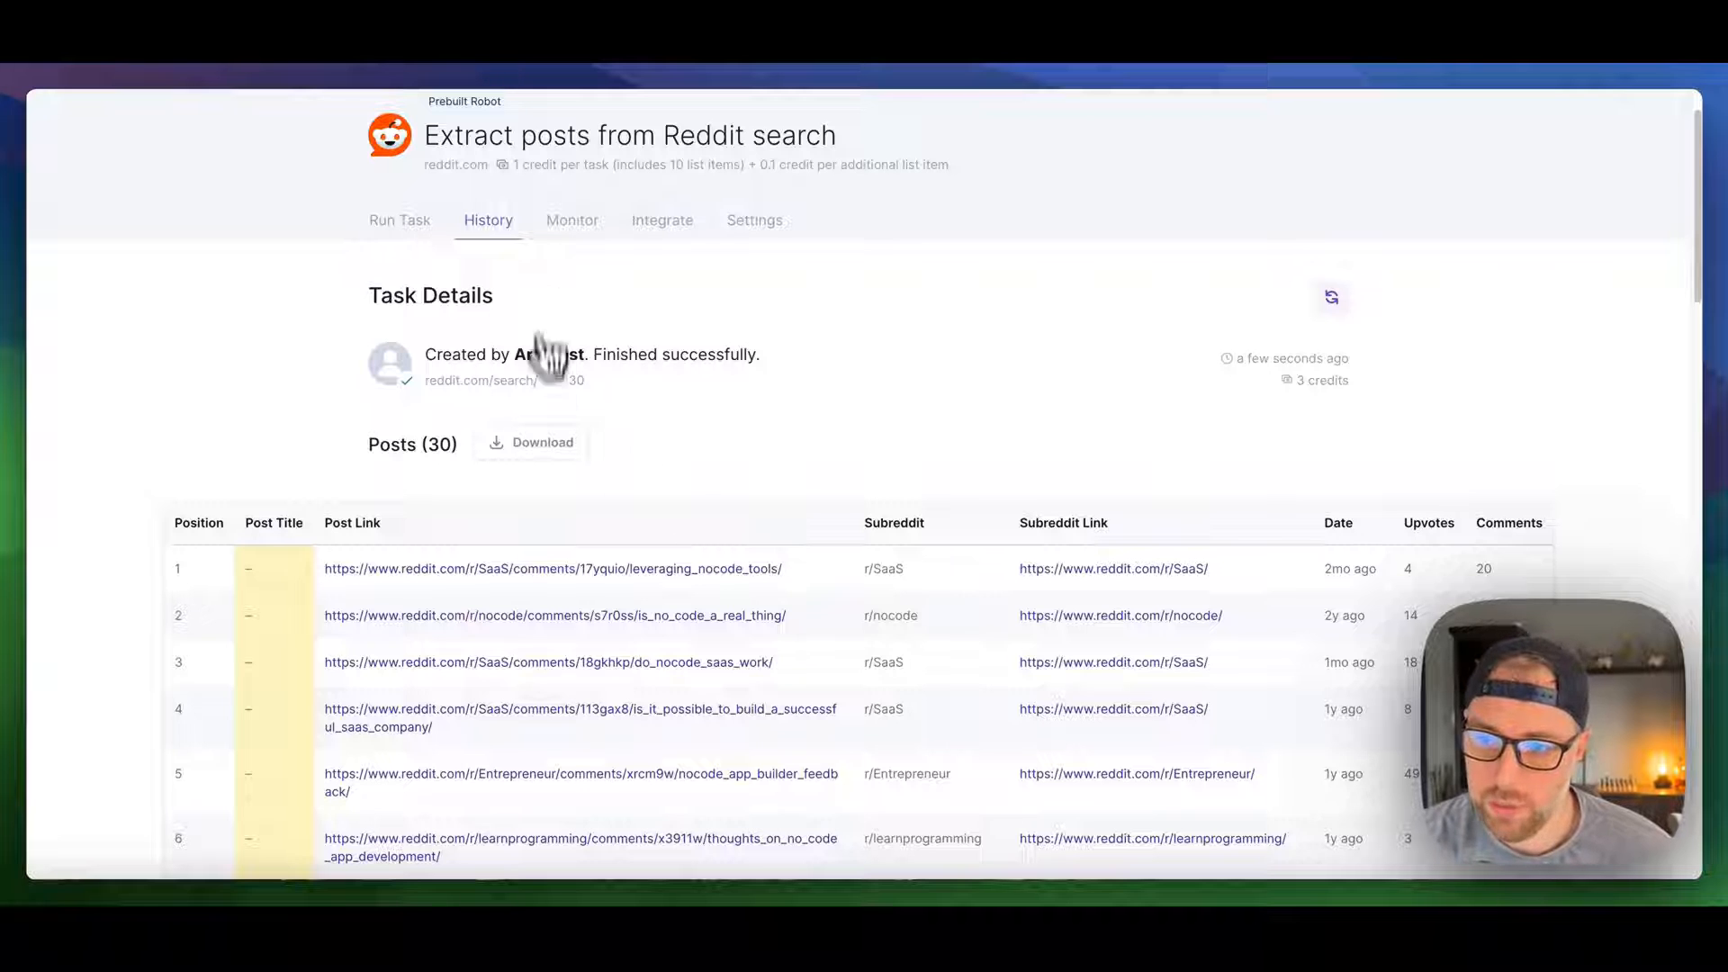
# Step: Go to the robot's Integrate options and choose Google Sheets
pyautogui.click(662, 220)
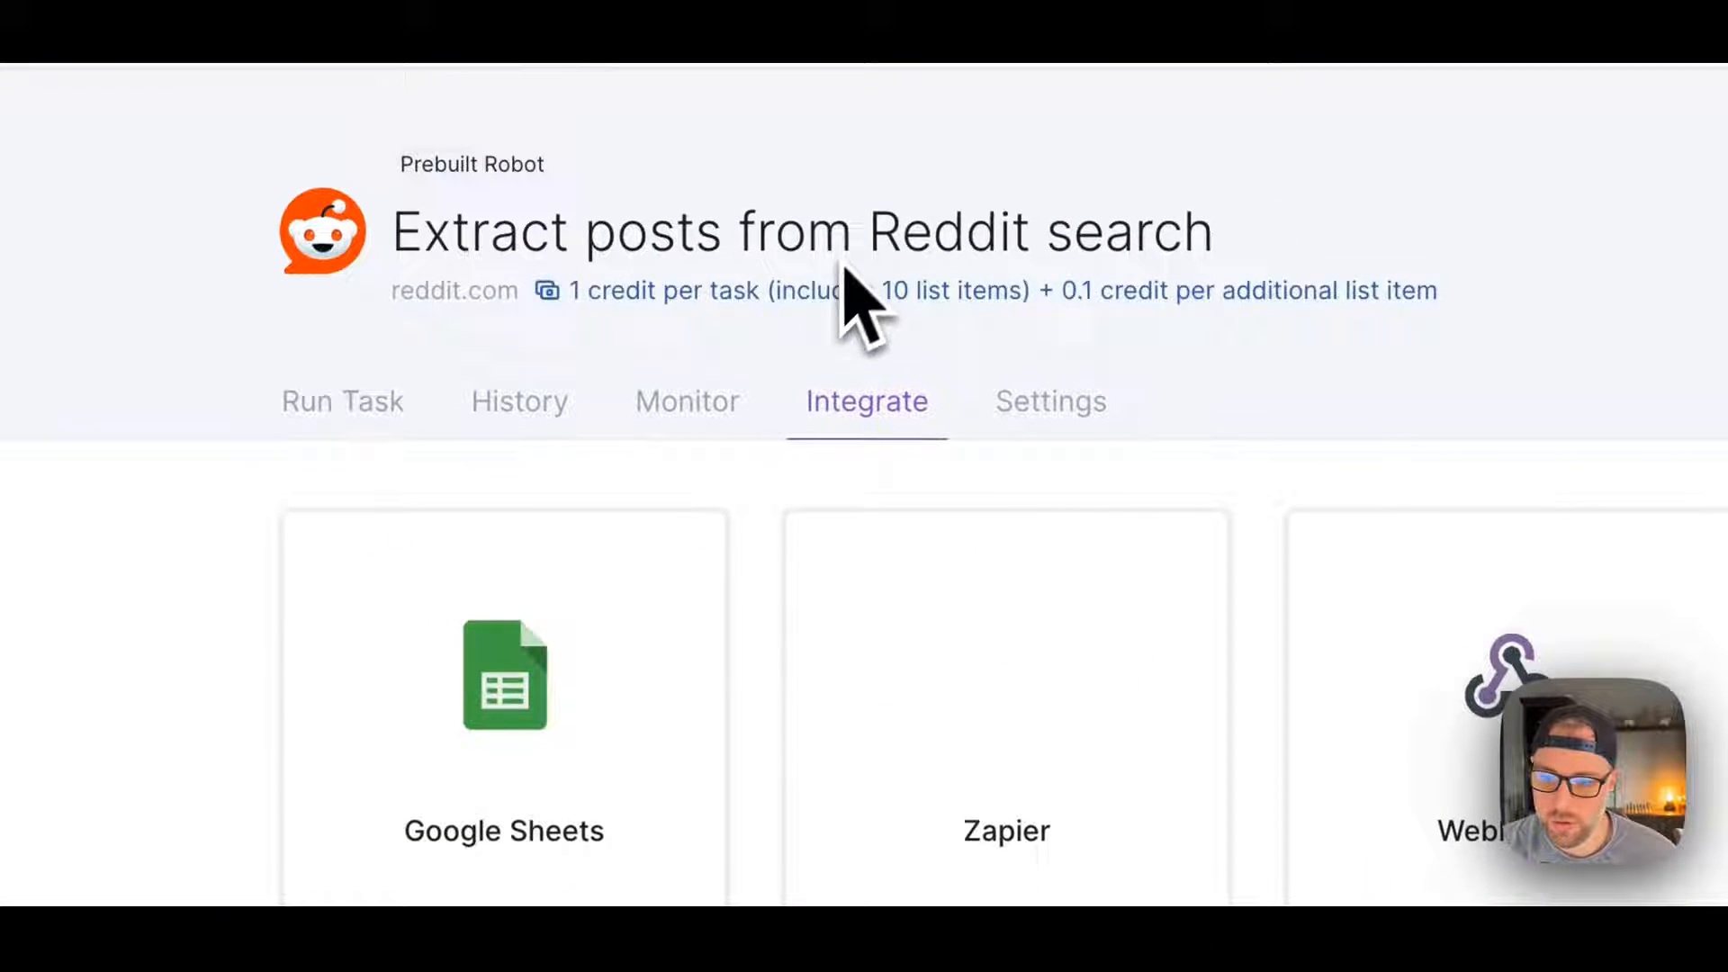
pyautogui.scroll(-3)
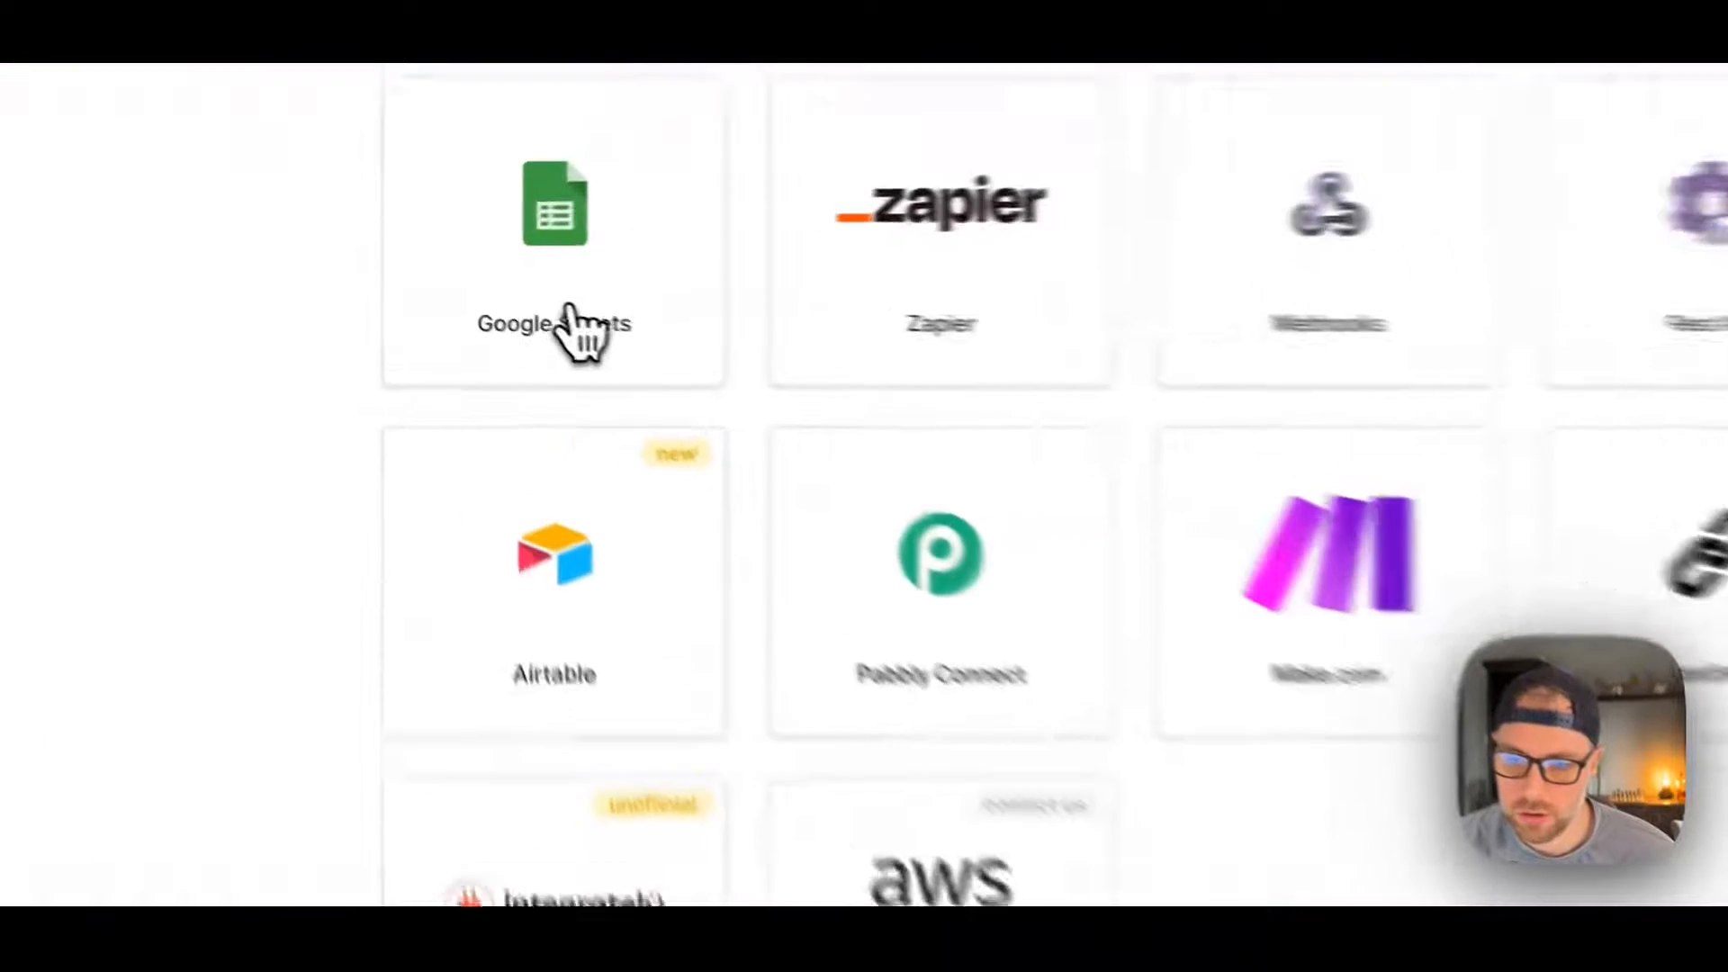
pyautogui.click(554, 232)
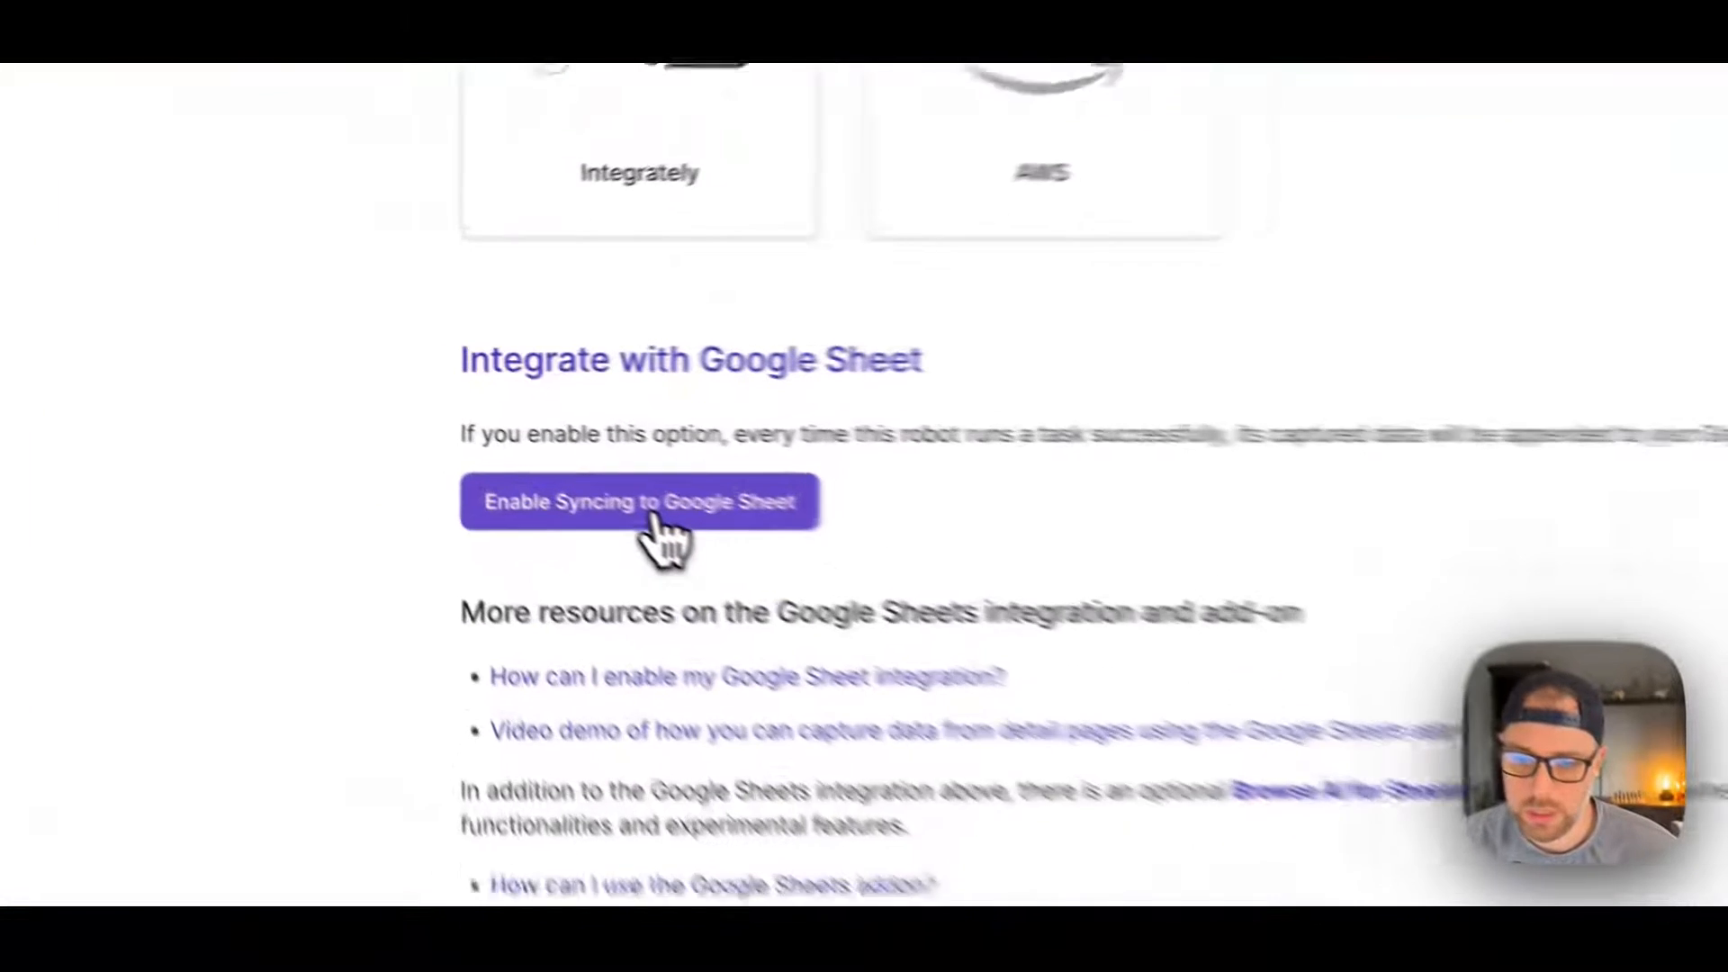
# Step: Enable Google Sheet syncing with the authorized account and select the existing 'Reddit' spreadsheet
pyautogui.click(639, 502)
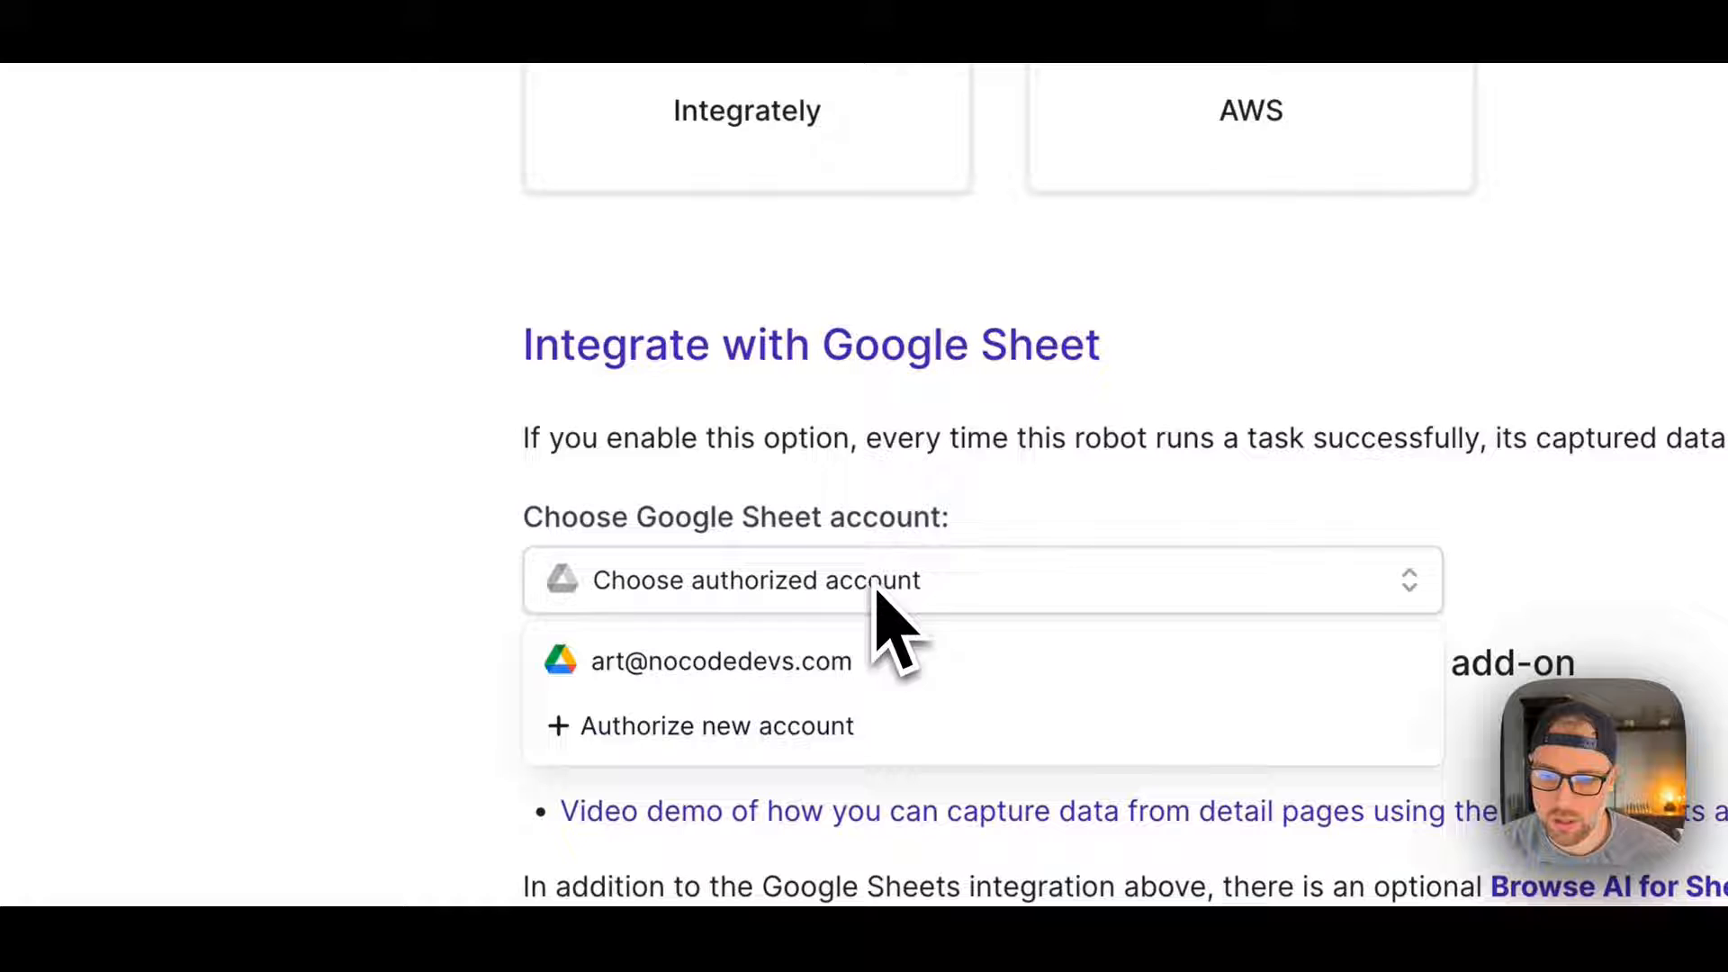
pyautogui.click(720, 661)
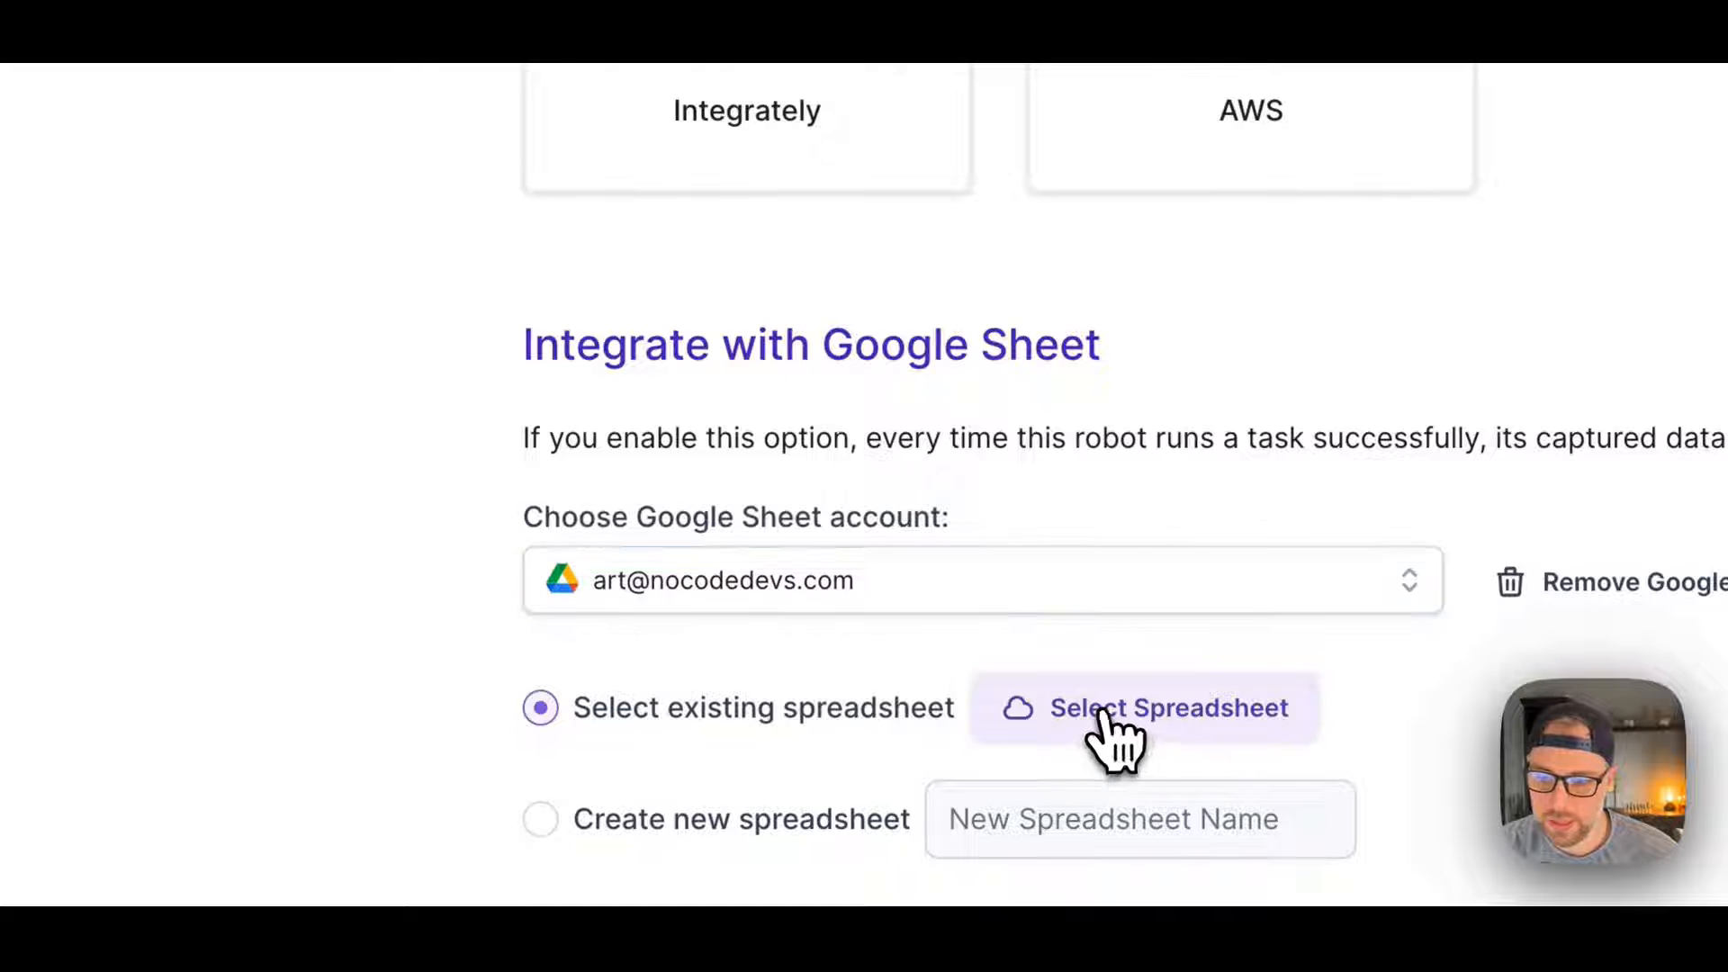
pyautogui.click(1144, 707)
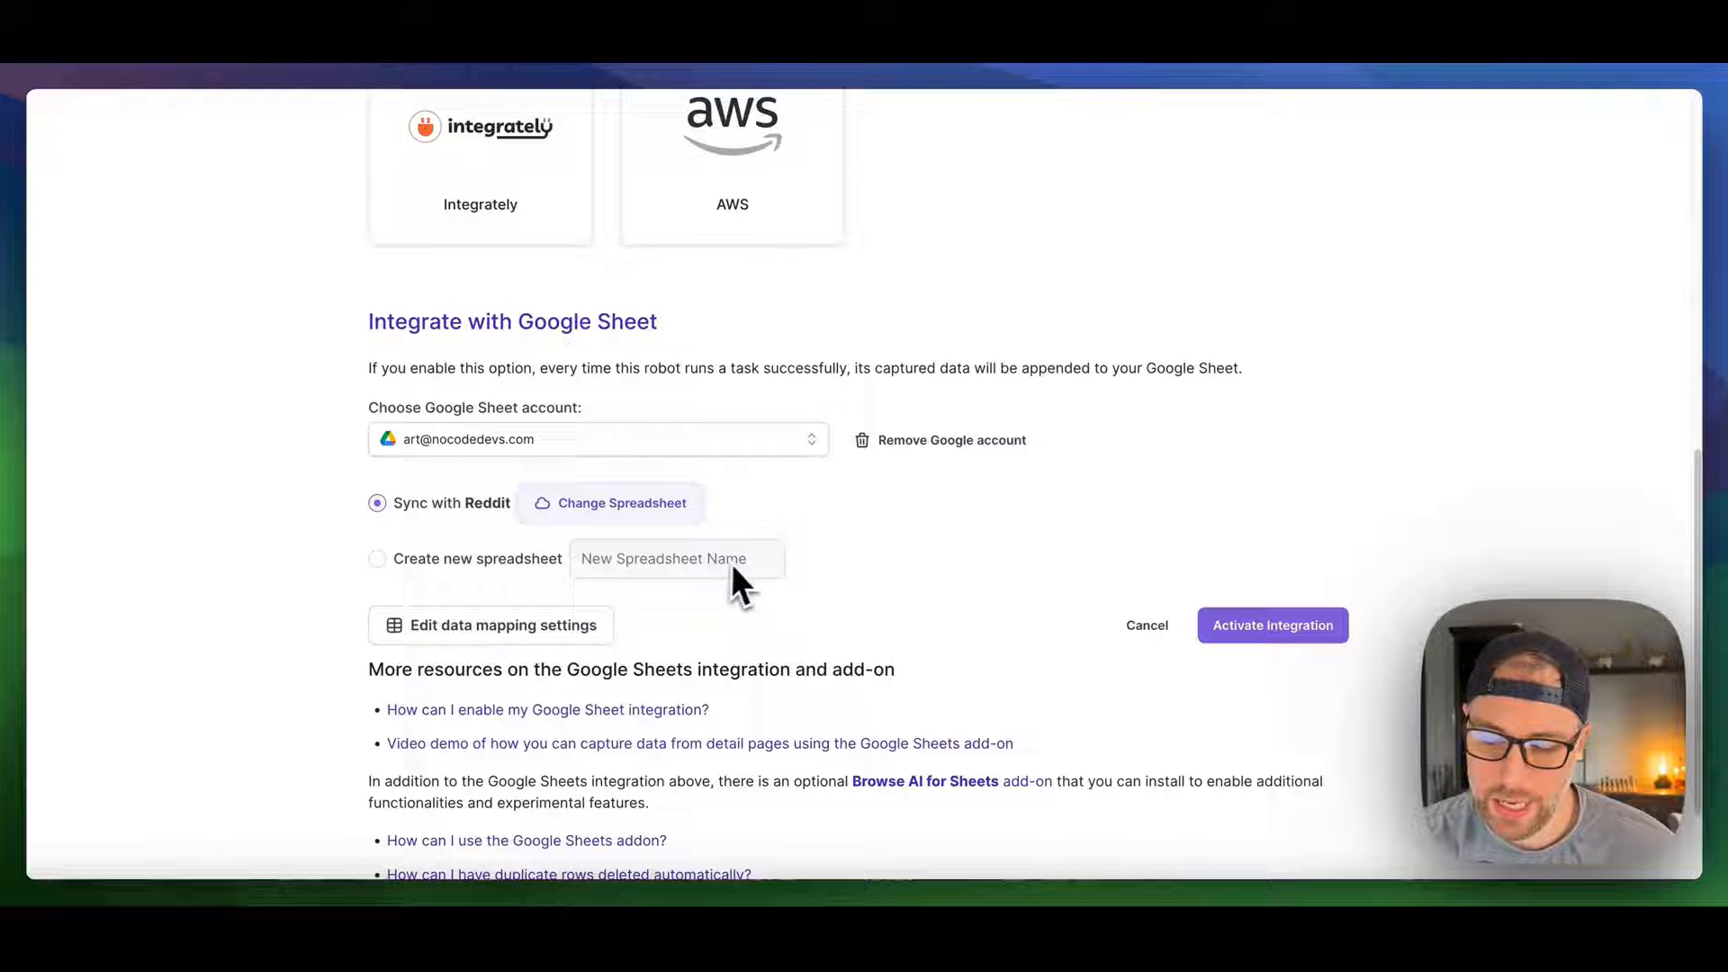
pyautogui.scroll(-3)
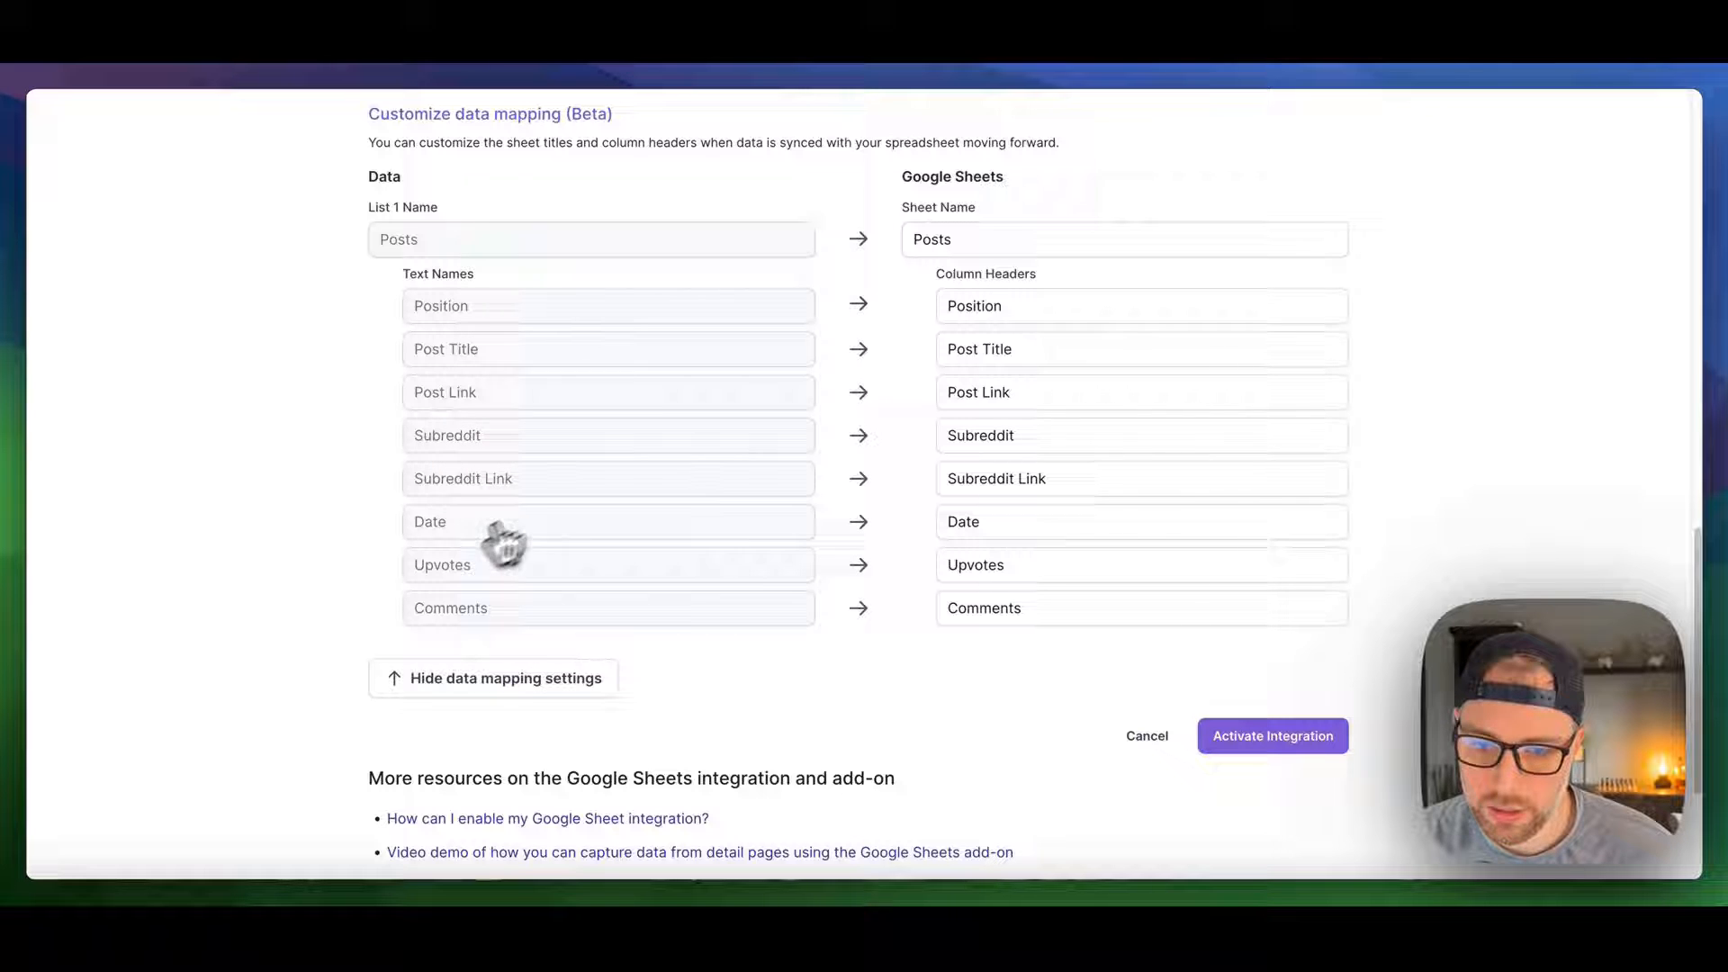
pyautogui.moveTo(1064, 396)
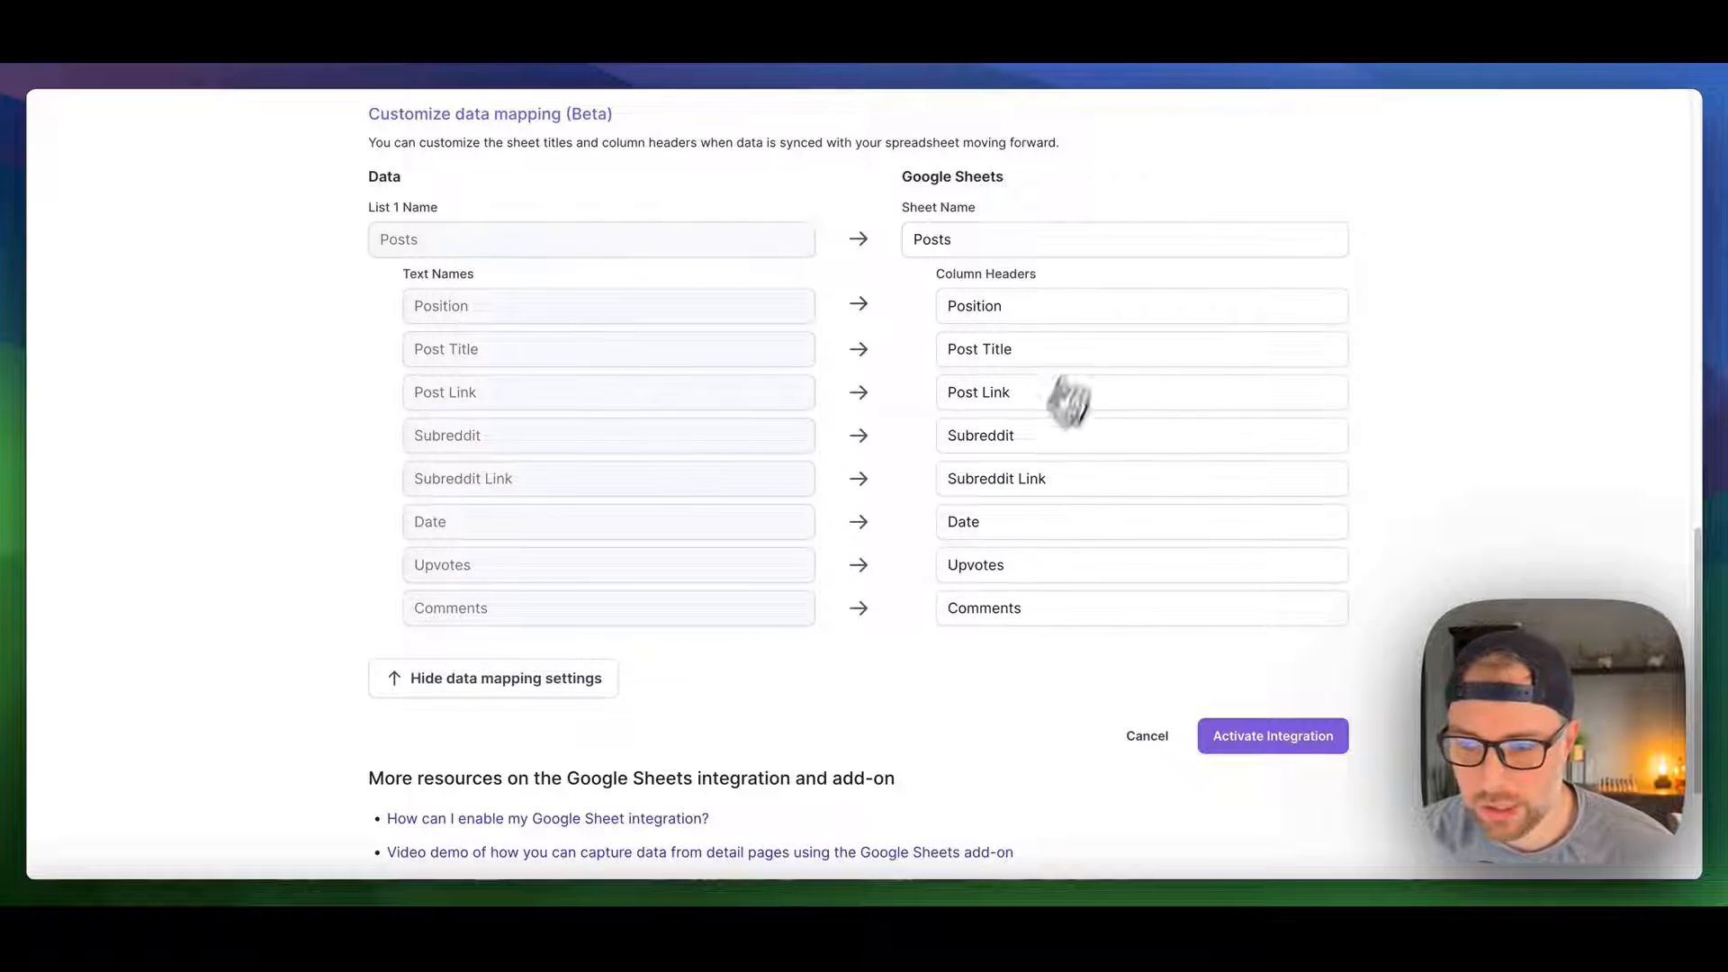
pyautogui.moveTo(1033, 529)
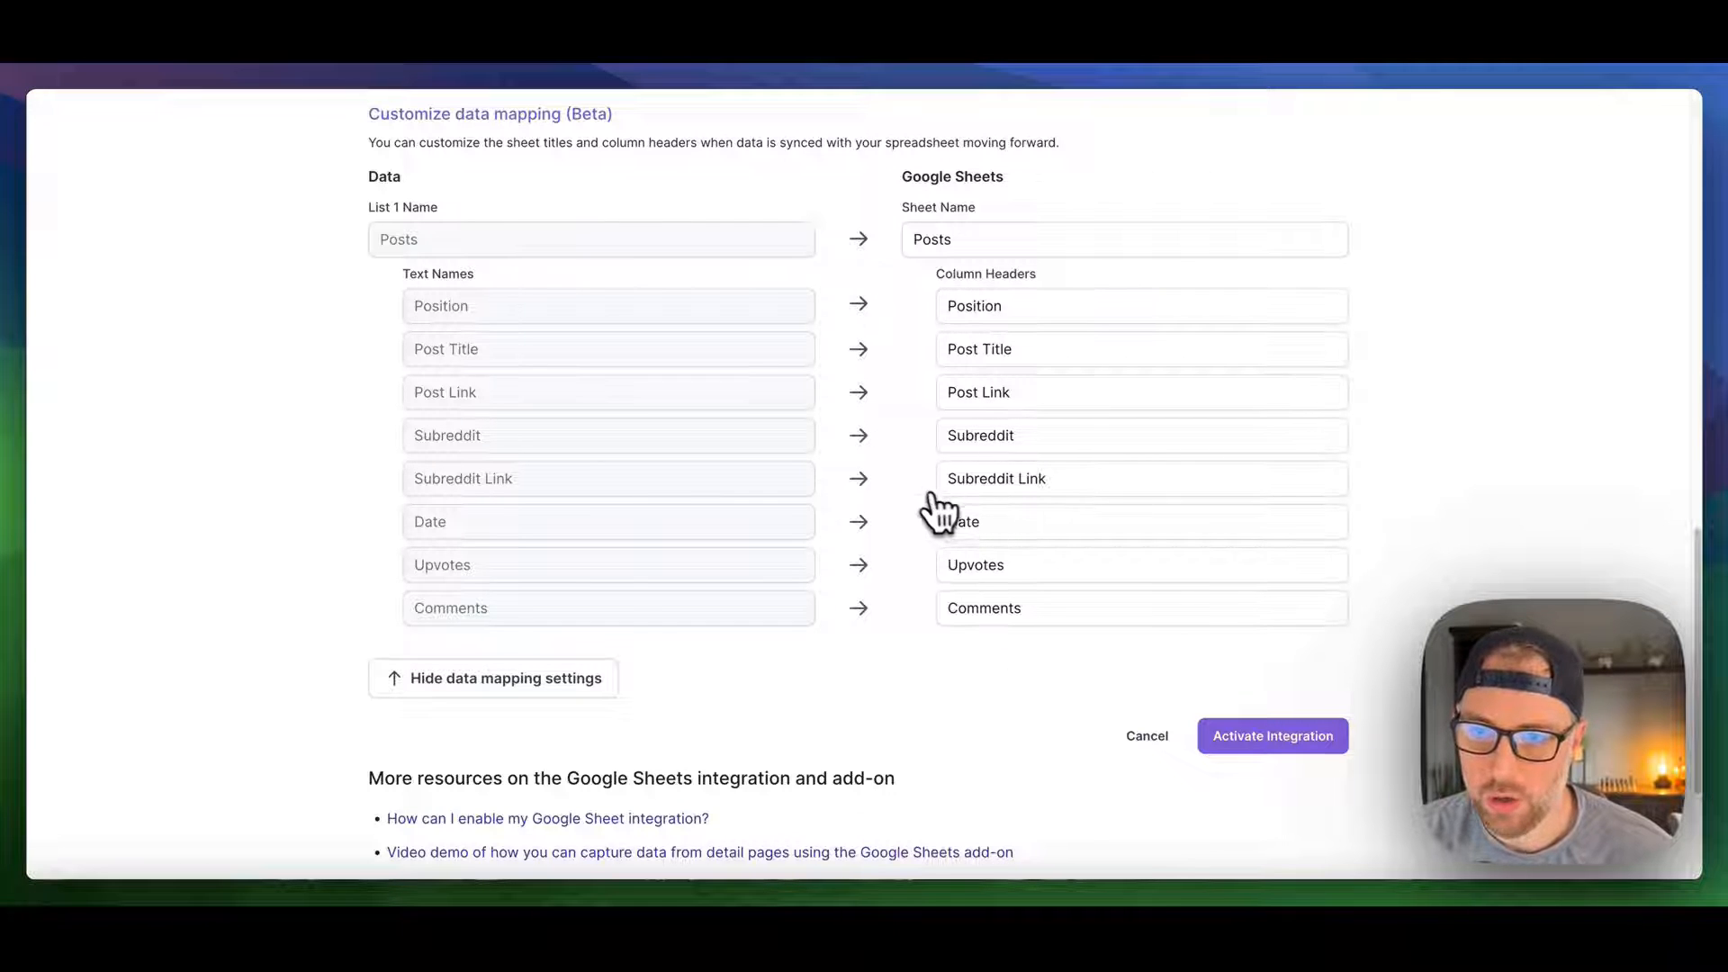
pyautogui.moveTo(918, 497)
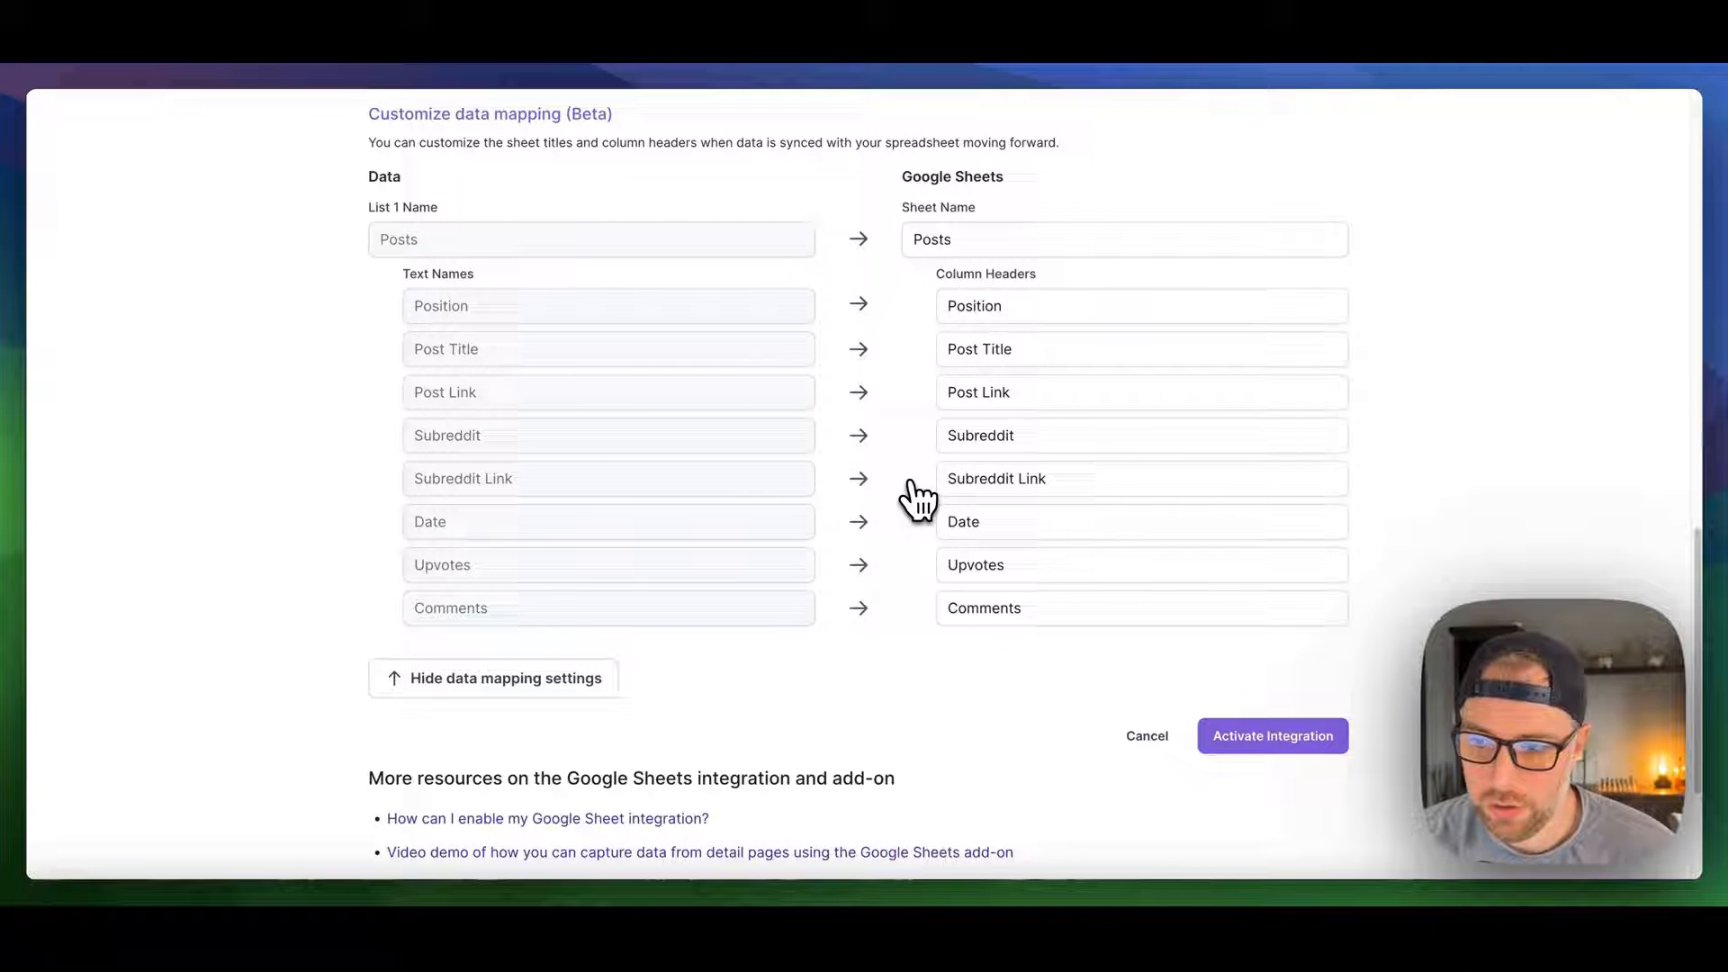
pyautogui.moveTo(798, 414)
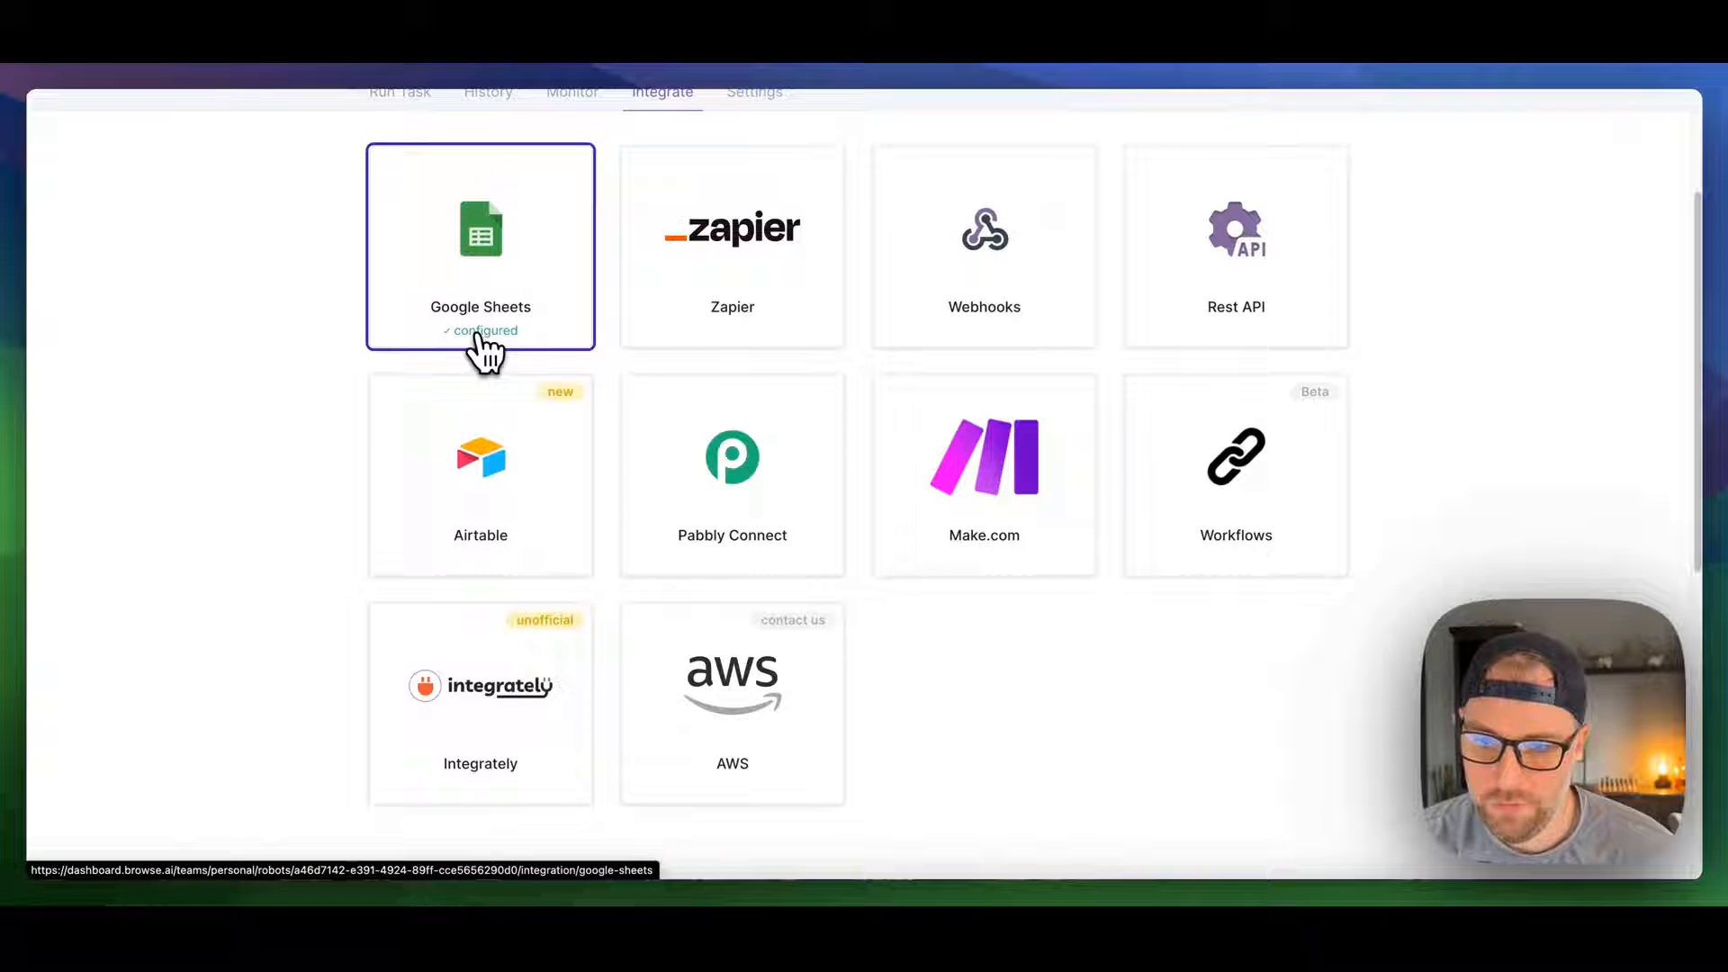
pyautogui.moveTo(570, 396)
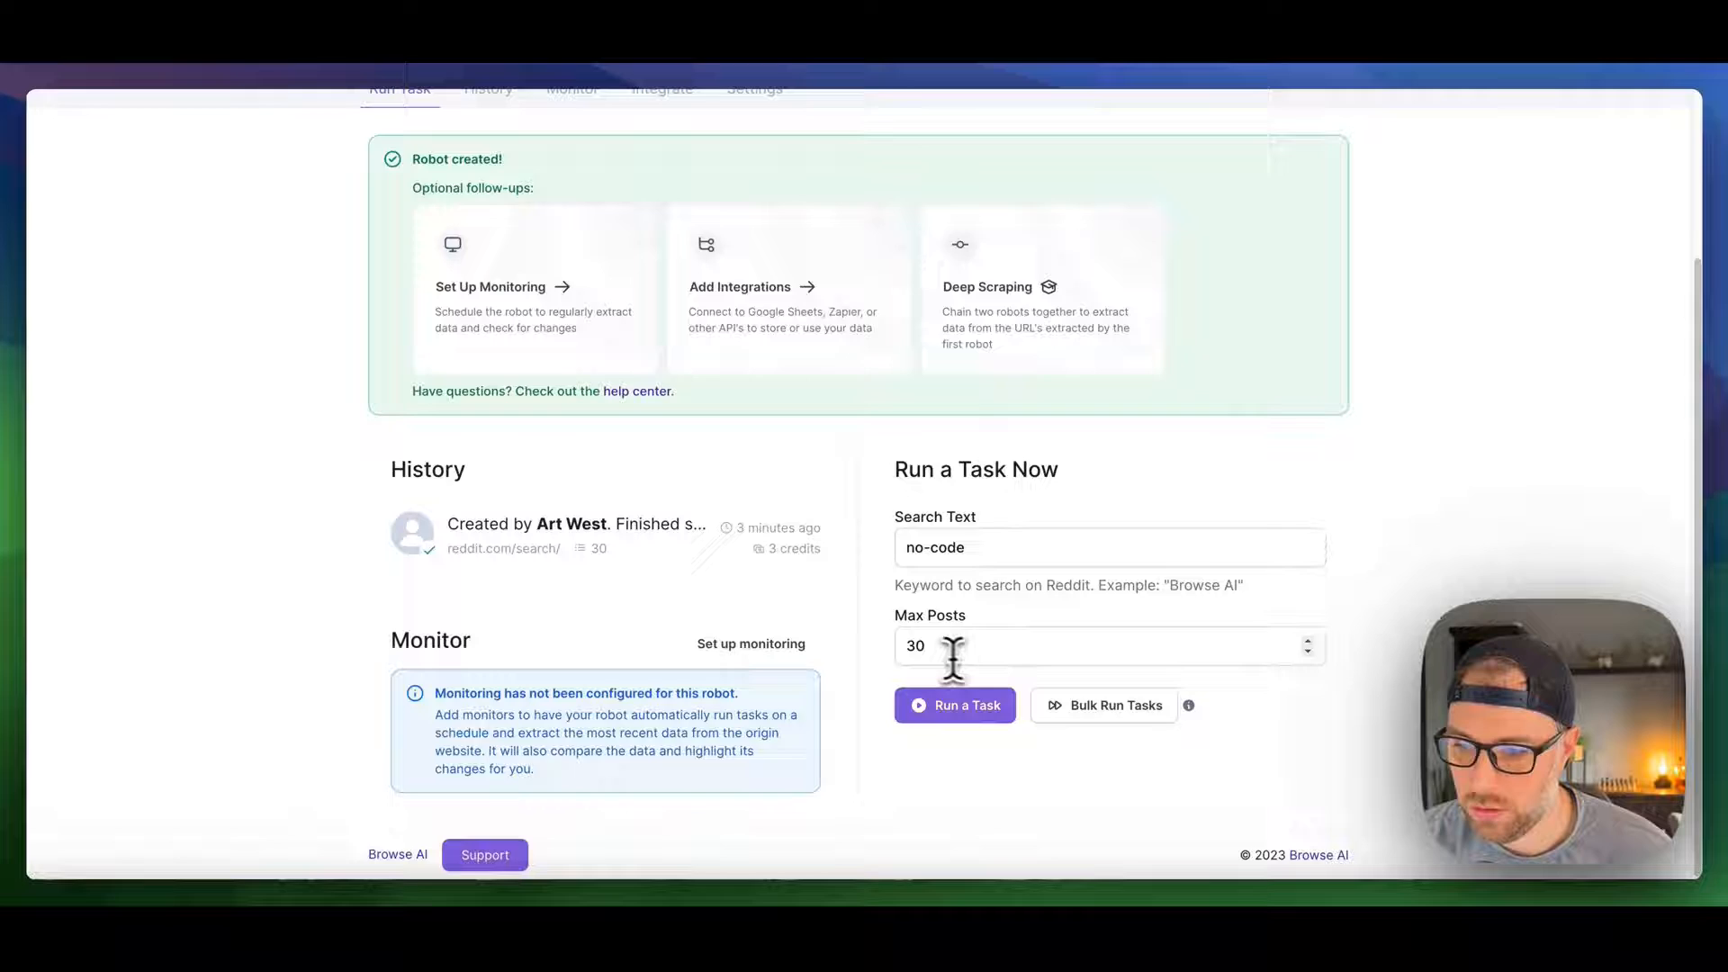
# Step: Run a new 'no-code' search task with max posts set to 20
pyautogui.write('20')
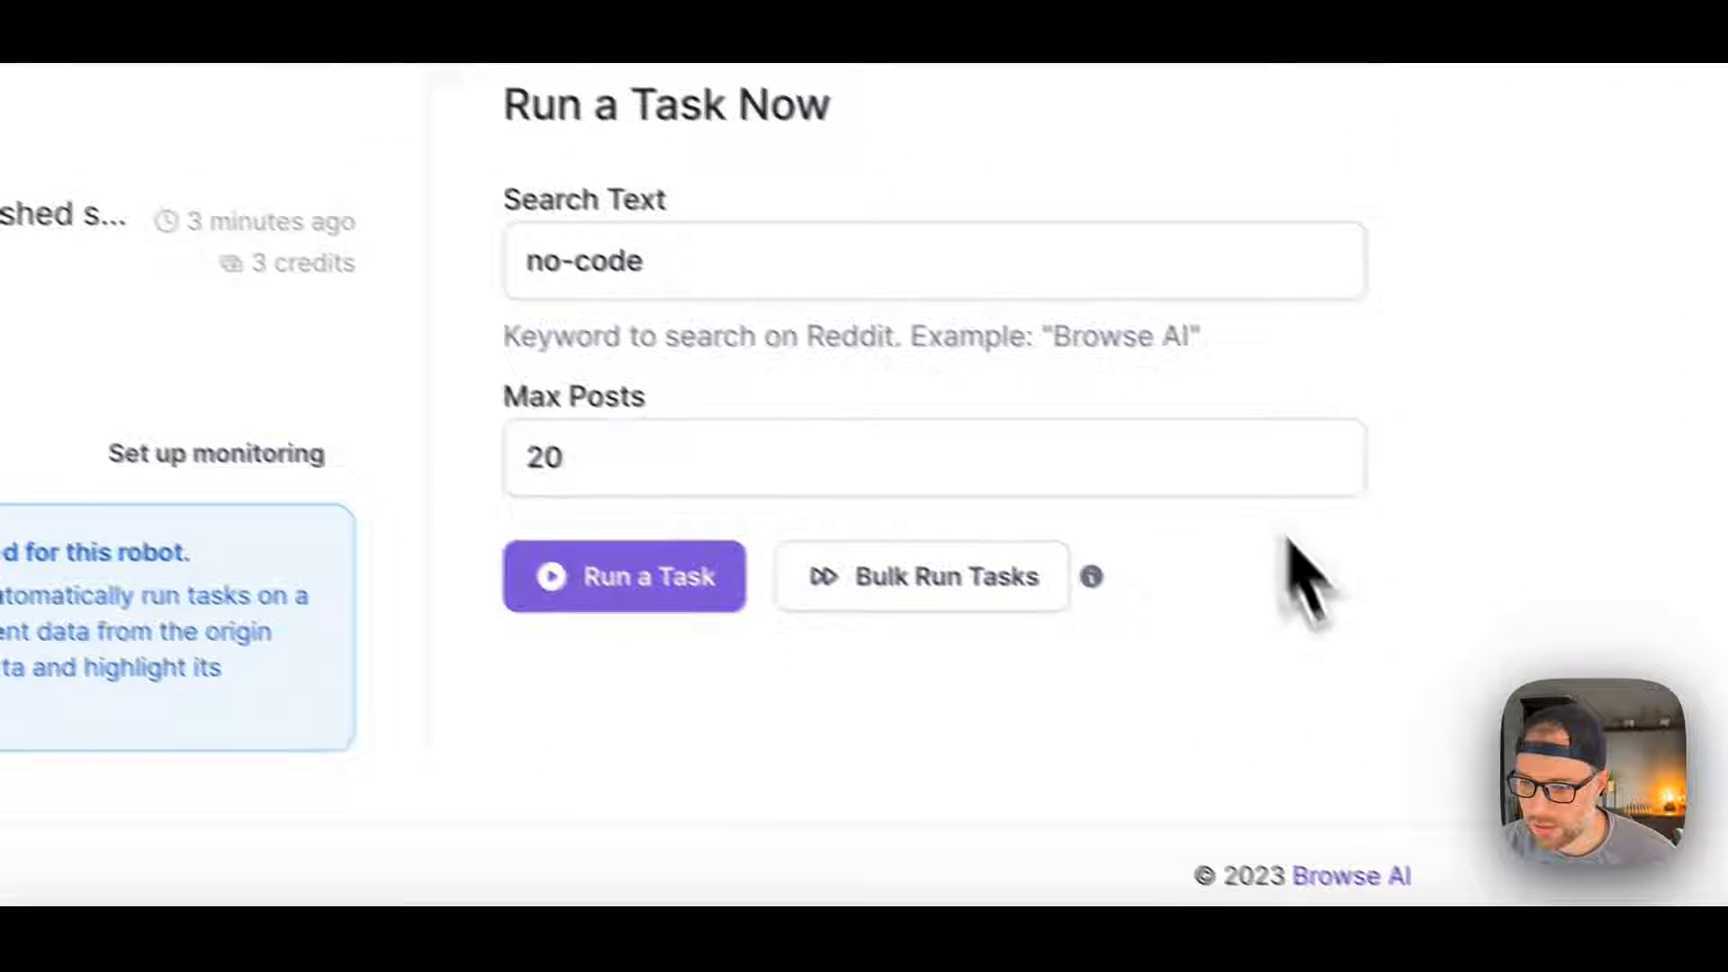
pyautogui.click(624, 576)
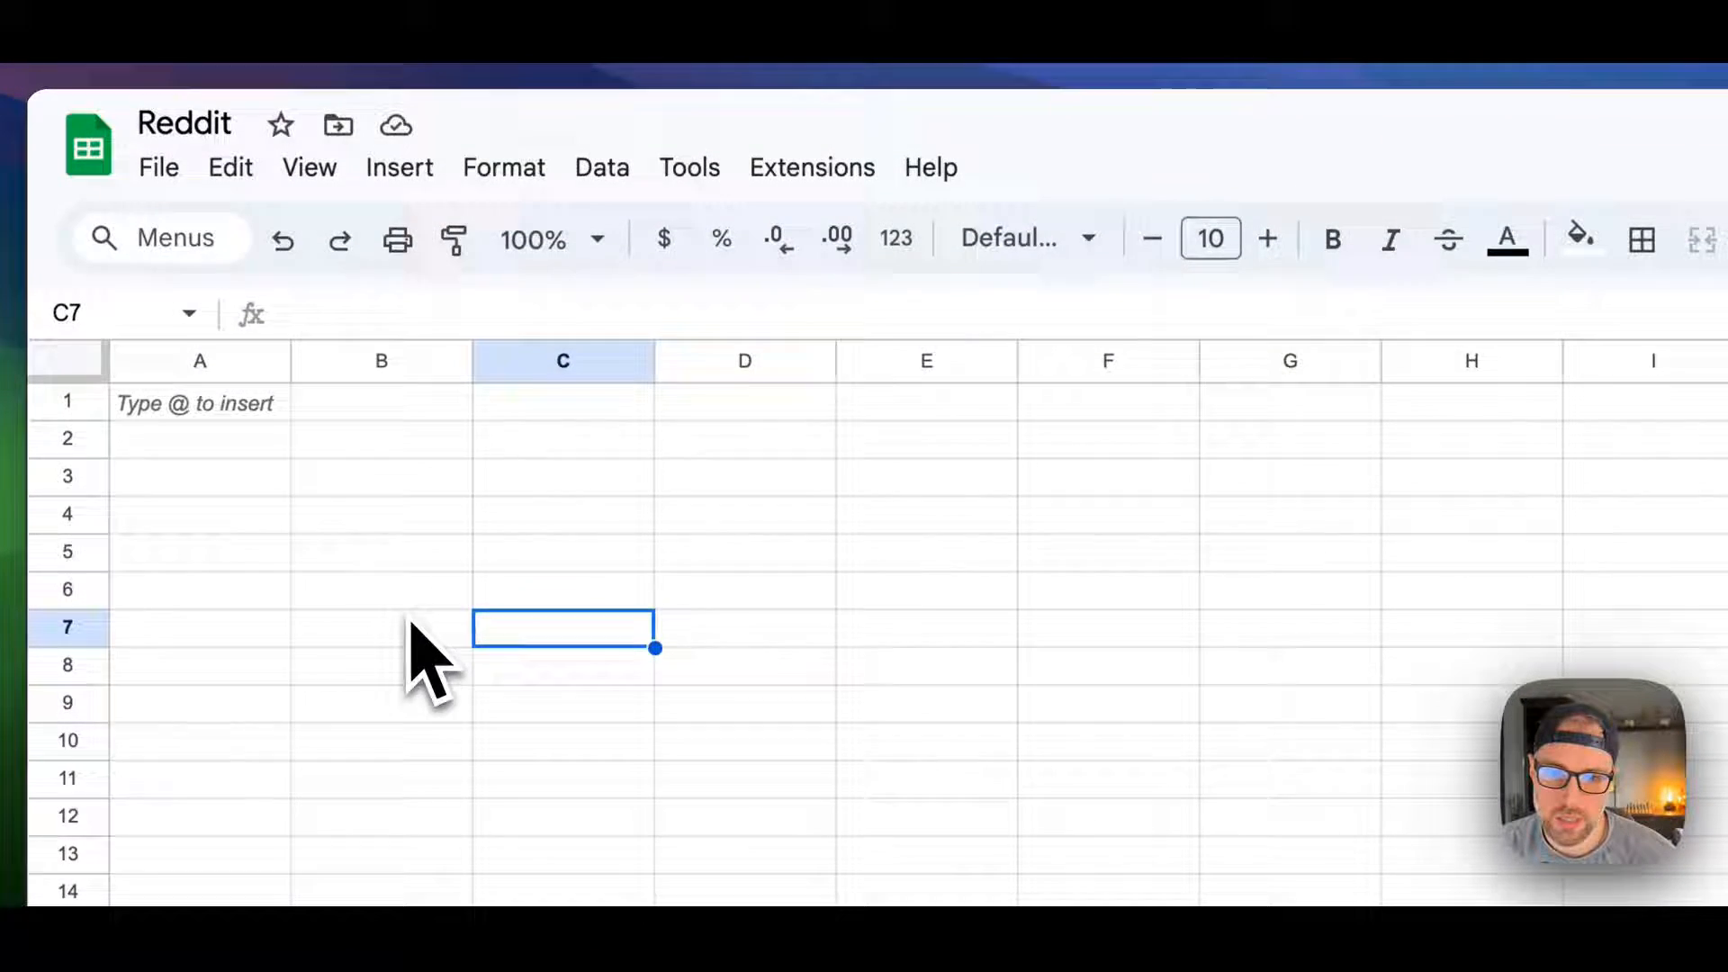
# Step: Scroll through the Posts tab's 20 synced no-code posts in the Reddit spreadsheet
pyautogui.scroll(-3)
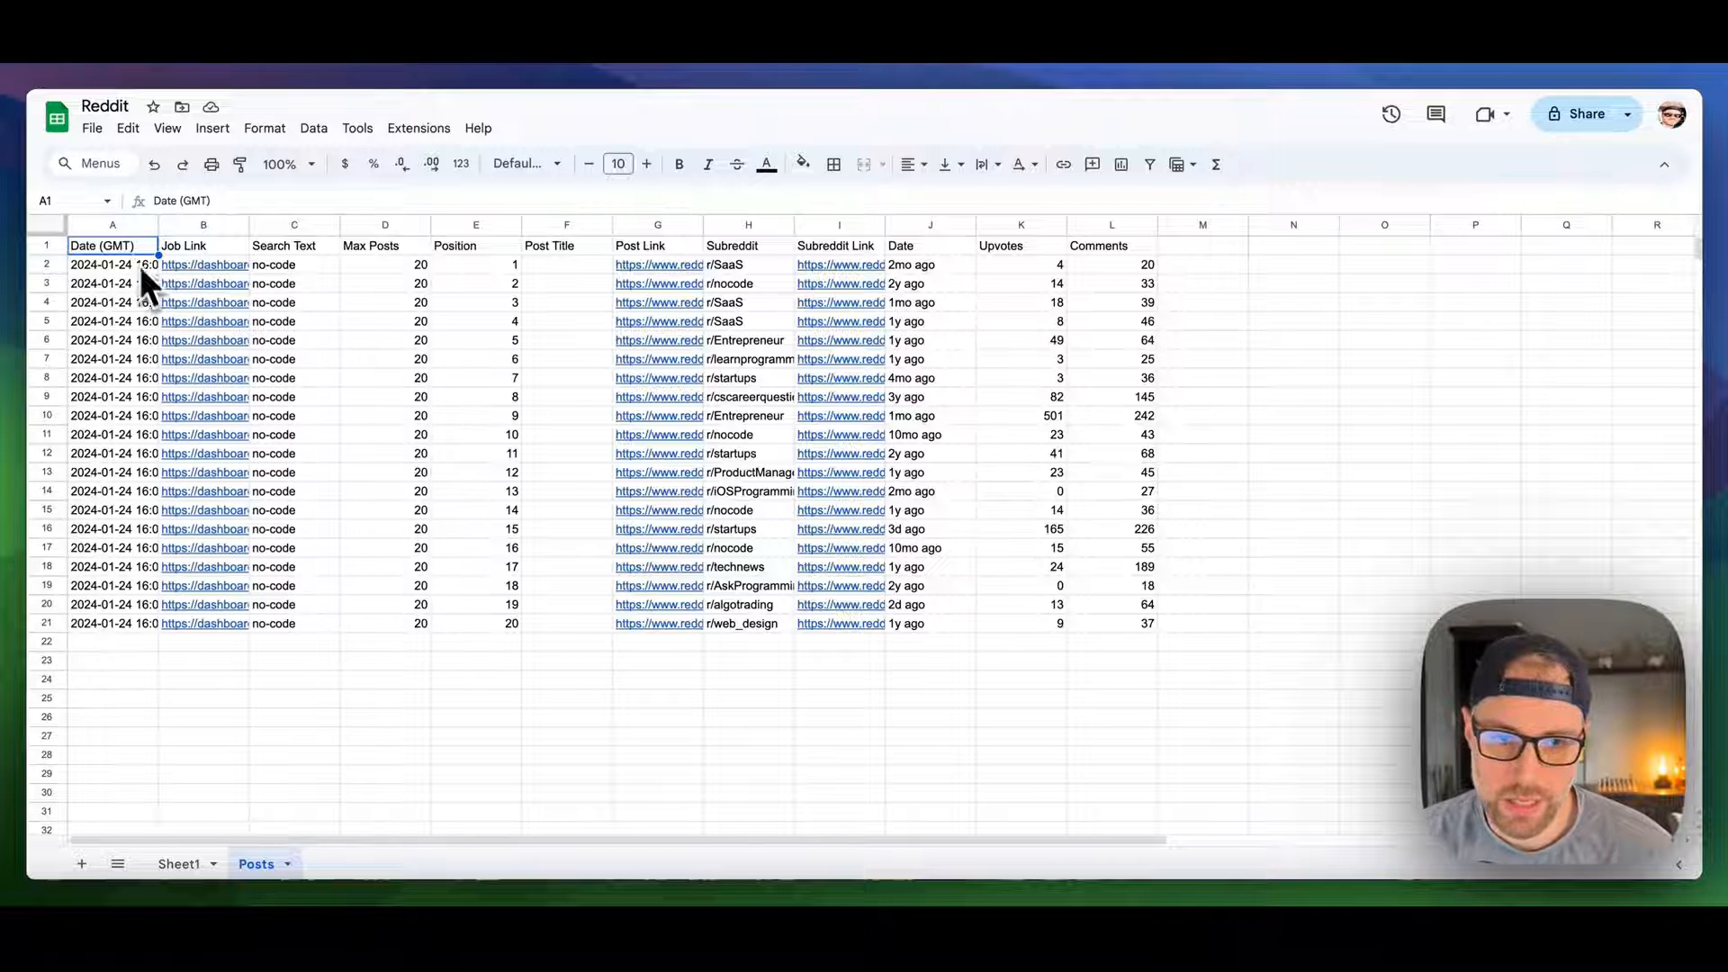
pyautogui.moveTo(138, 297)
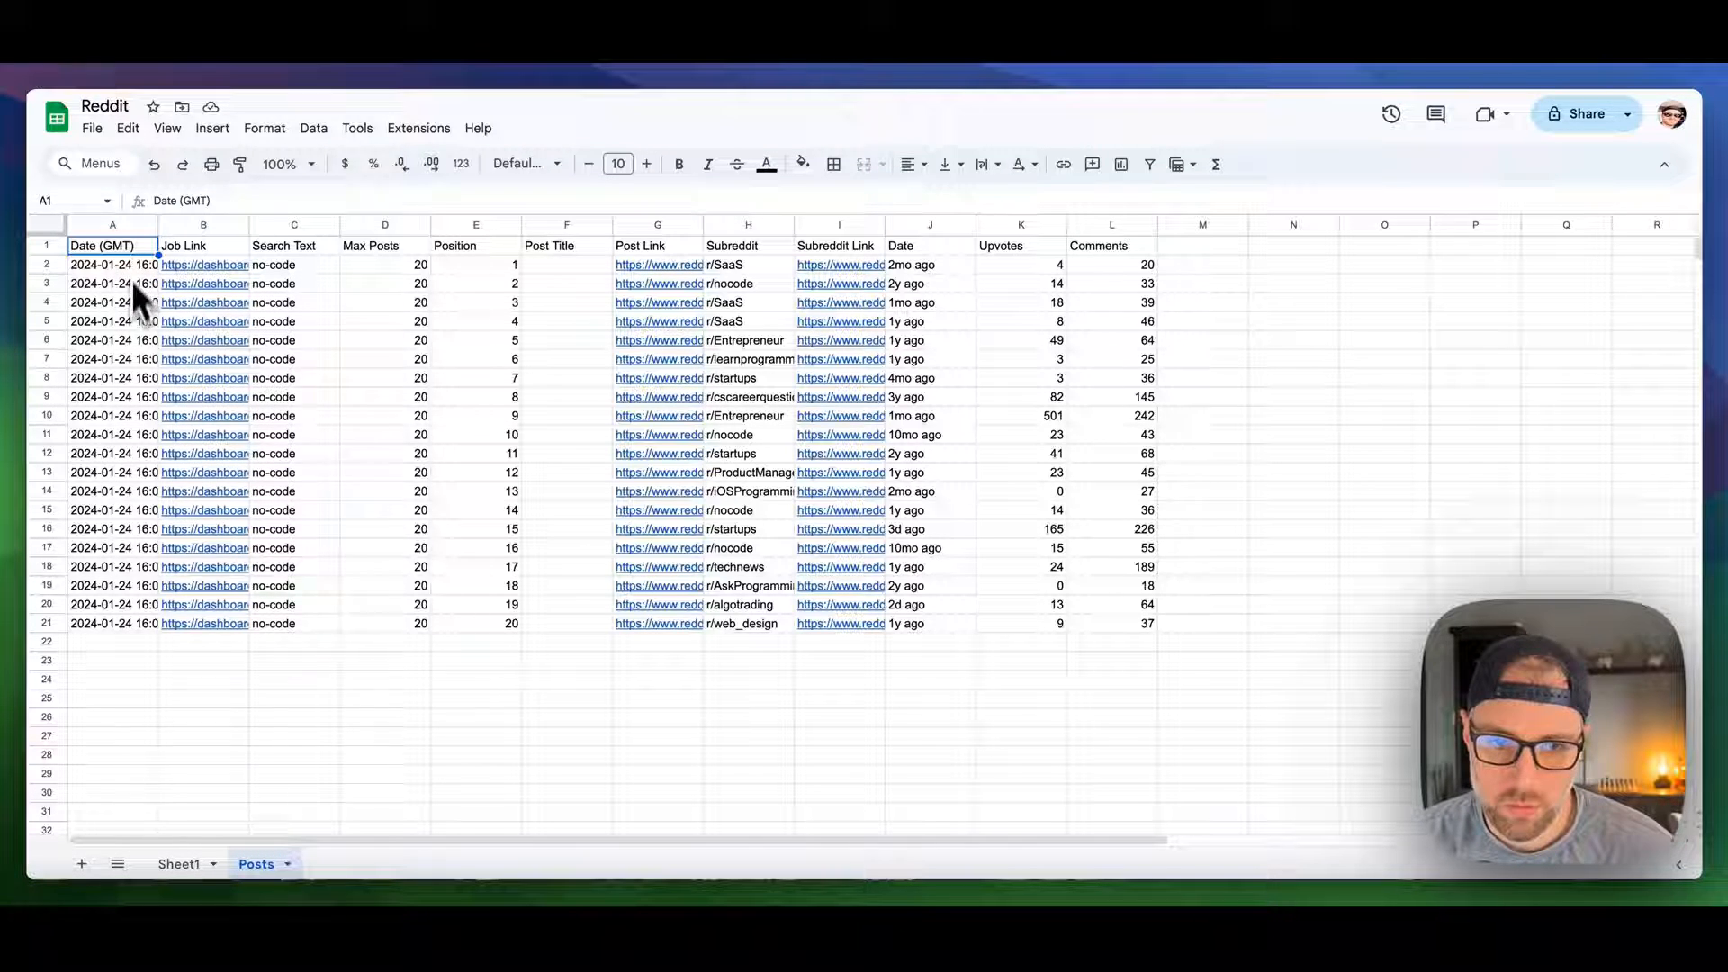
pyautogui.moveTo(214, 286)
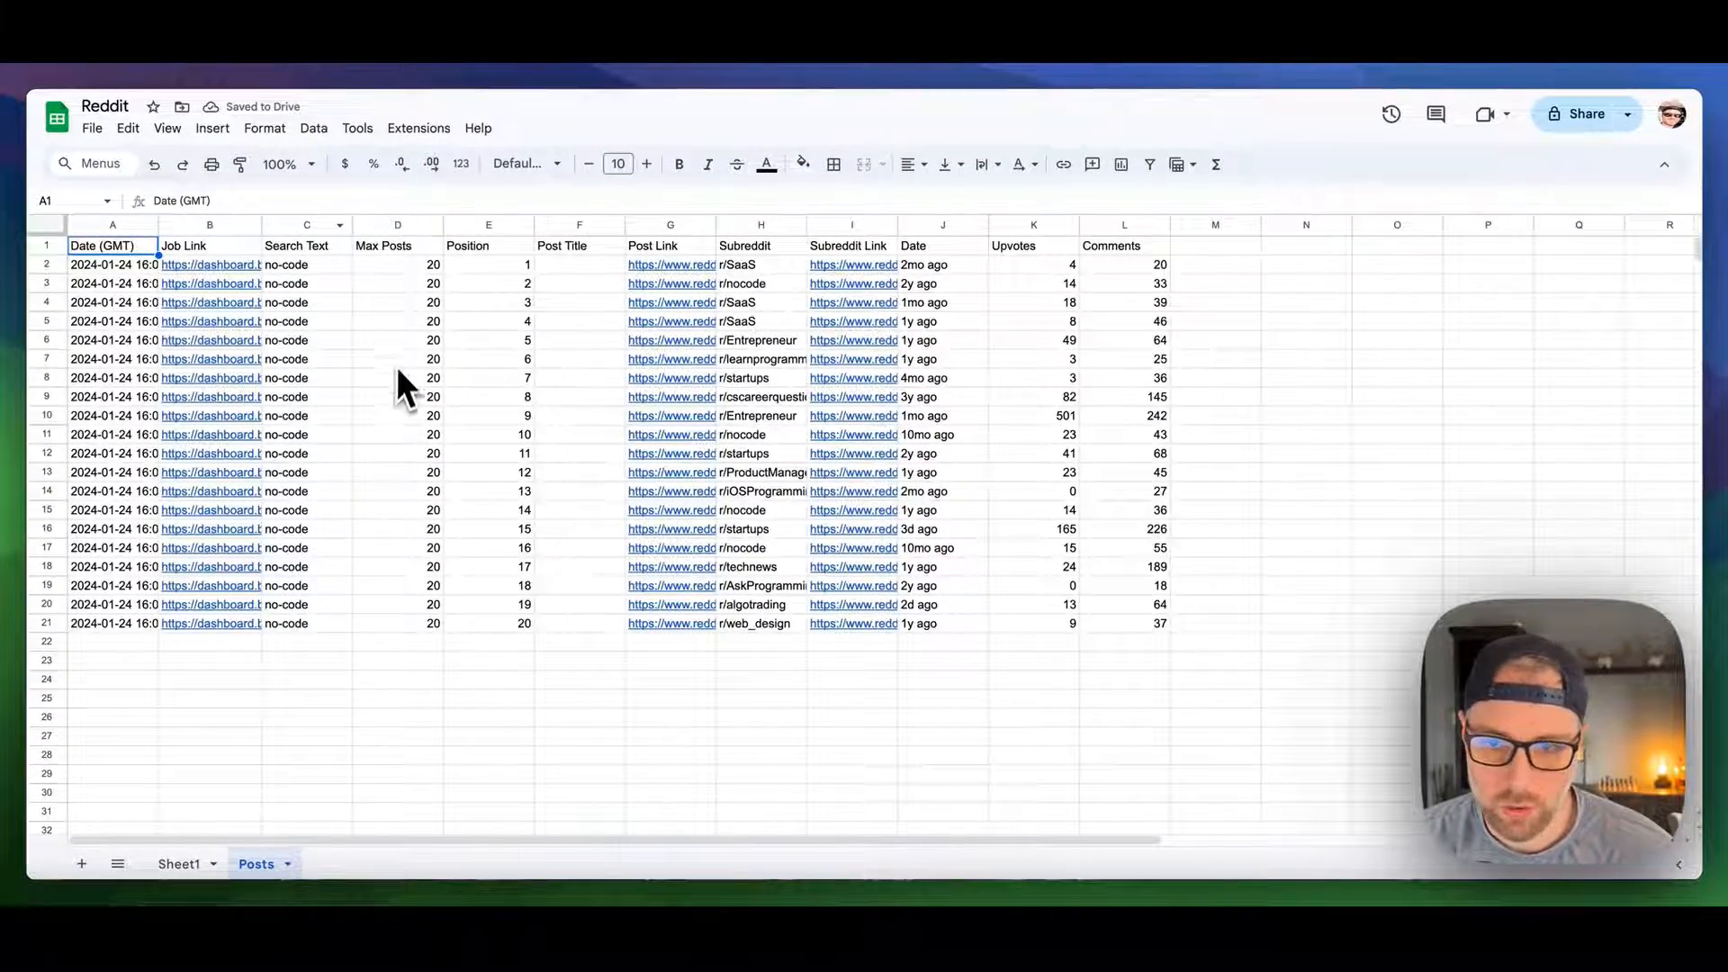
pyautogui.moveTo(524, 639)
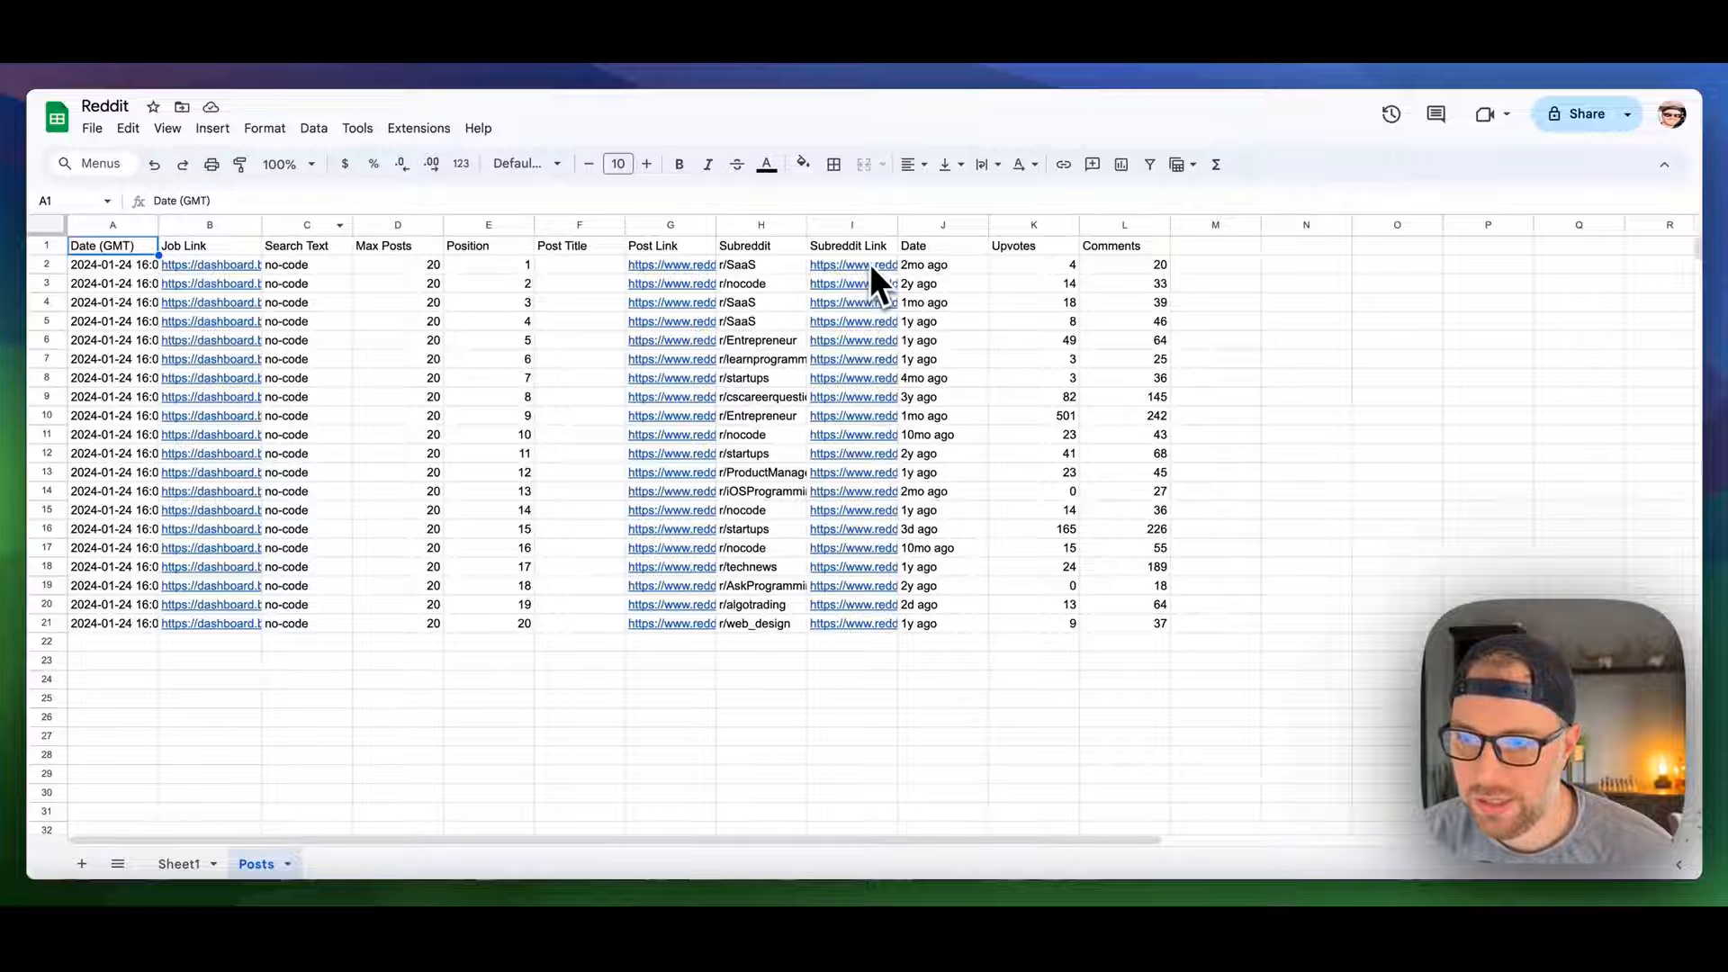
pyautogui.moveTo(853, 265)
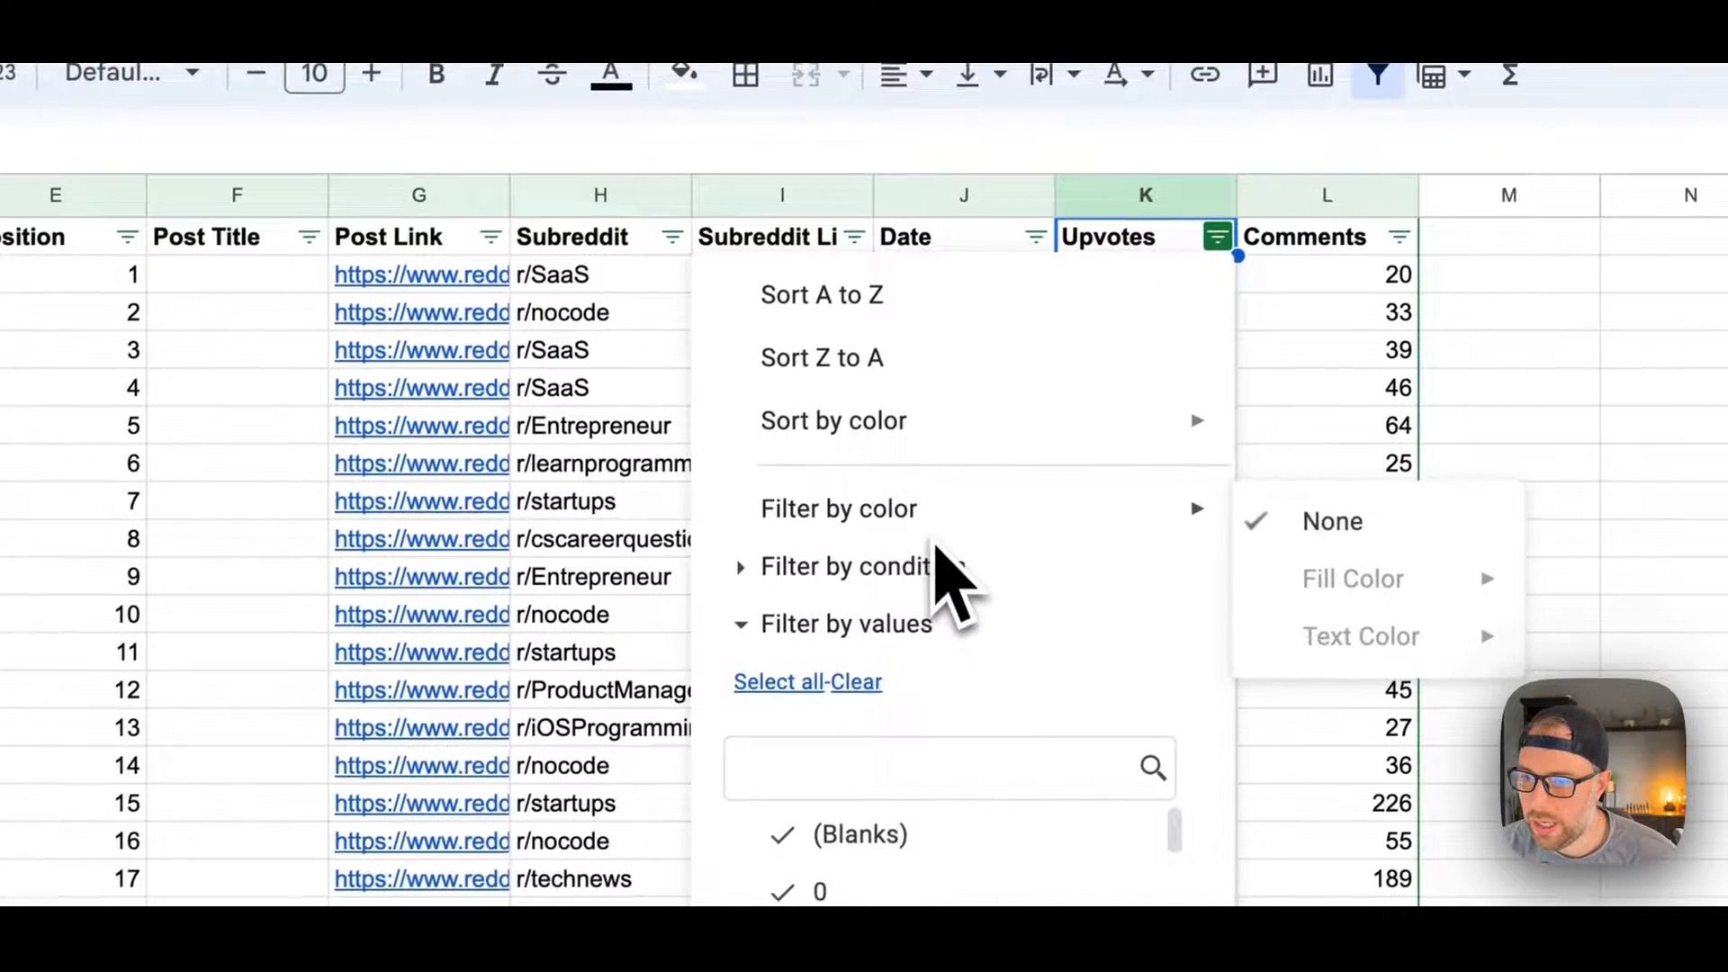
# Step: Sort the Posts rows by Upvotes Z to A so highest upvotes come first
pyautogui.click(820, 356)
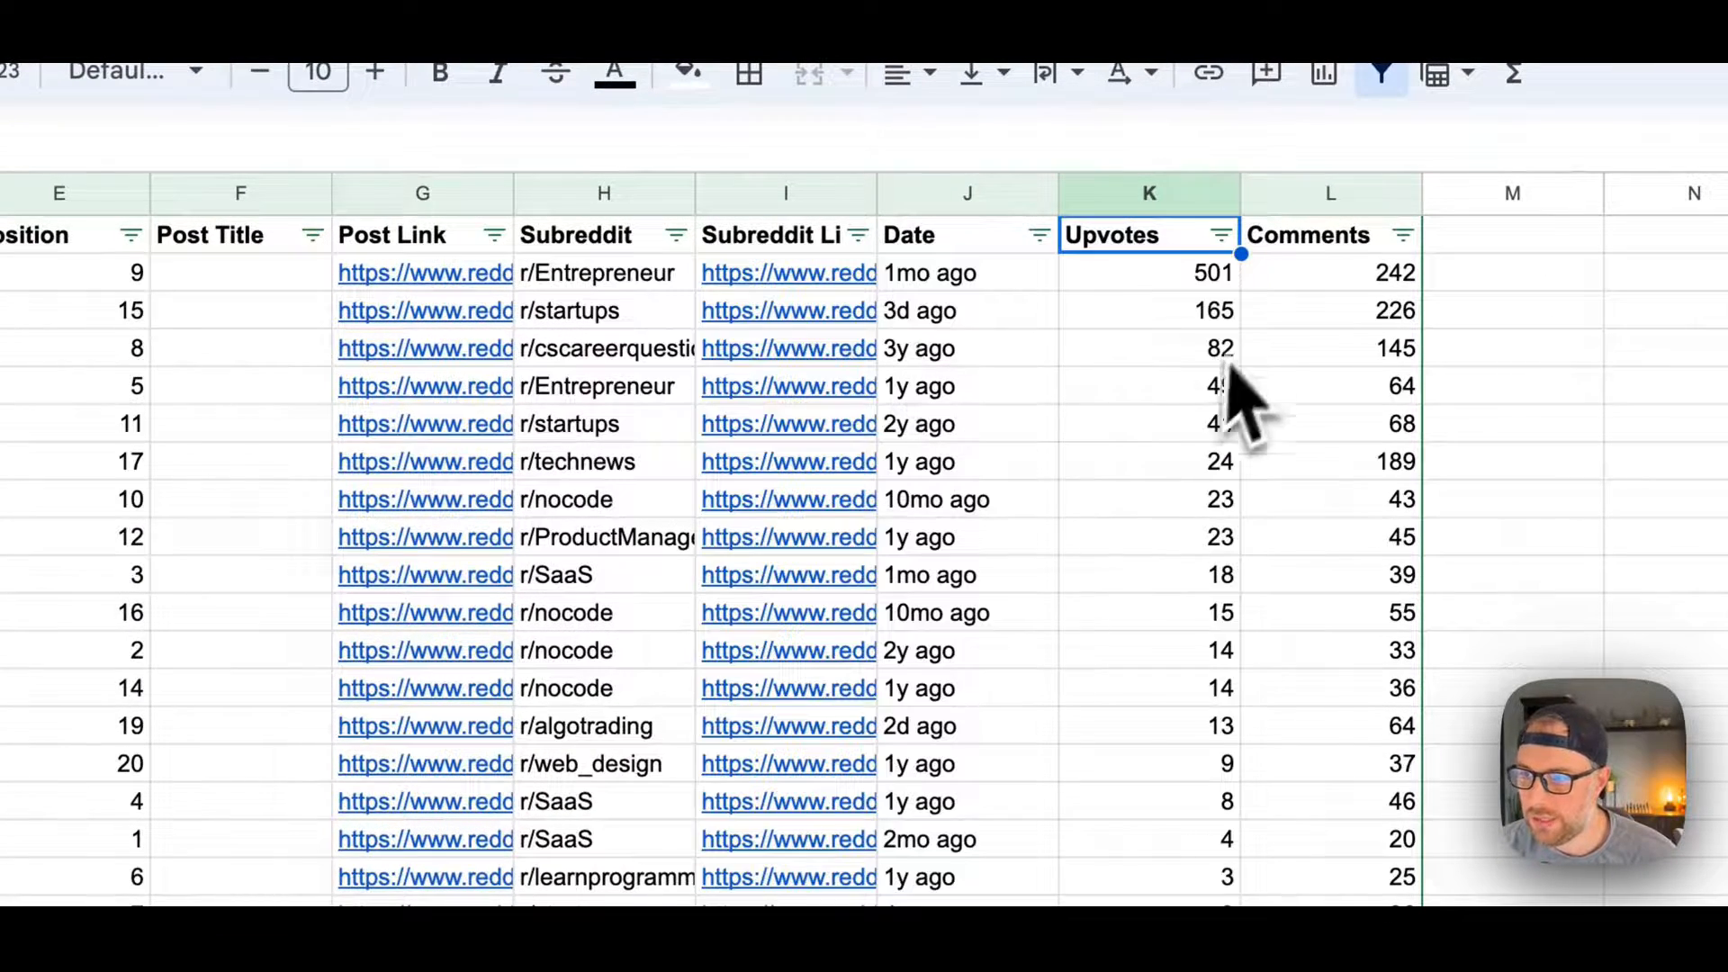
pyautogui.click(788, 272)
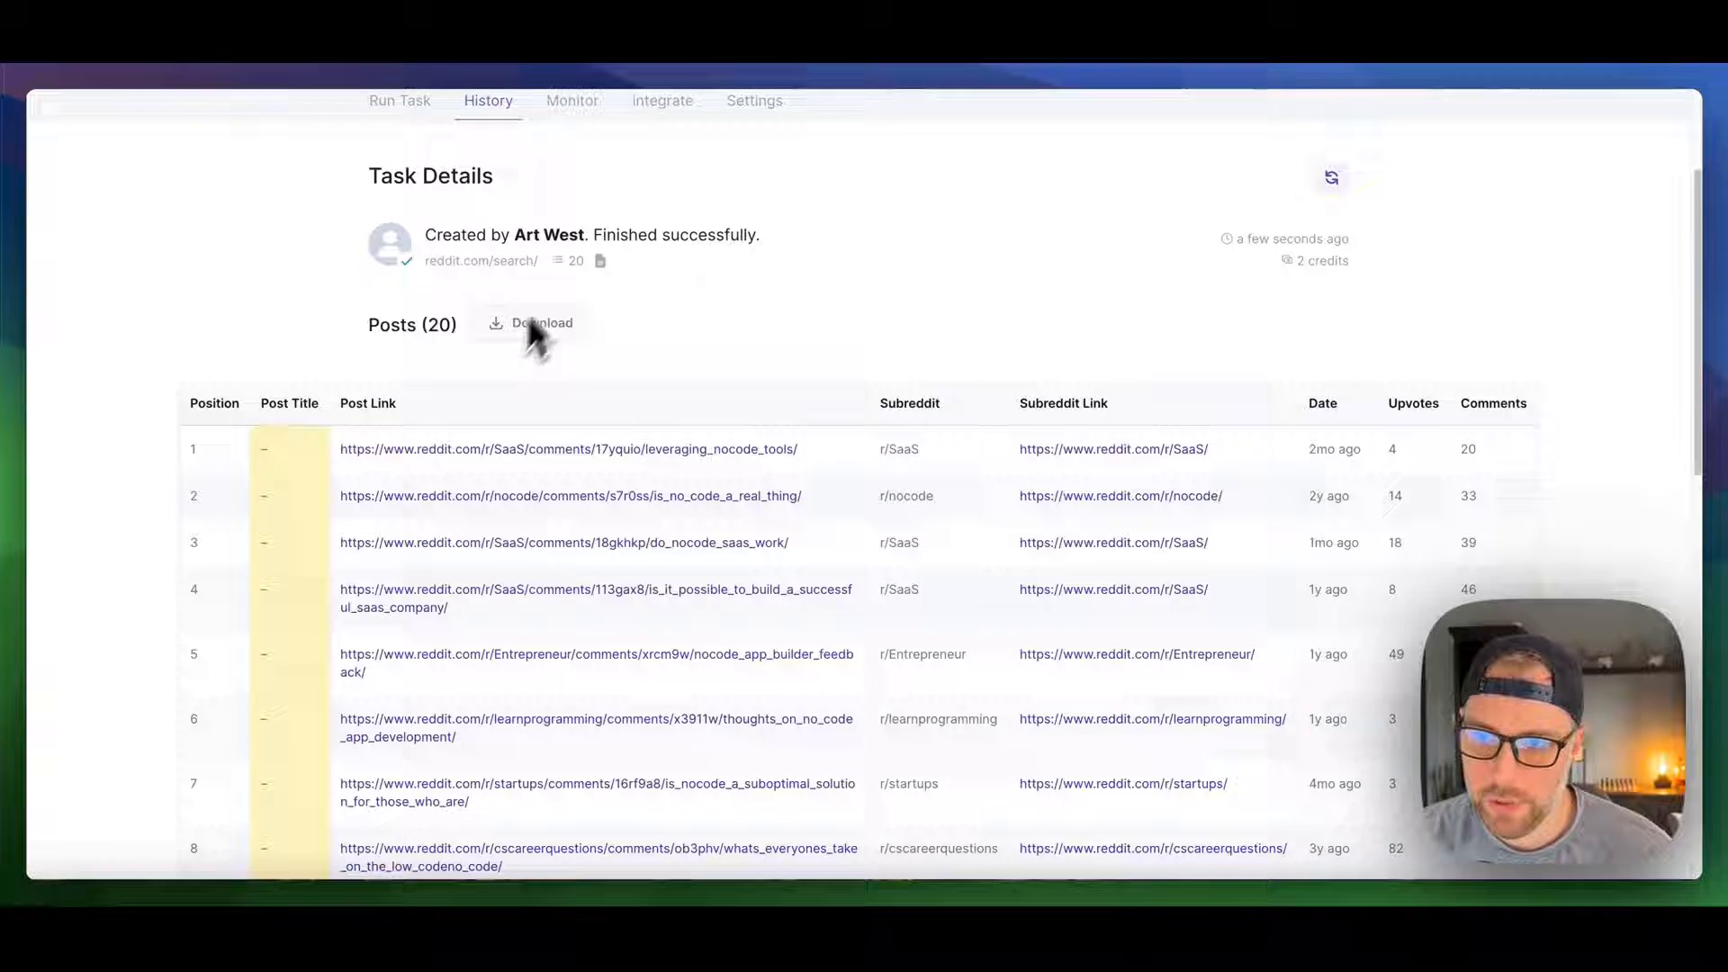
# Step: Download the extracted 20 posts from the task's details
pyautogui.click(663, 101)
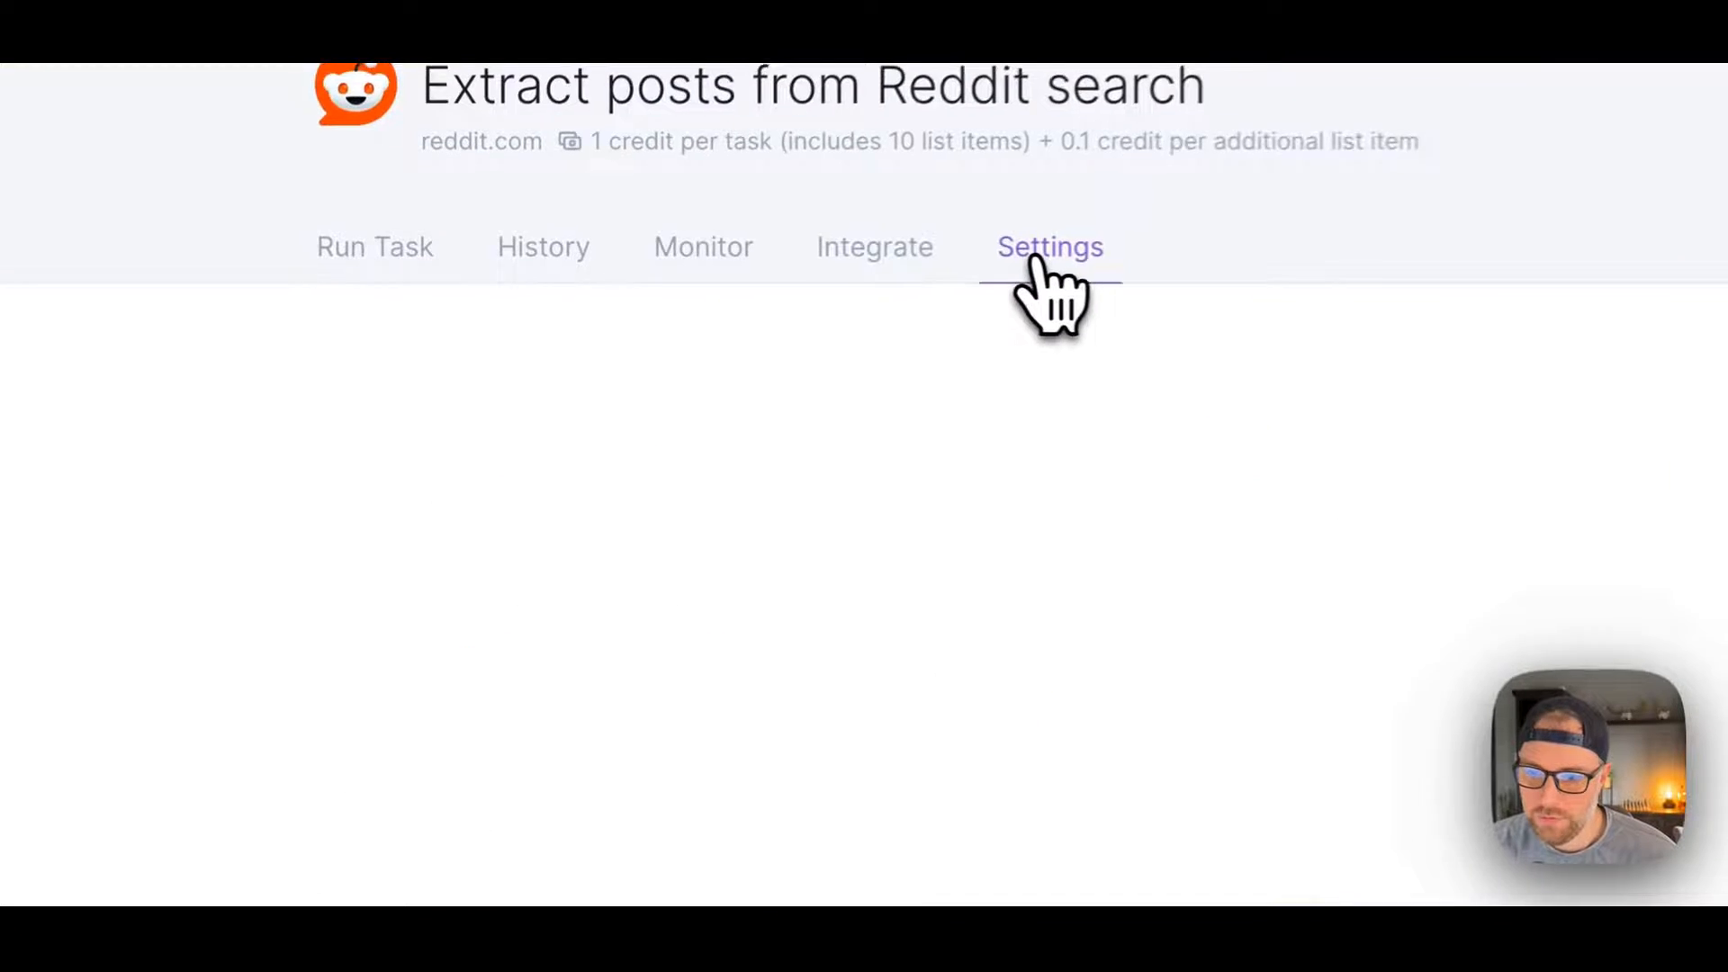
# Step: Review the robot's settings: search 'no-code', max 20 posts, United States location
pyautogui.click(1047, 247)
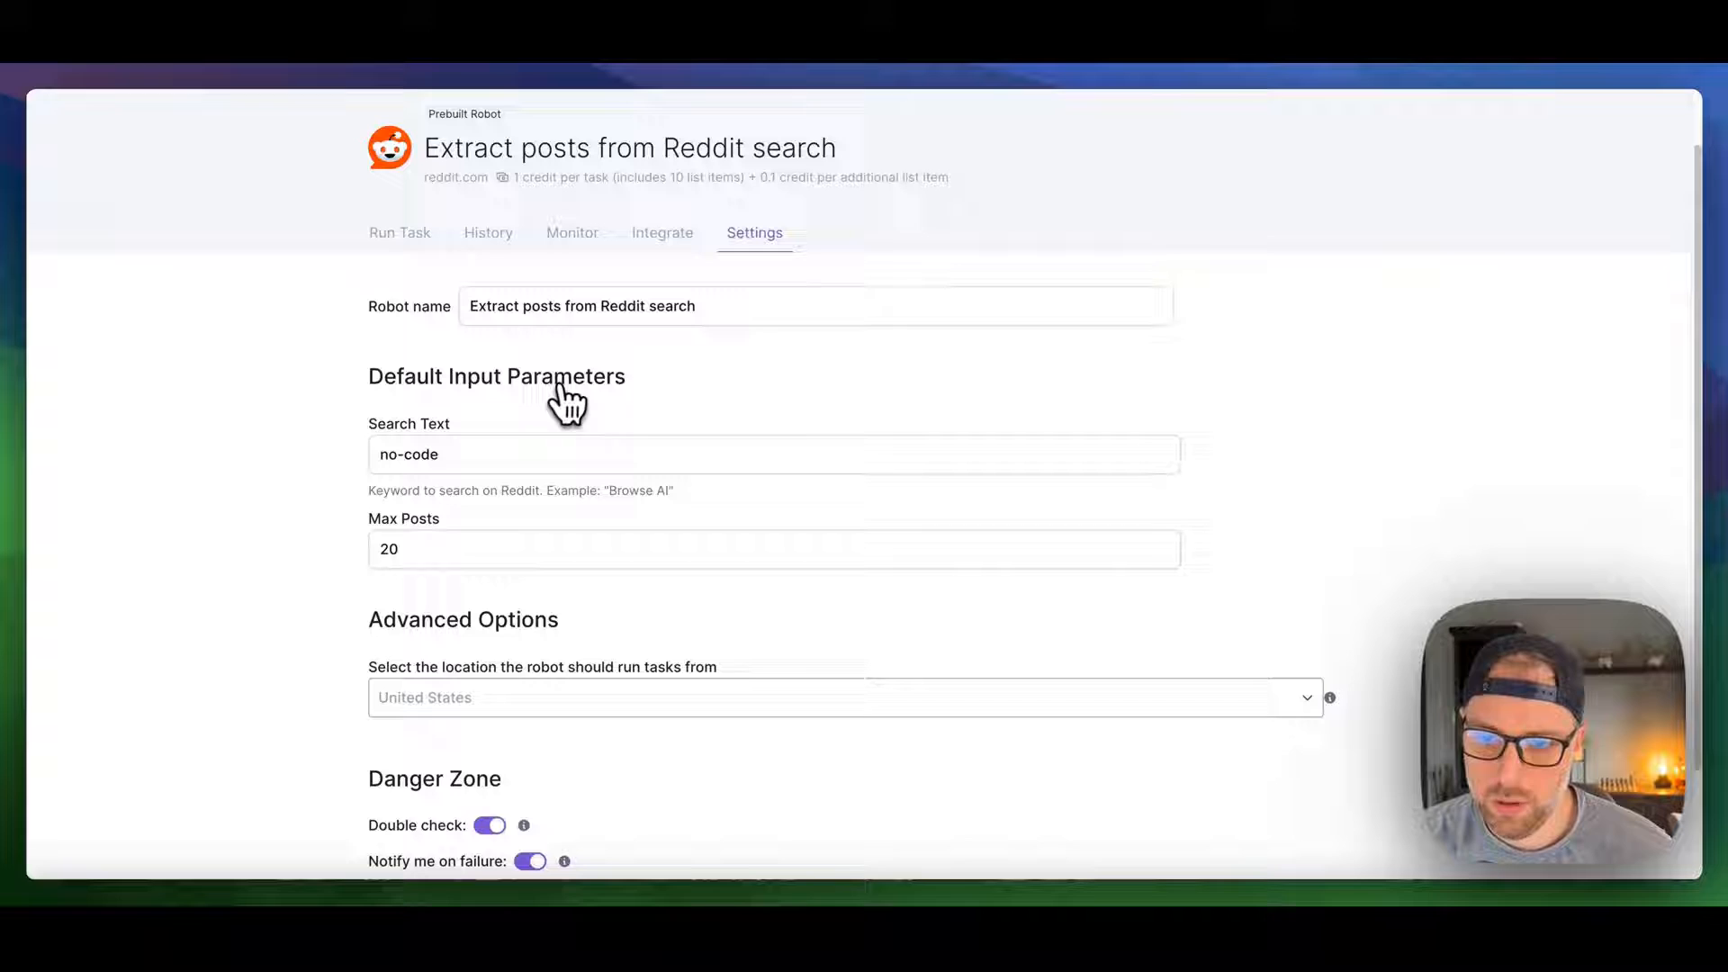
pyautogui.moveTo(518, 474)
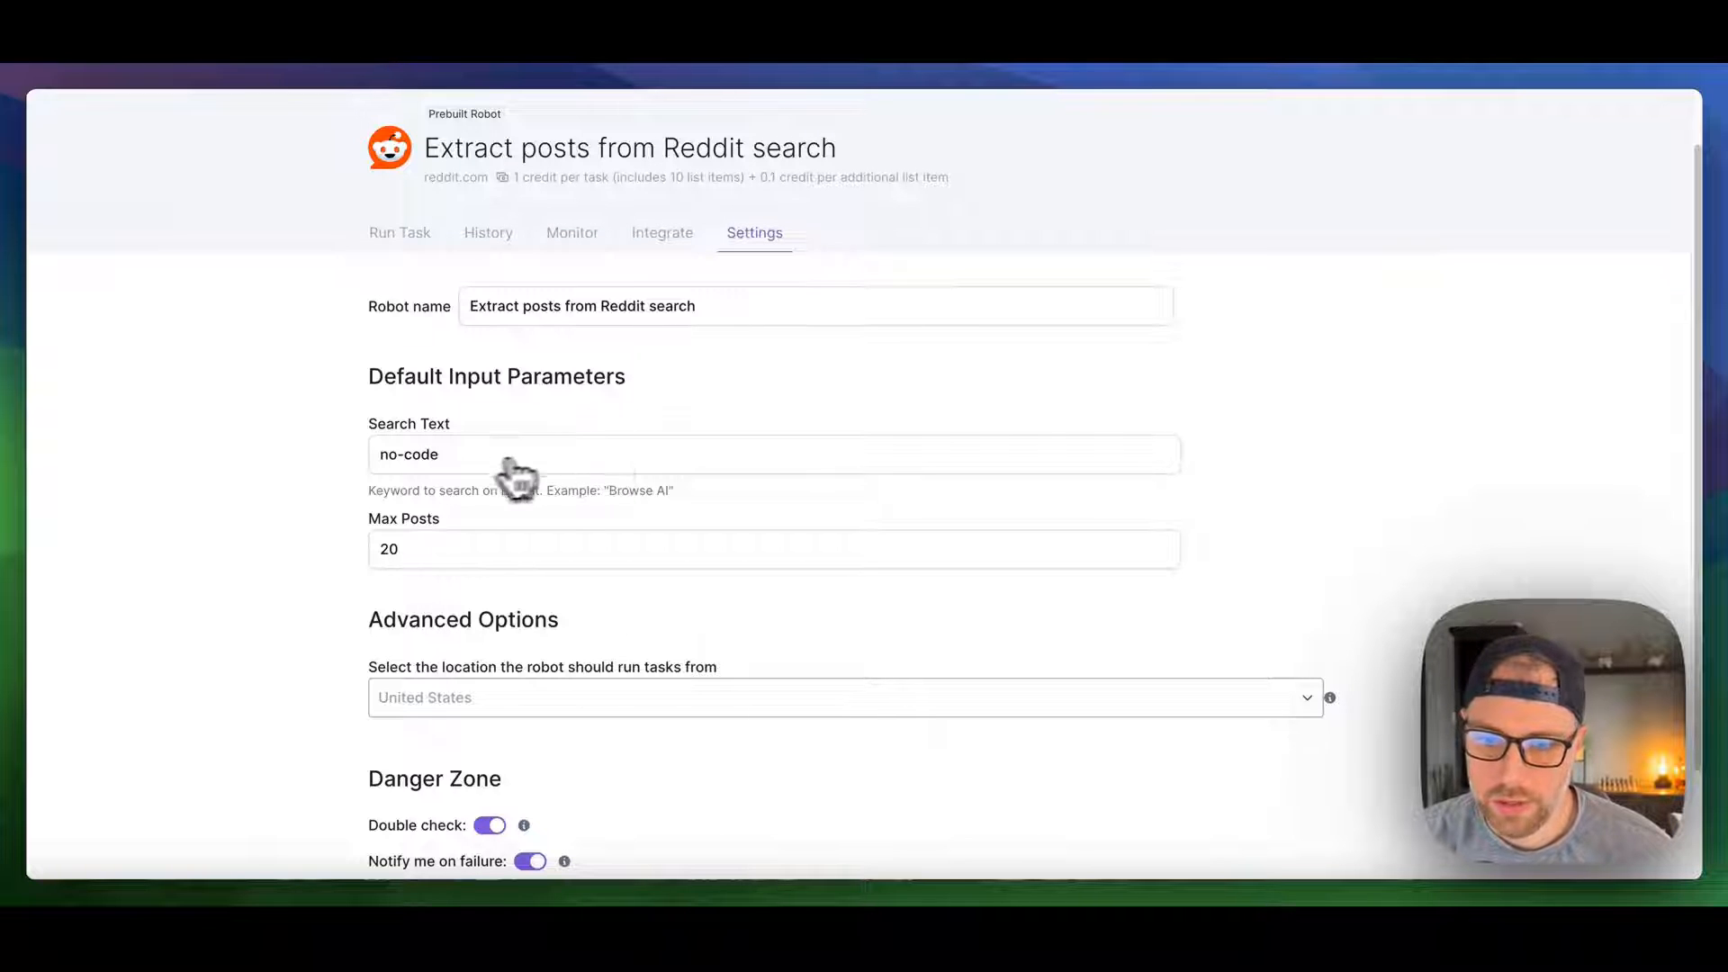
pyautogui.scroll(-3)
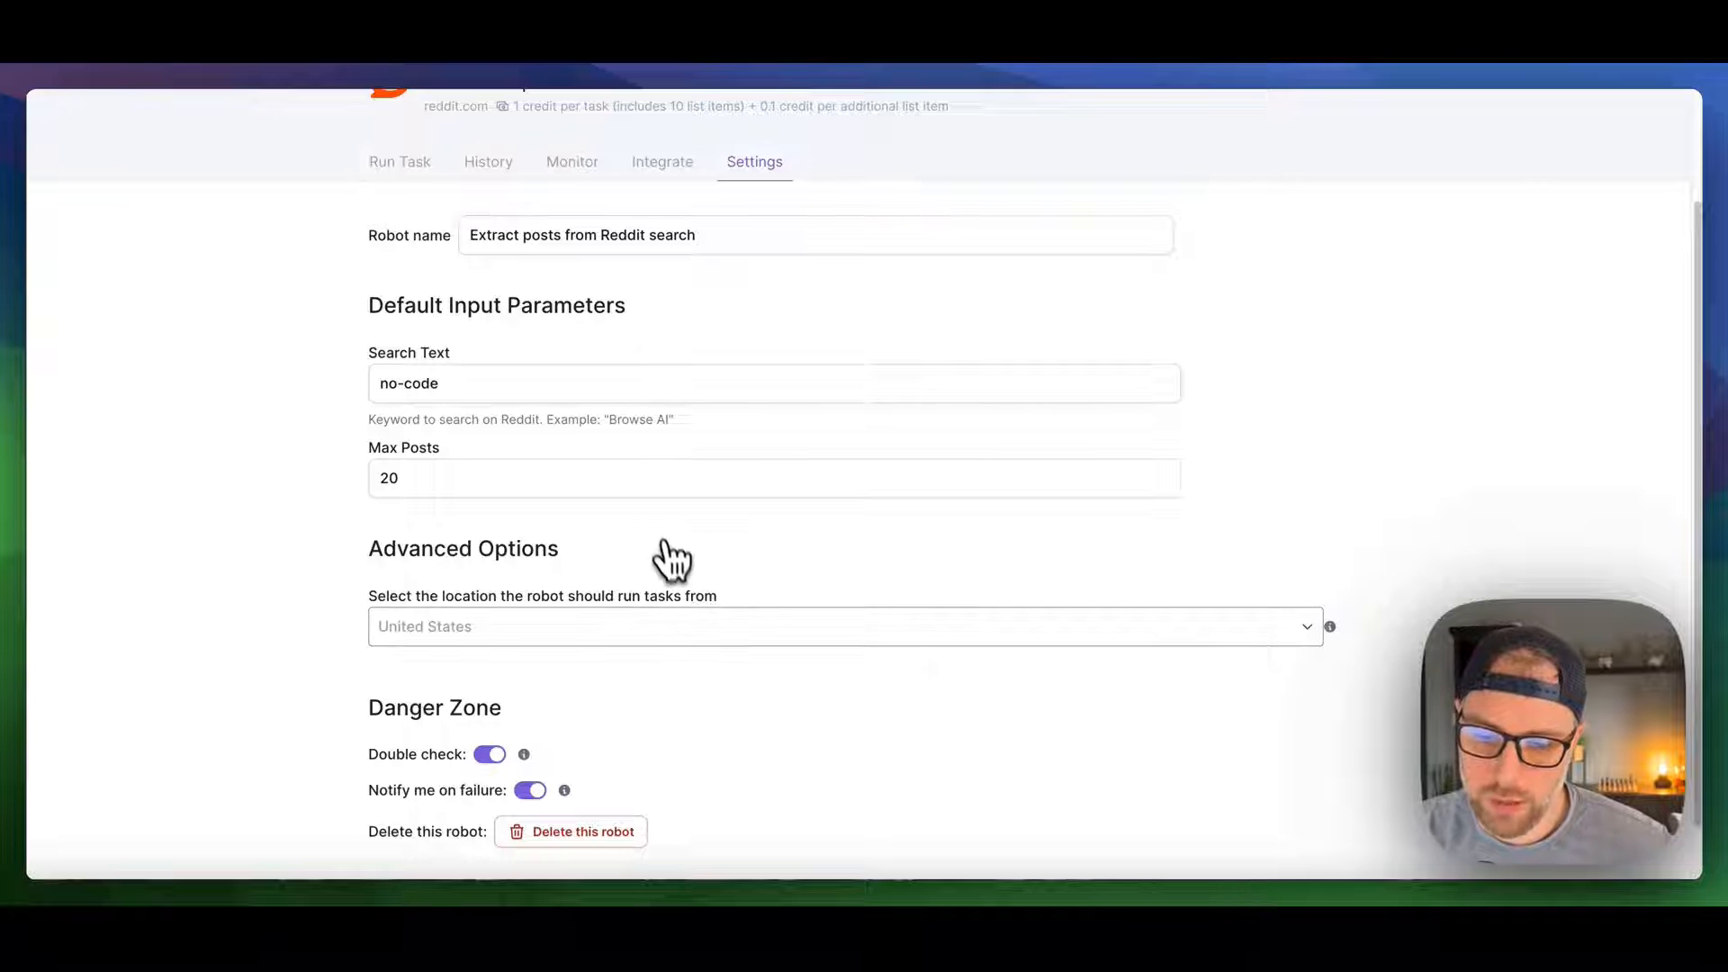
pyautogui.moveTo(587, 708)
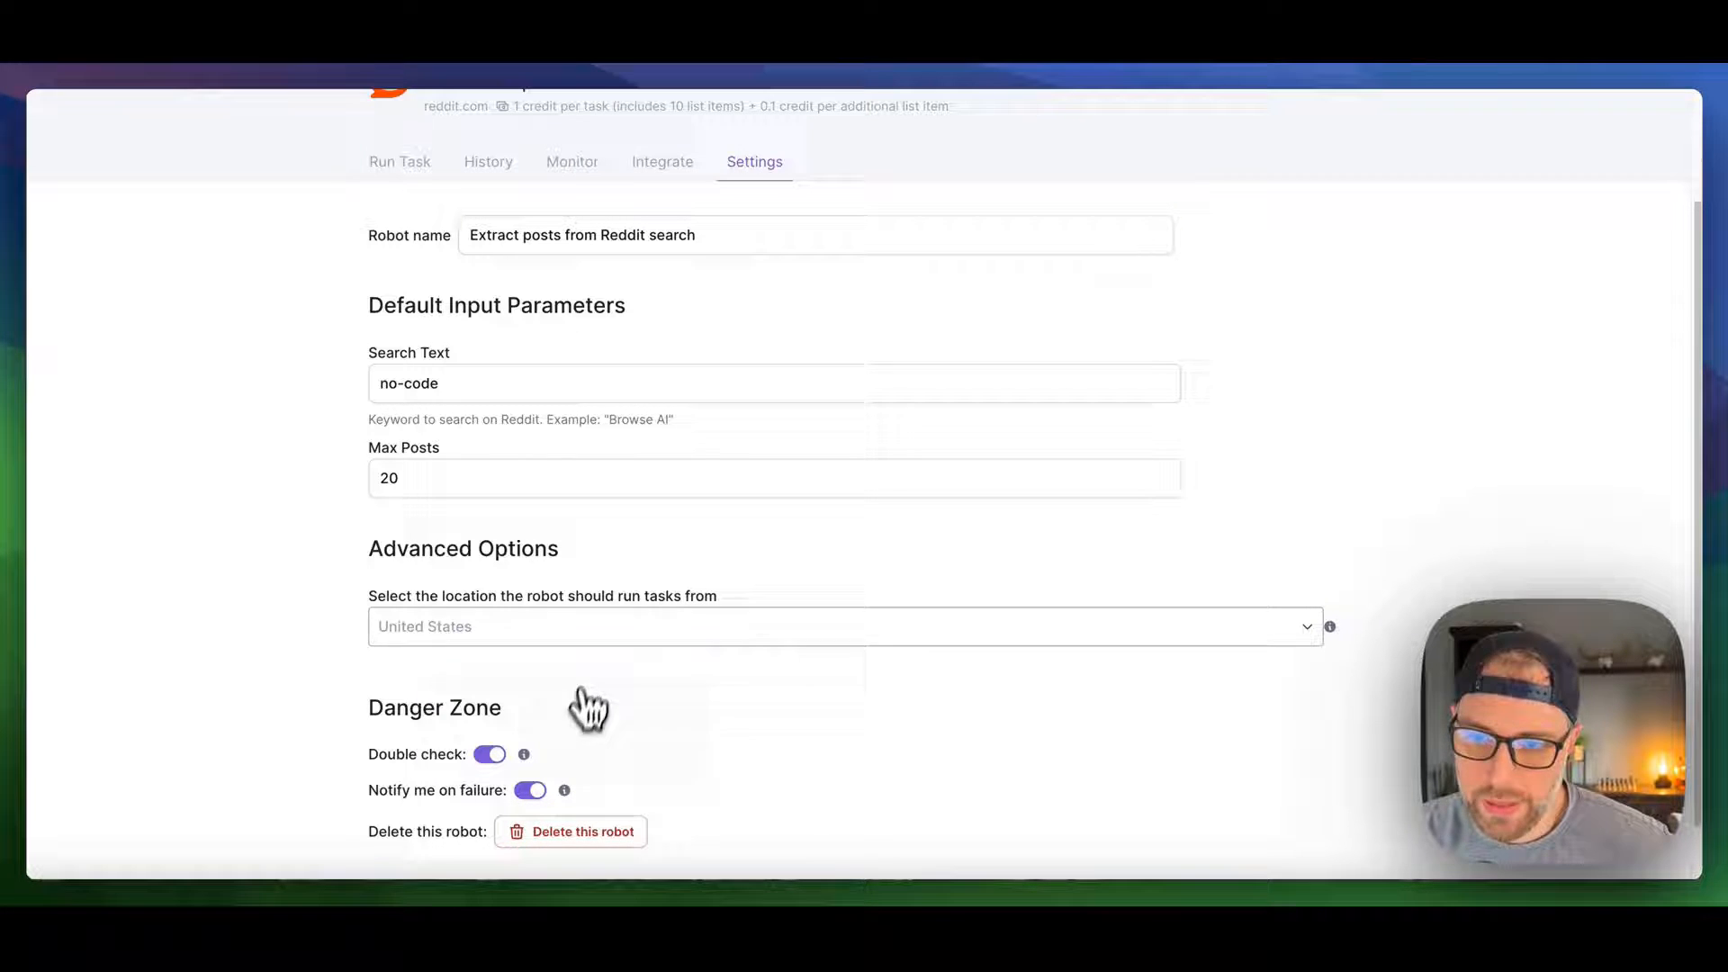